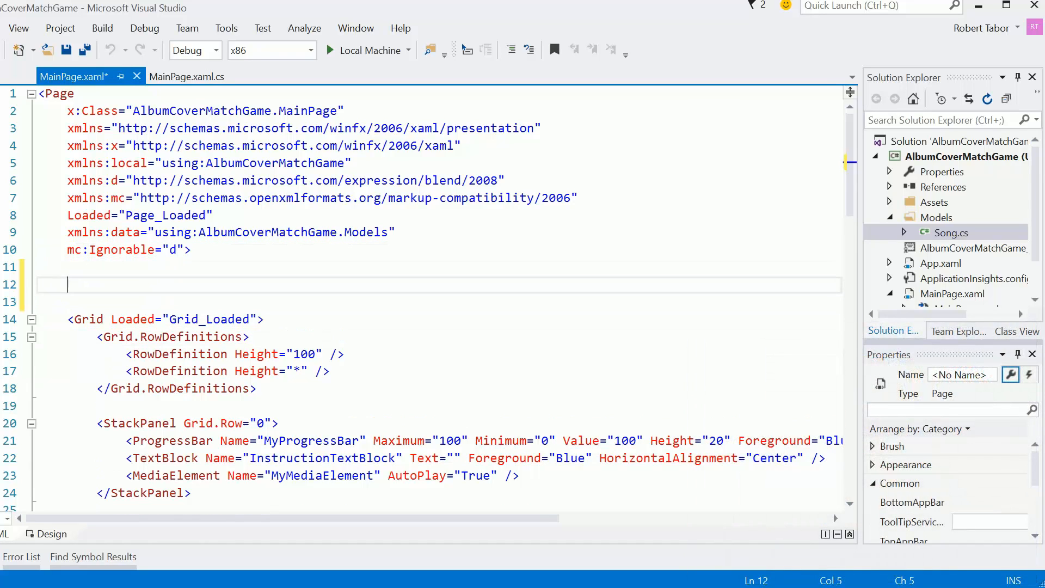
# - Add a Page.Resources section with a Storyboard named CountDown via x:Name
pyautogui.write('<')
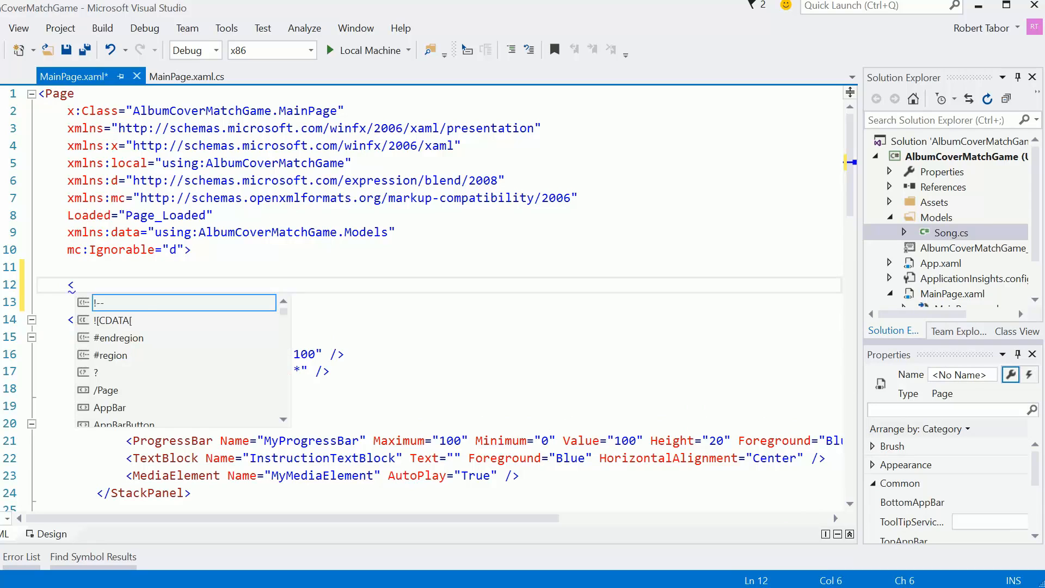
pyautogui.write('Page.')
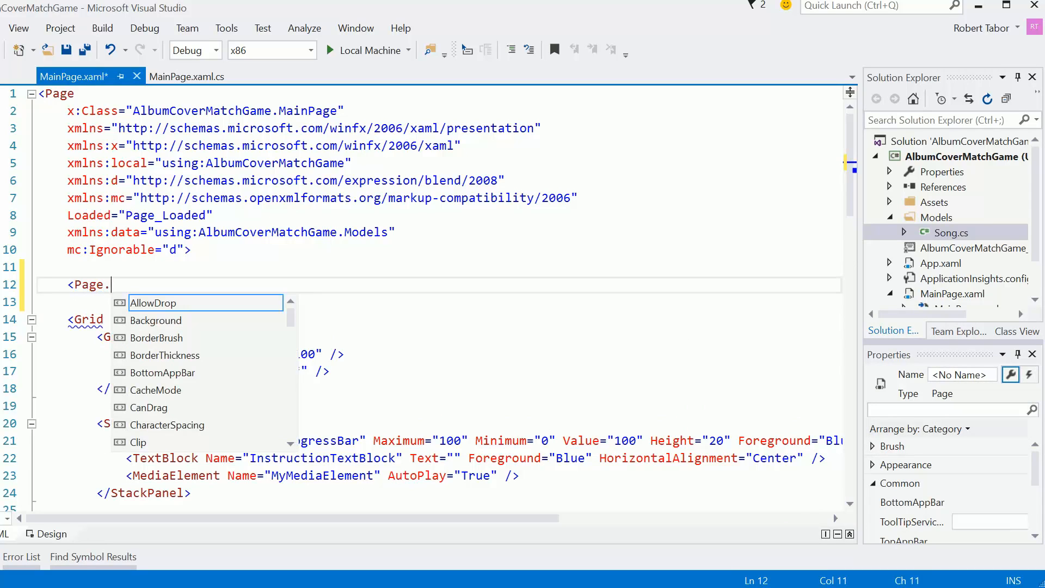
pyautogui.write('Resources>')
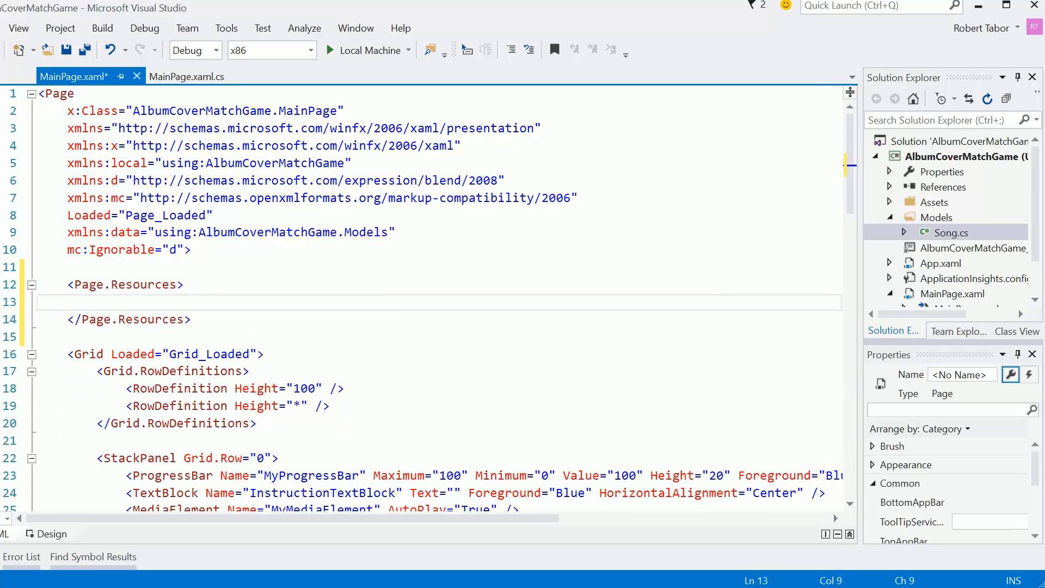
pyautogui.write('Storyboard >')
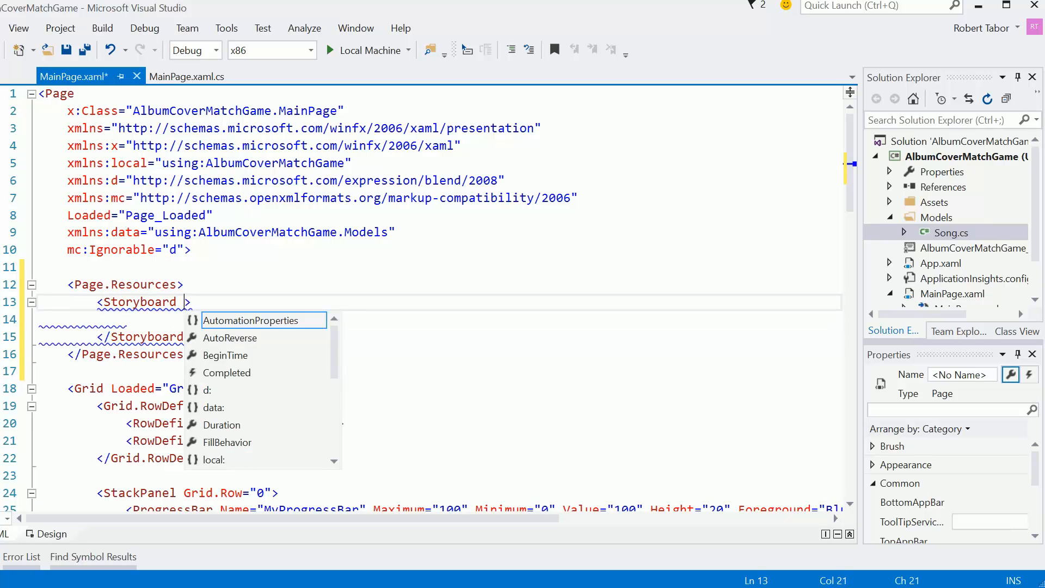
pyautogui.write('Name')
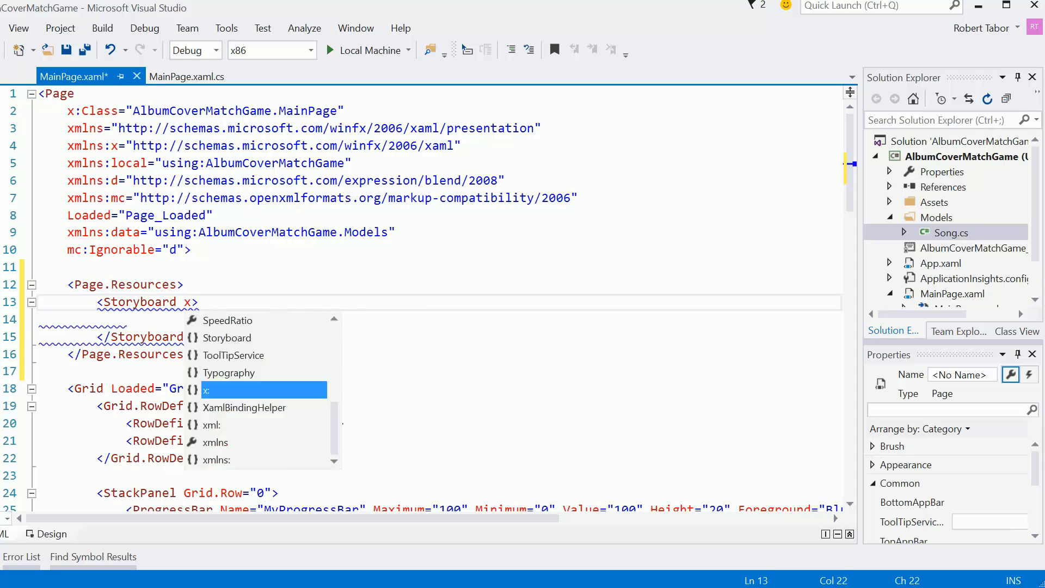
pyautogui.write(':Name="')
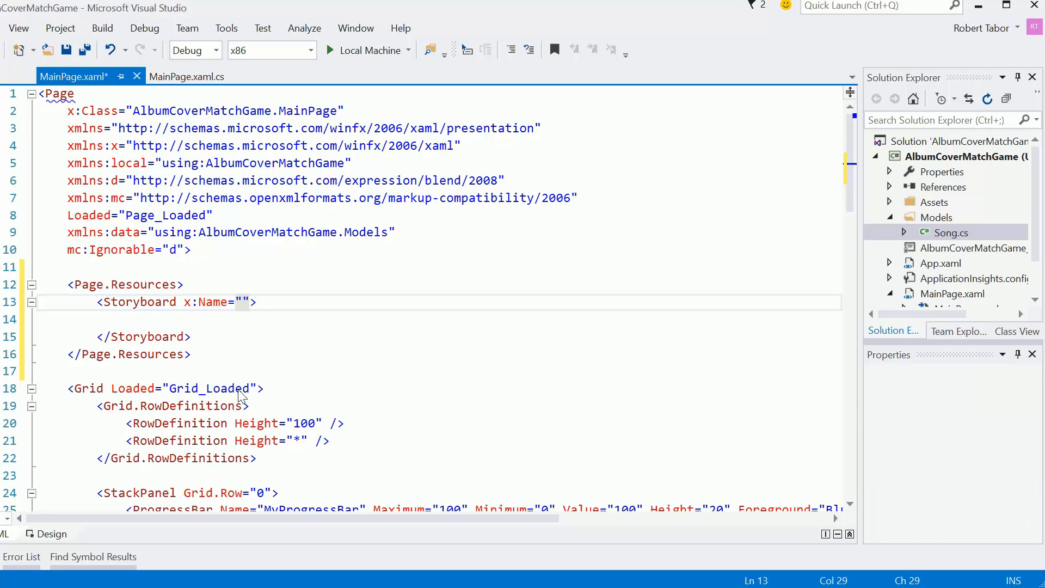
pyautogui.write('CountDow')
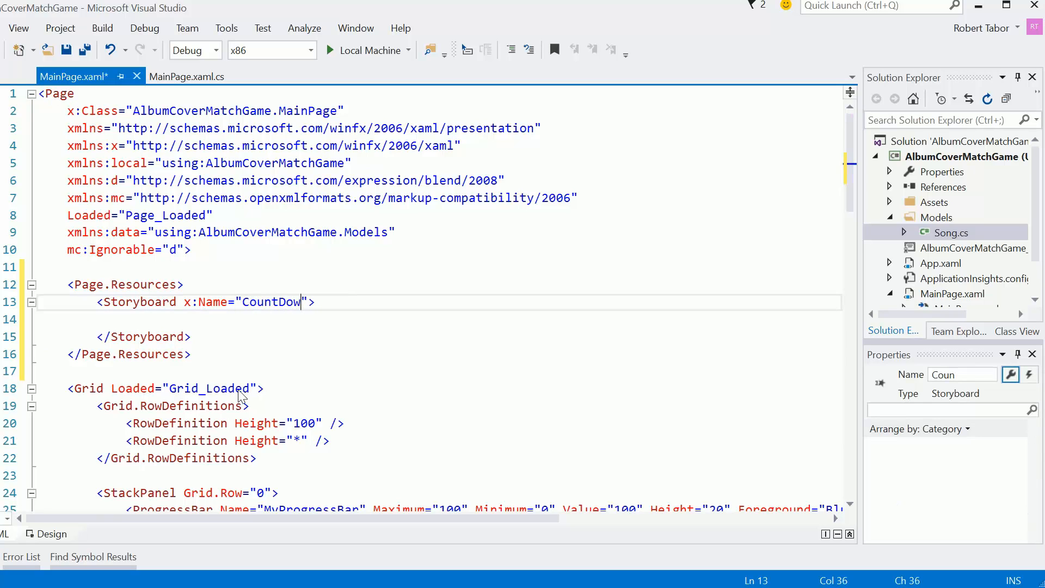
pyautogui.write('n')
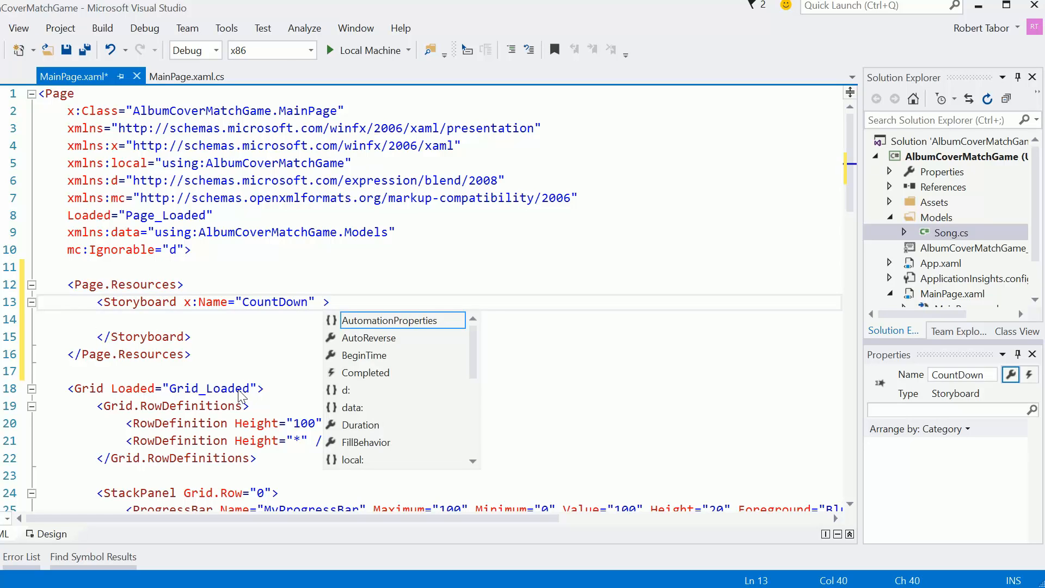
# - Wire the Storyboard's Completed event to CountDown_Completed and begin its inner content
pyautogui.write('Completed="')
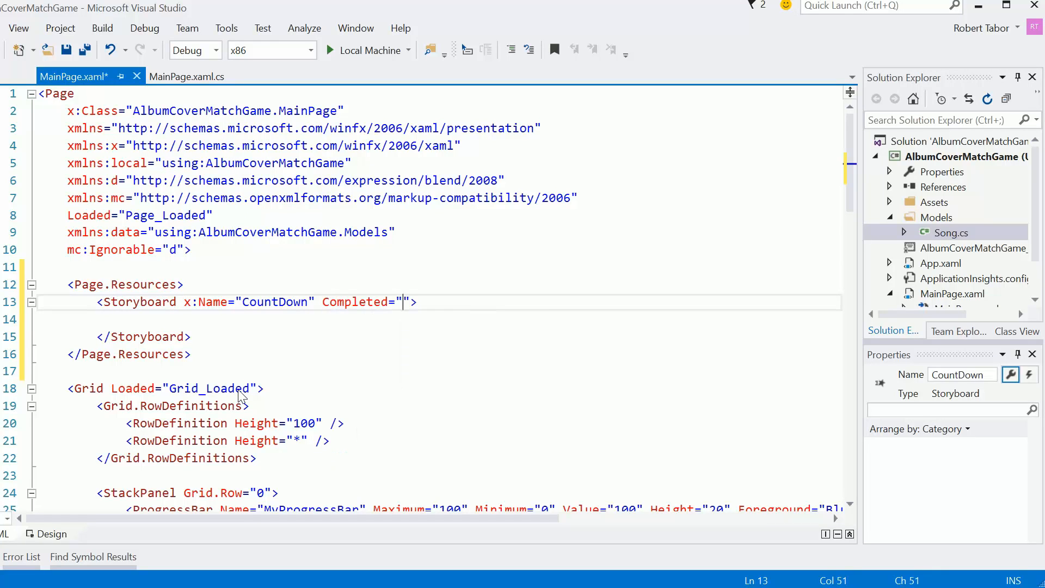
pyautogui.write('CountDown_Completed')
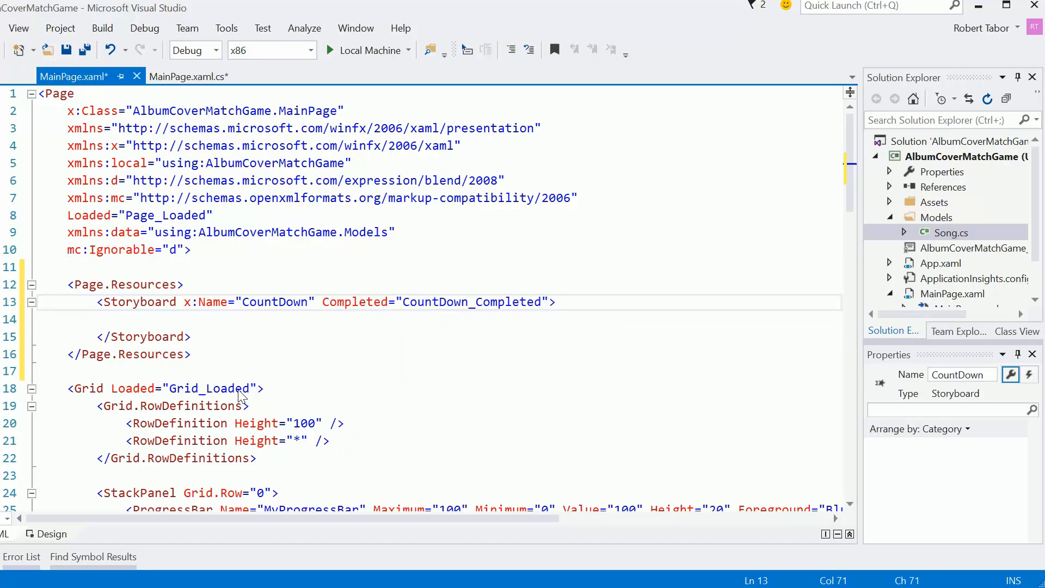
pyautogui.click(553, 302)
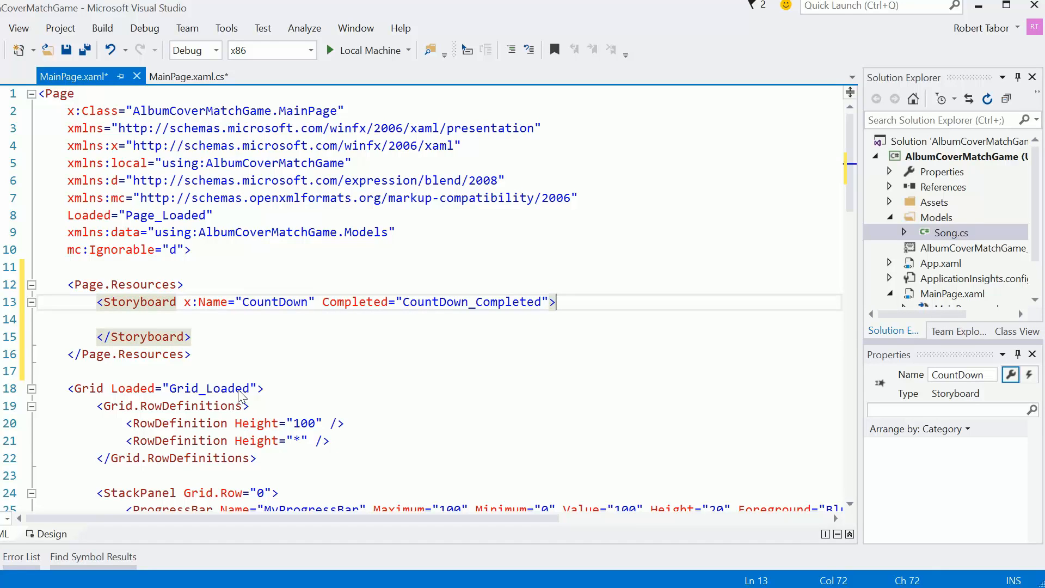
pyautogui.write('<')
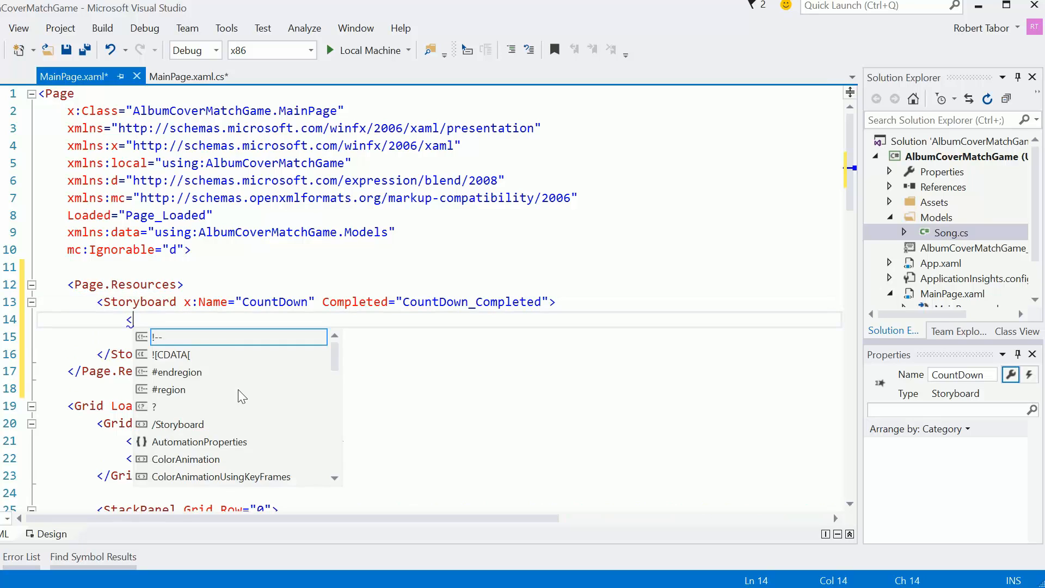
# - Add a DoubleAnimationUsingKeyFrames with Storyboard.TargetName set to MyProgressBar
pyautogui.write('DoubleAnimationUsingKeyFrames >')
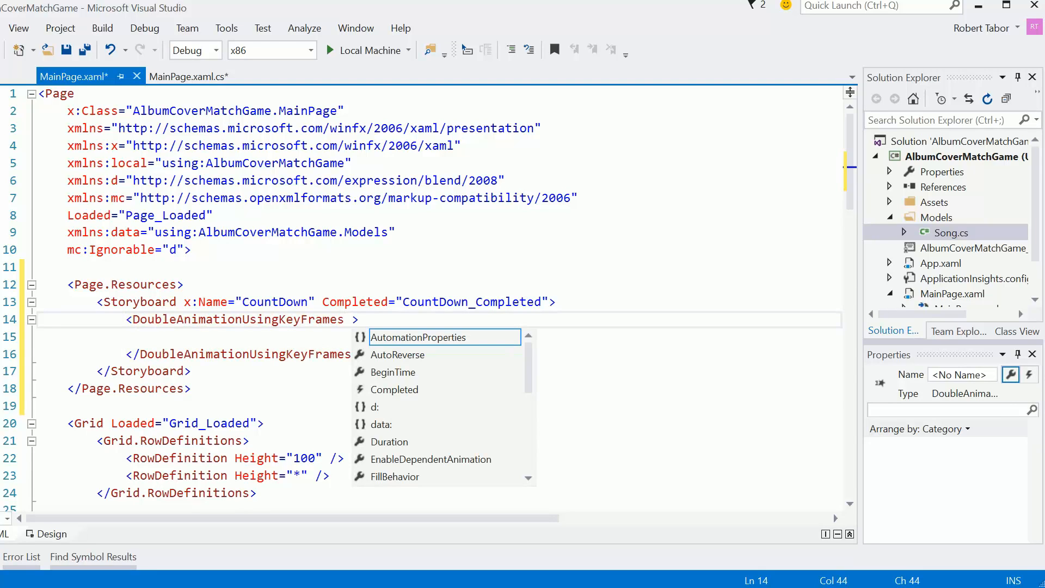
pyautogui.write('Storyboard.')
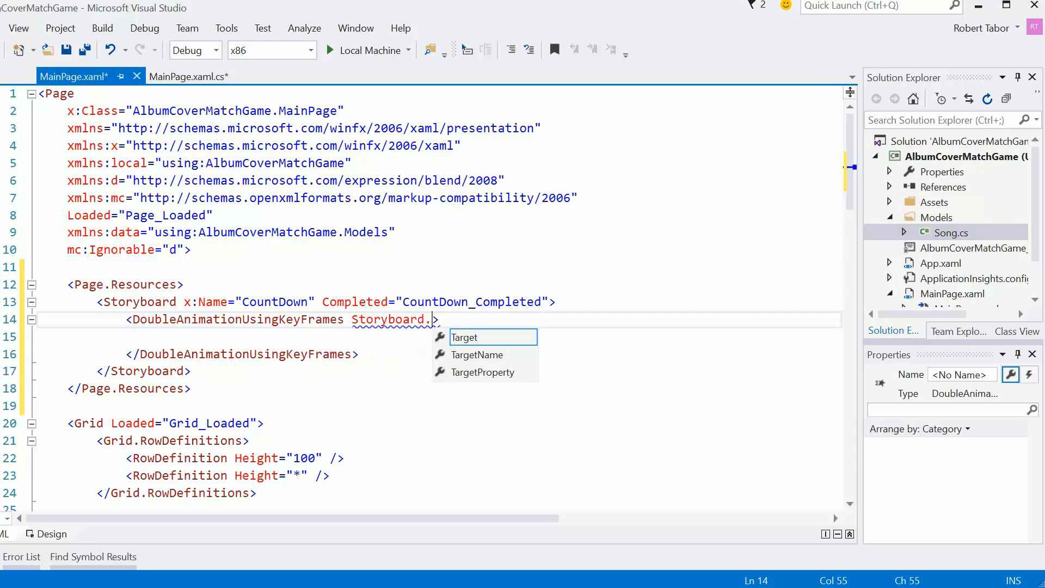
pyautogui.write('TargetName="')
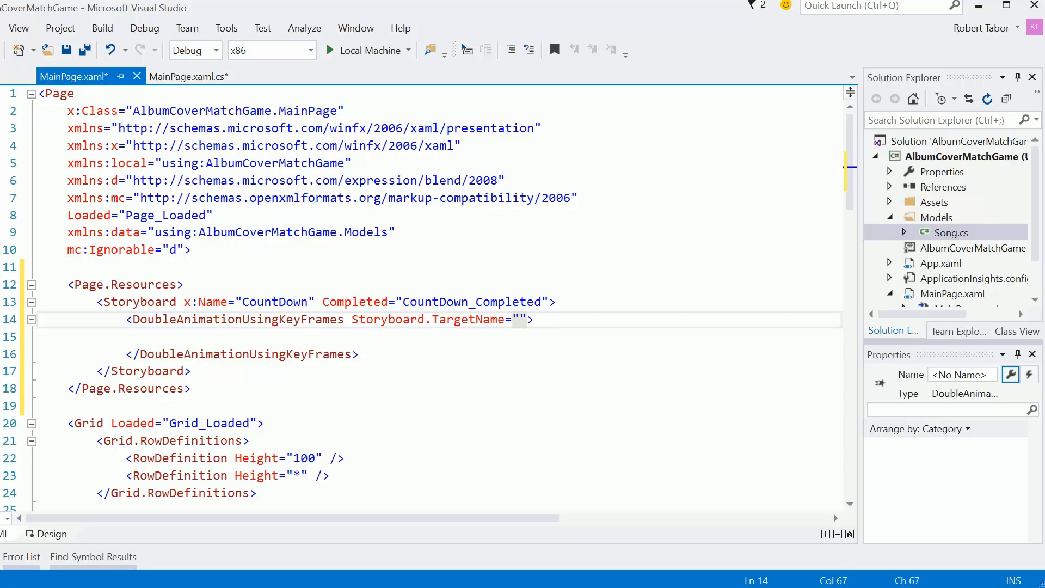
pyautogui.write('MyPro')
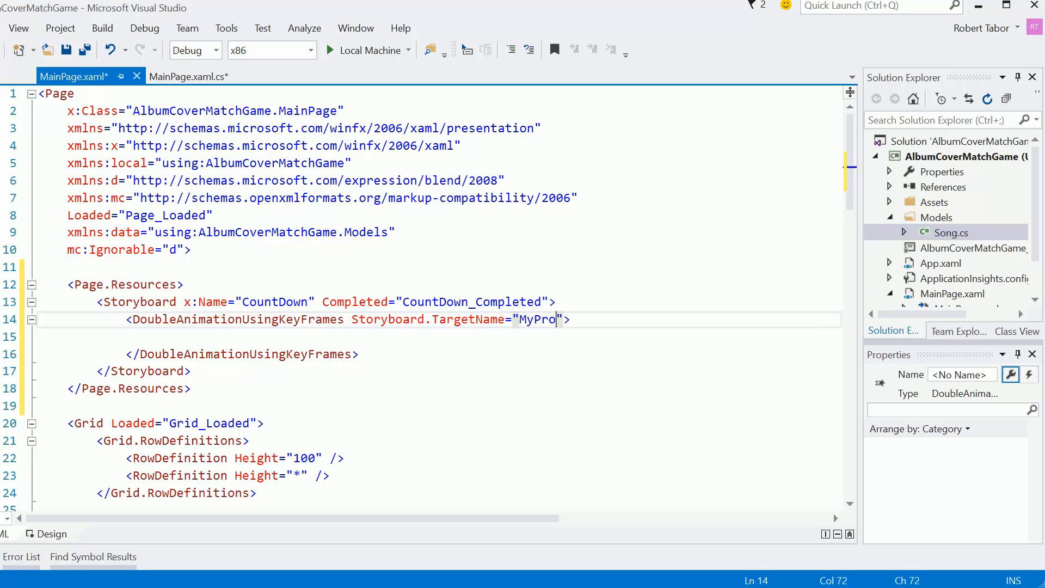
pyautogui.write('gressBar')
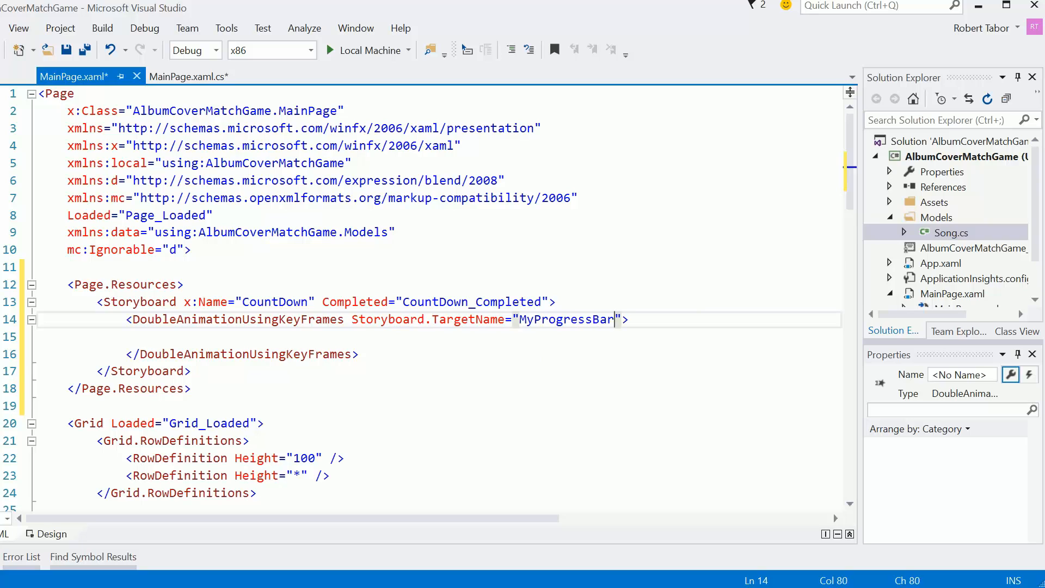
# - Set Storyboard.TargetProperty to (RangeBase.Value), placing the attribute on its own line
pyautogui.write('S')
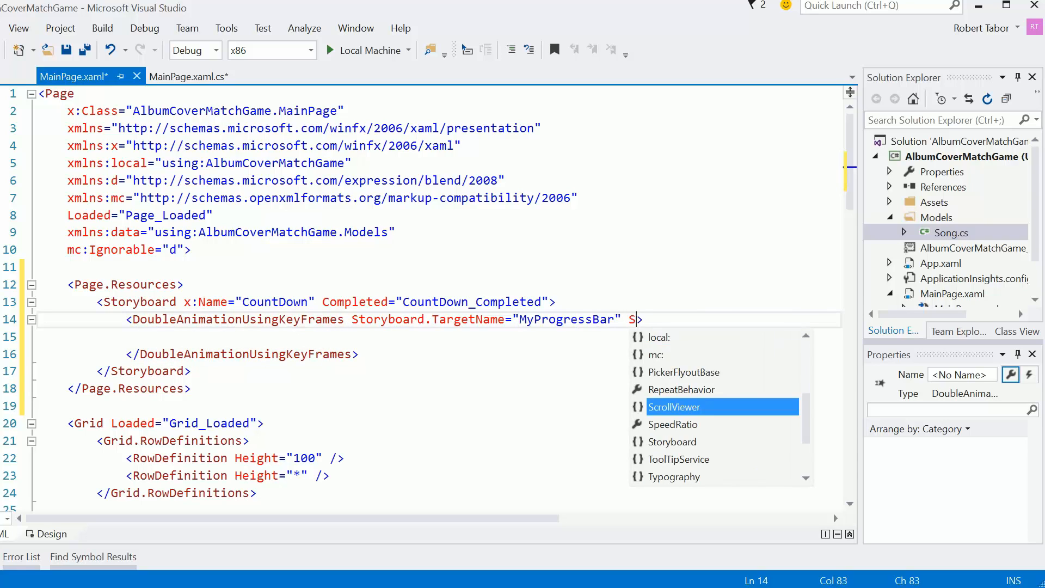
pyautogui.write('tr')
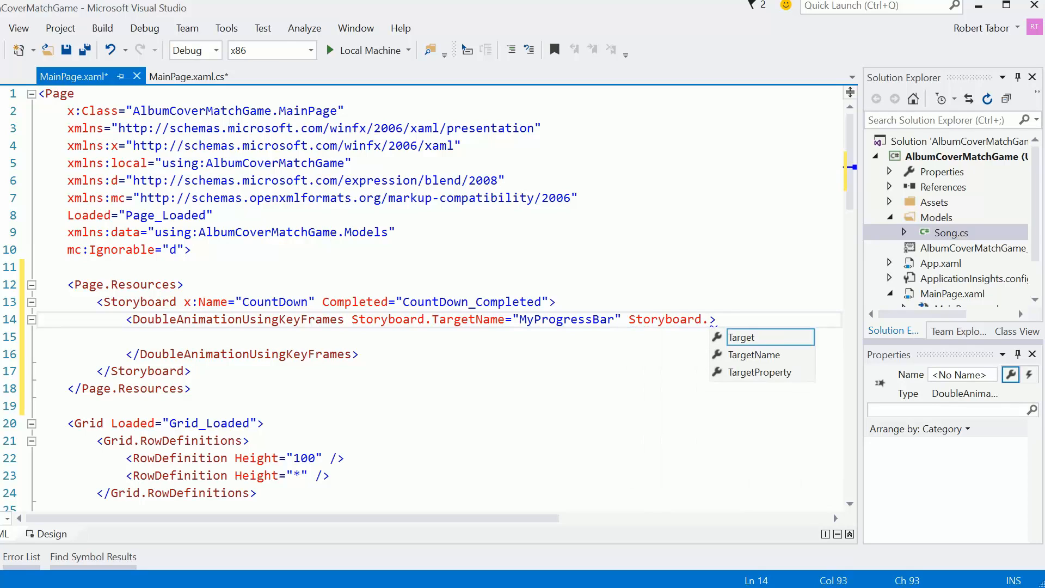
pyautogui.write('PR')
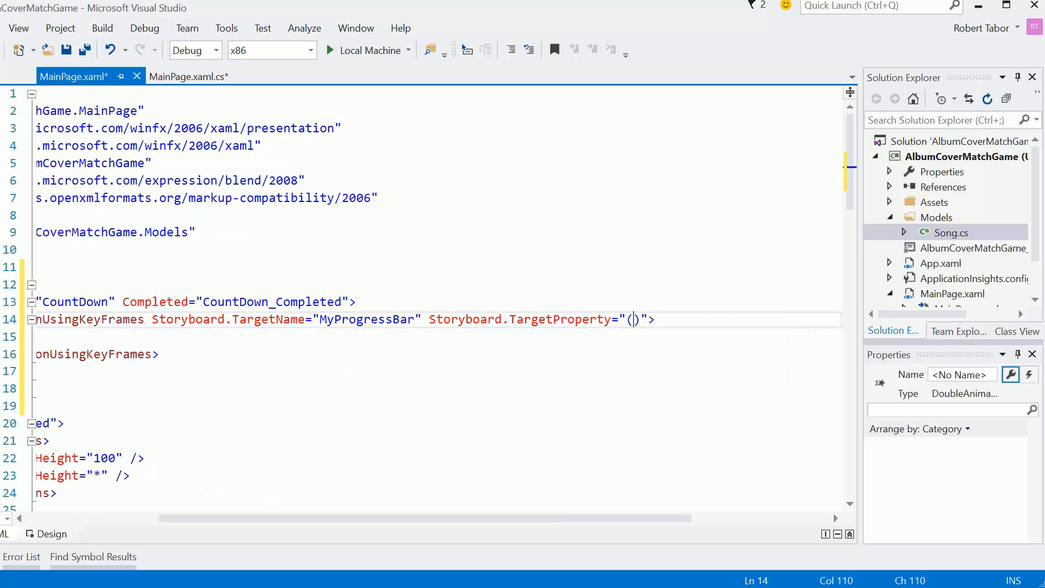
pyautogui.write('Range')
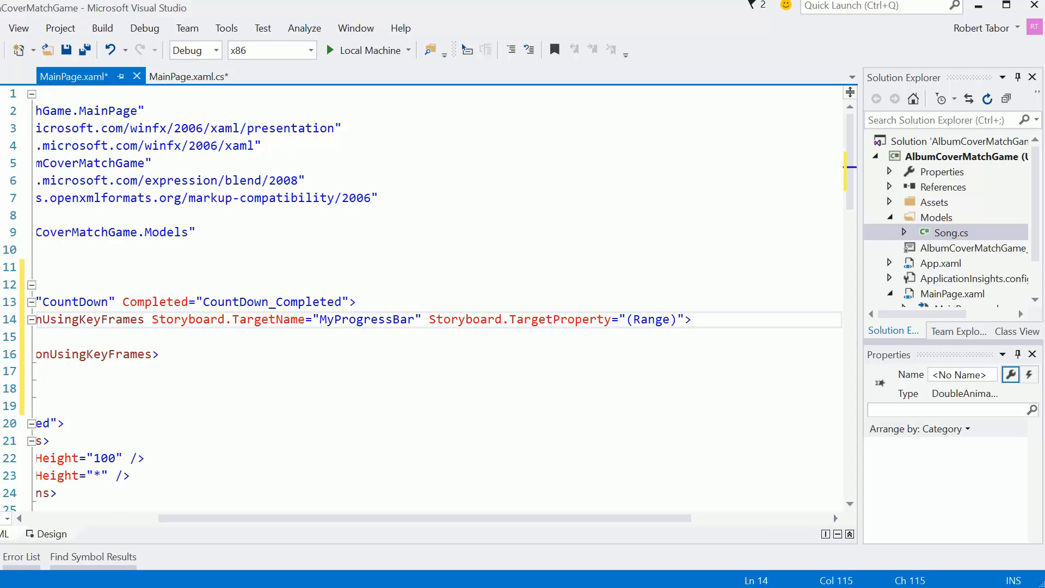
pyautogui.write('Base.Value')
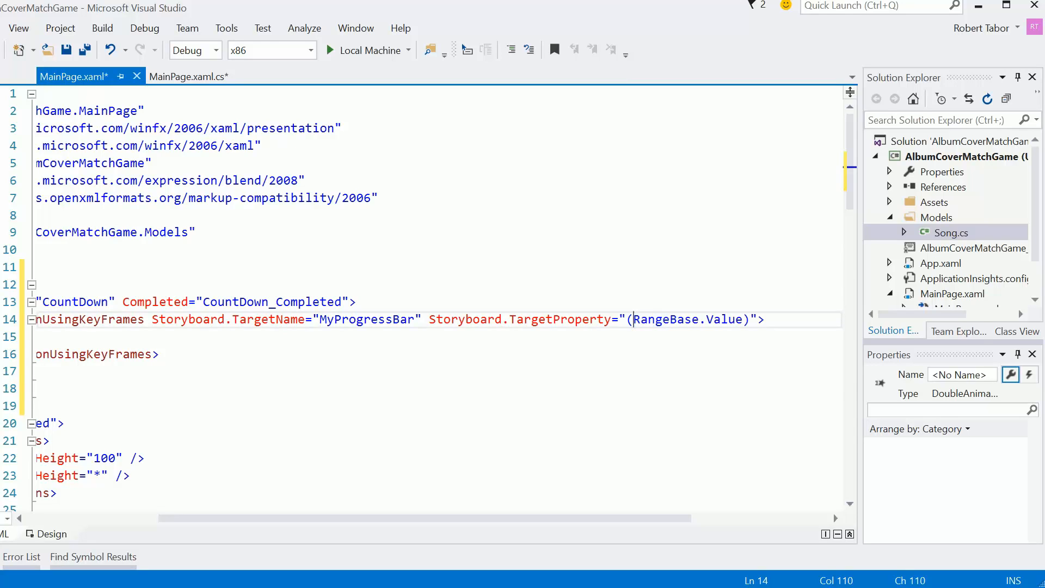
pyautogui.click(400, 319)
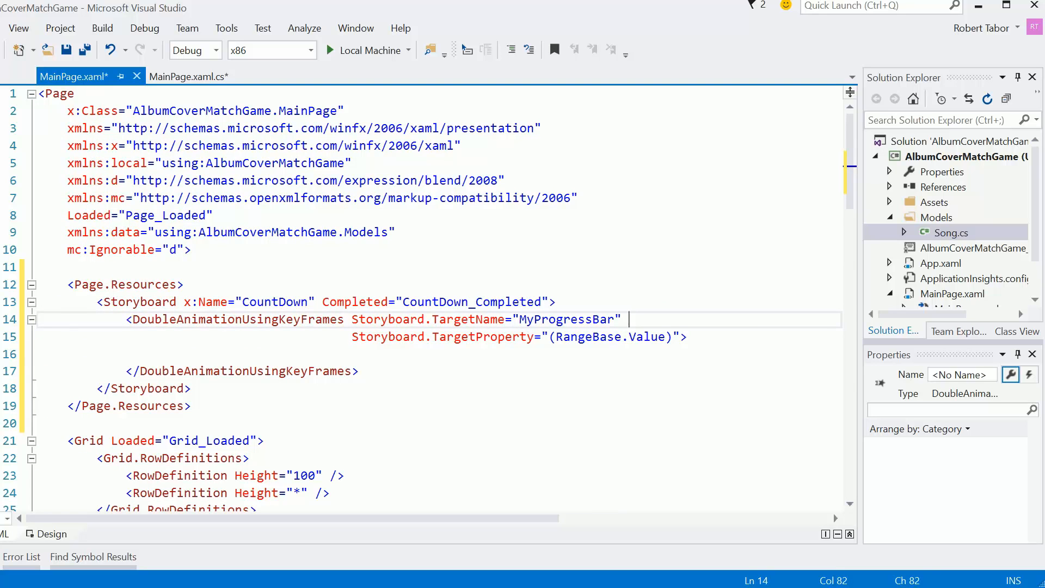
# - Add EnableDependentAnimation="True" to the animation
pyautogui.click(478, 319)
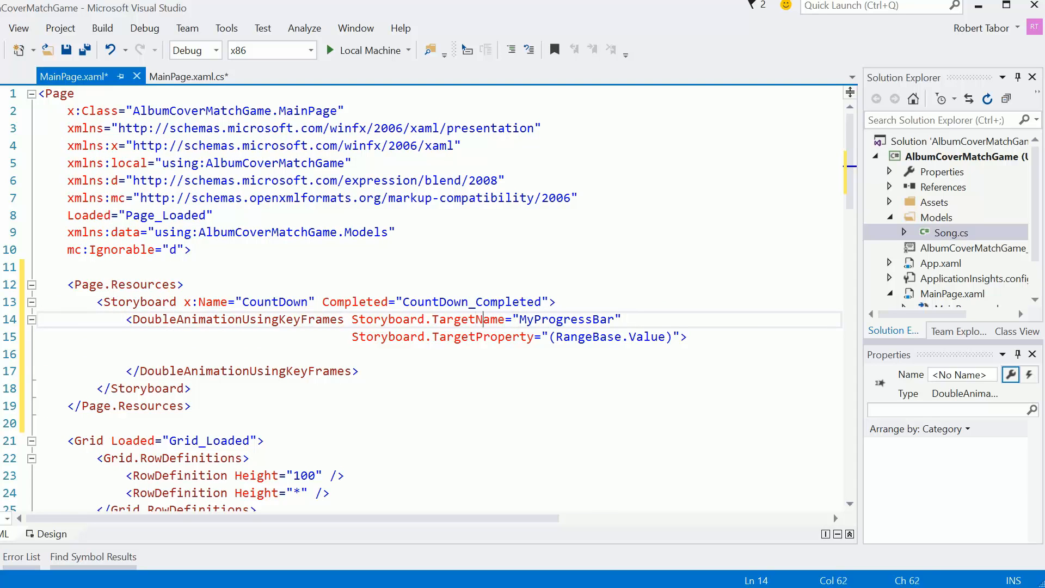
pyautogui.write('EnableDependentAnimation="')
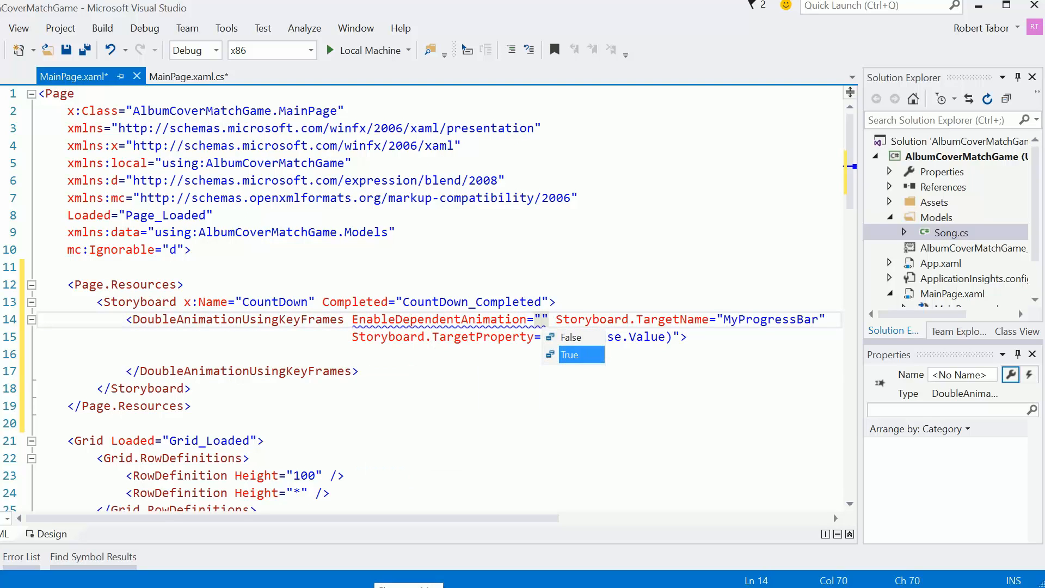
pyautogui.click(569, 354)
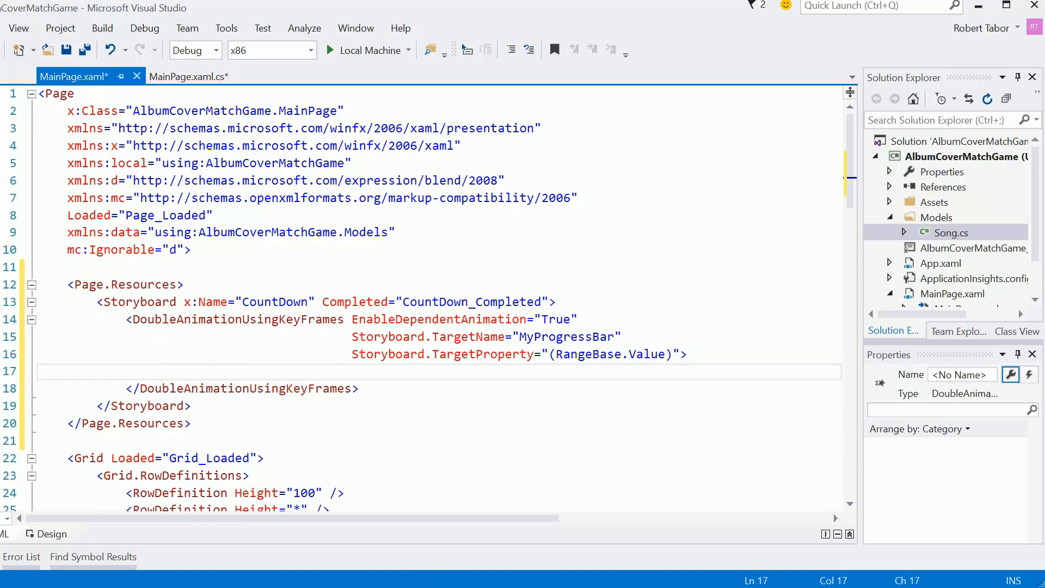
# - Write the first DiscreteDoubleKeyFrame with KeyTime 0 and Value 100
pyautogui.write('<')
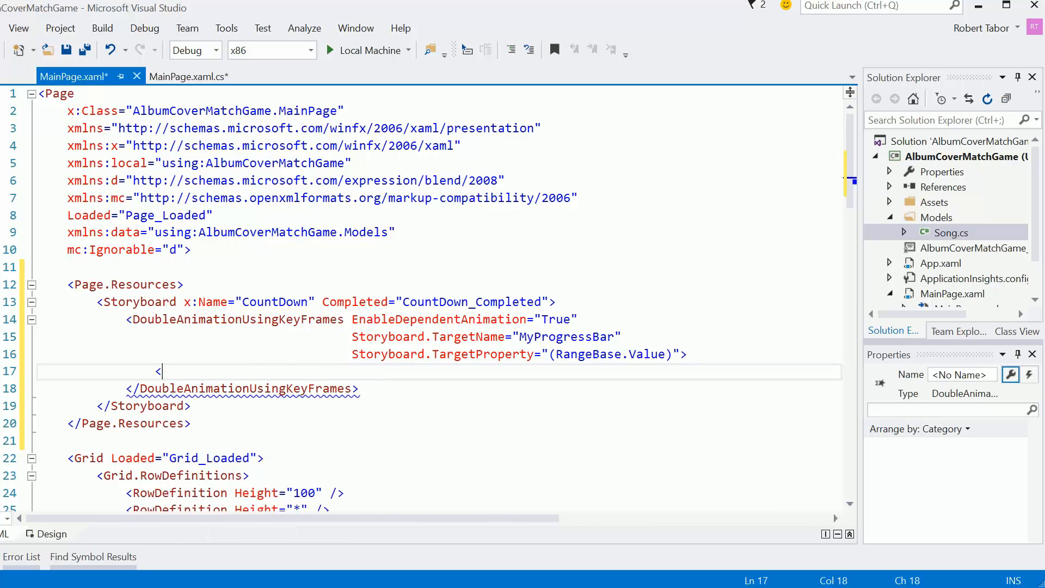
pyautogui.write('DiscreteDoubleKeyFrame KeyTime="')
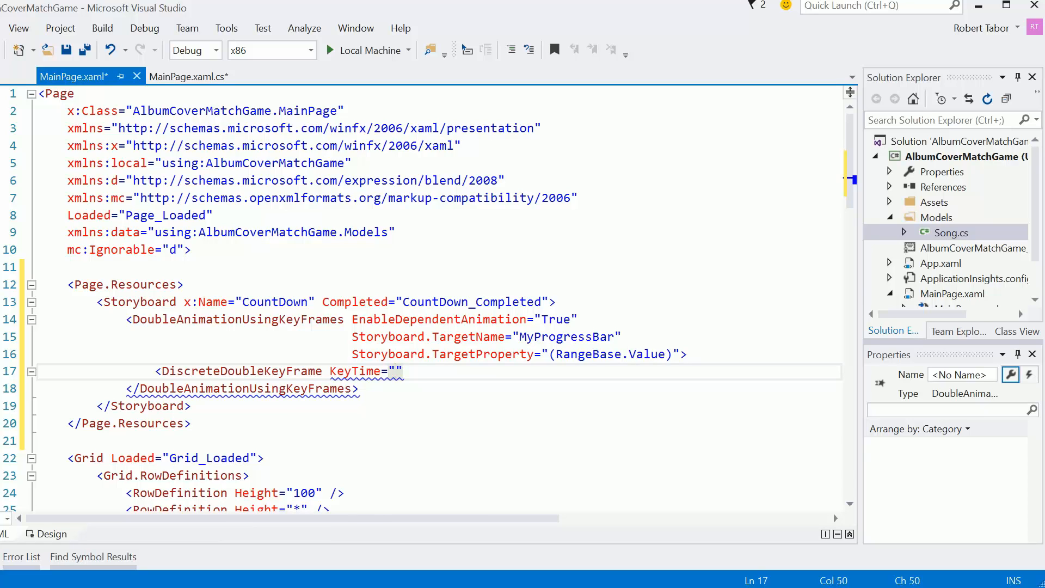
pyautogui.write('0')
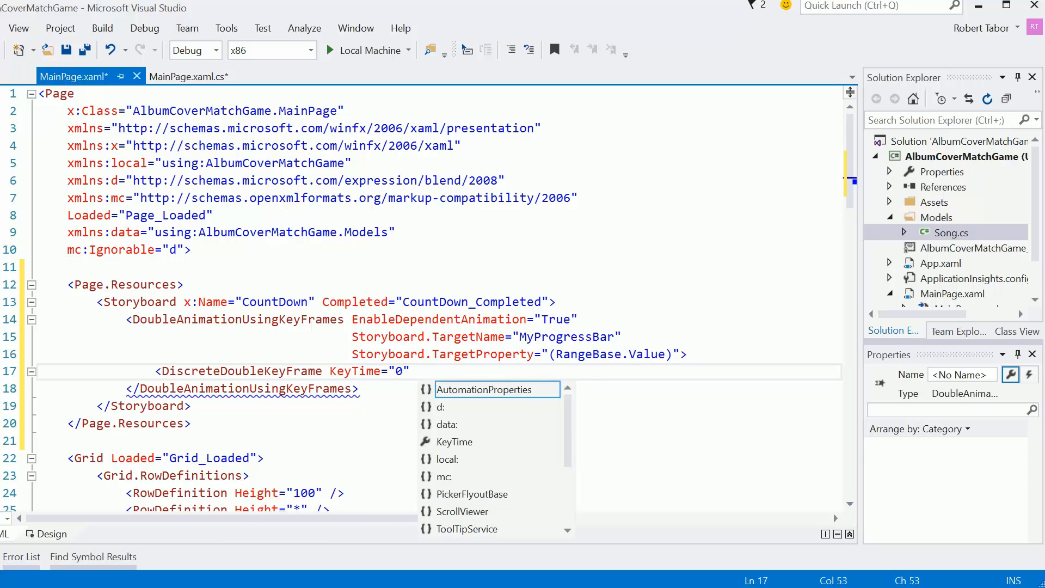
pyautogui.write('Value="')
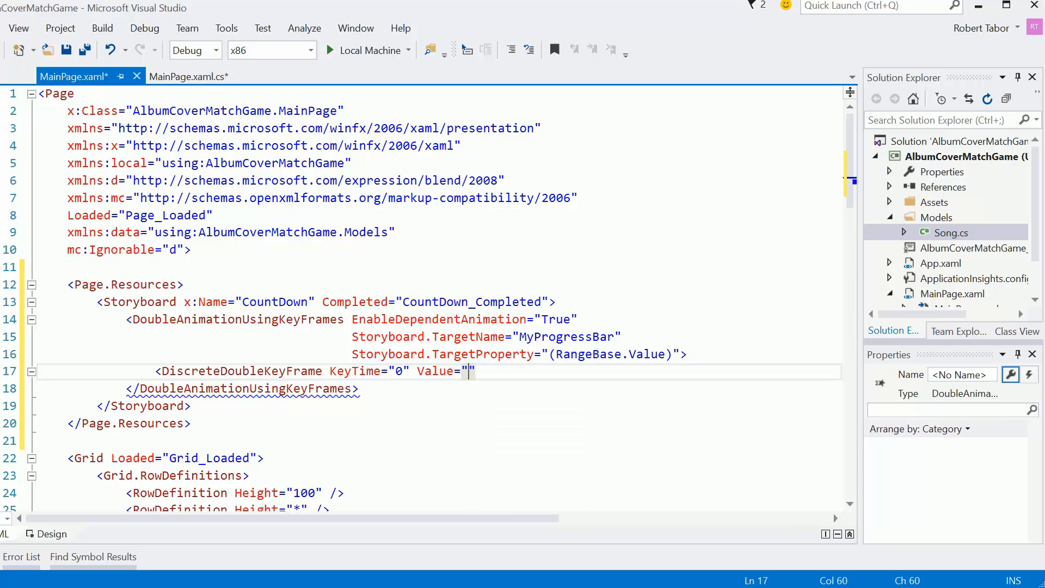
pyautogui.write('100')
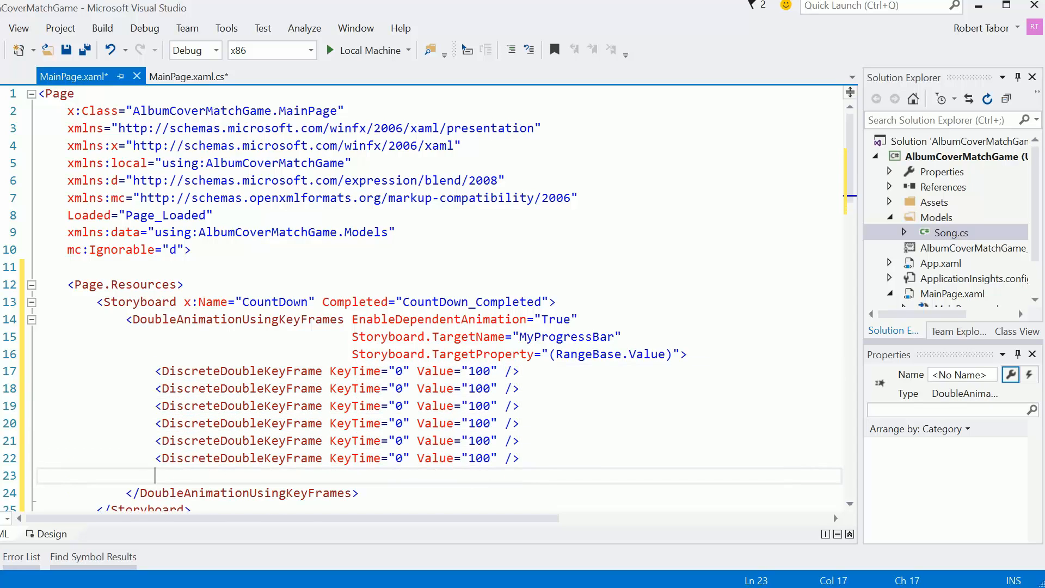
# - Duplicate the keyframe line into eleven copies with KeyTimes up to 0:0:10, removing extras
pyautogui.write('<DiscreteDoubleKeyFrame KeyTime="0" Value="100" />')
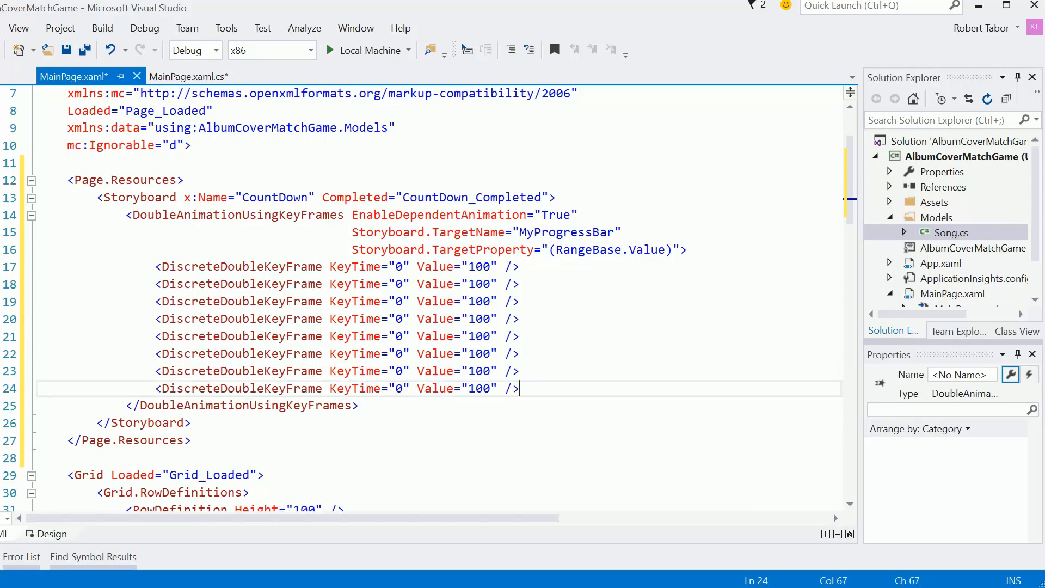
pyautogui.press('enter')
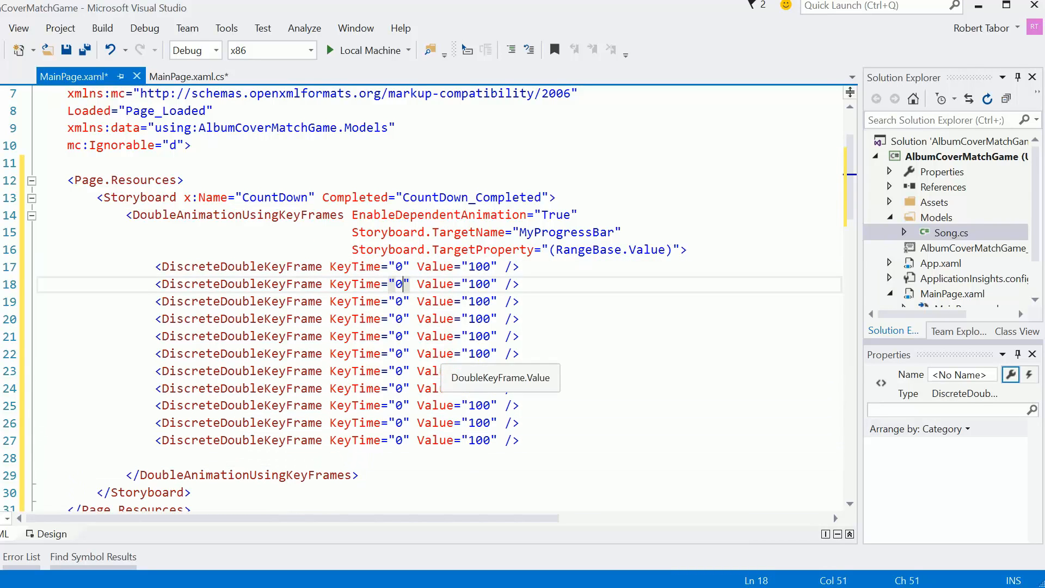
pyautogui.write(':0:1')
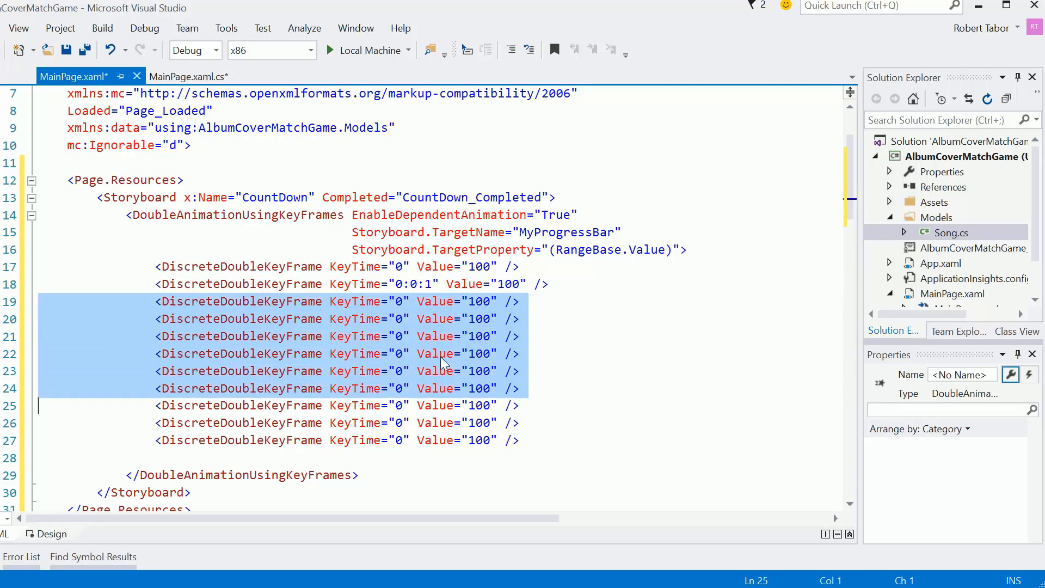
pyautogui.press('Delete')
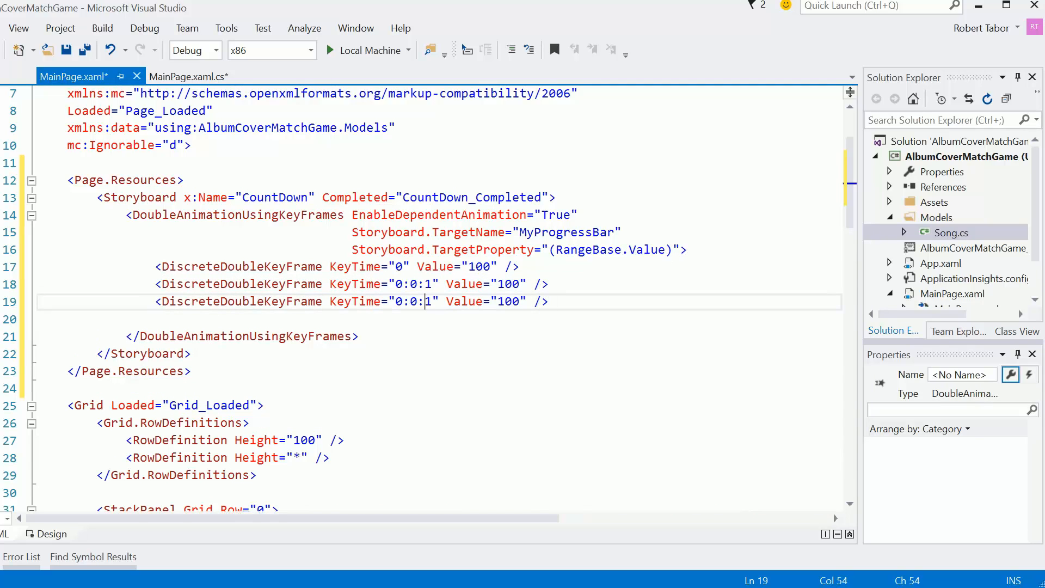
# - Set the keyframe values stepping from 100 down to 10
pyautogui.write('2')
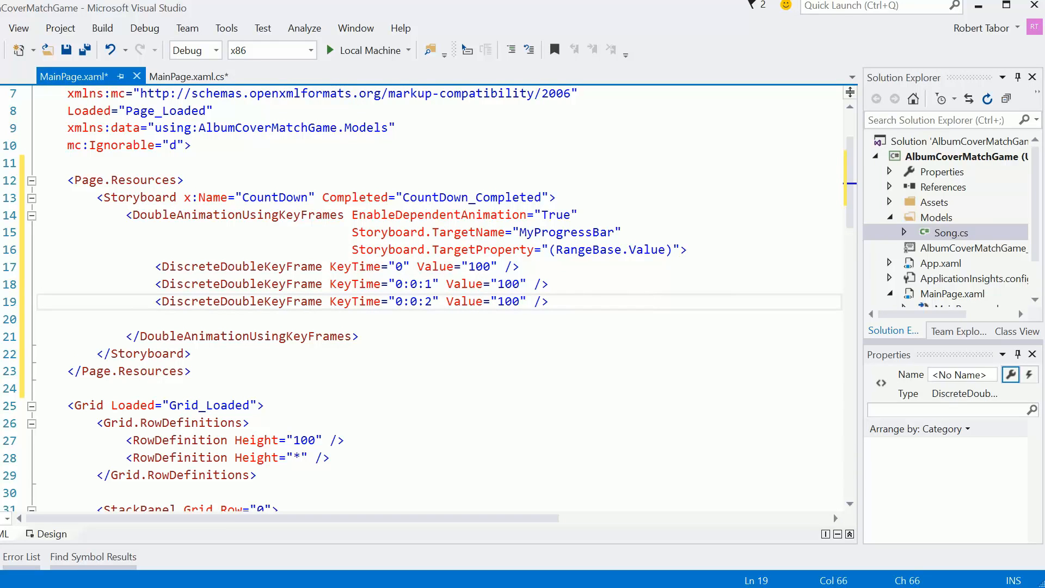
pyautogui.write('90')
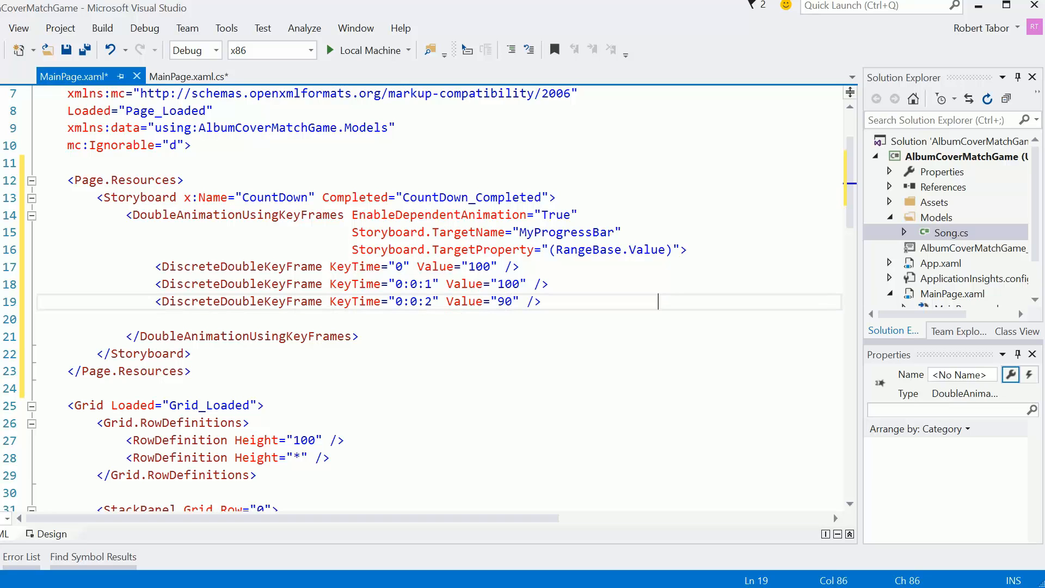
pyautogui.click(156, 301)
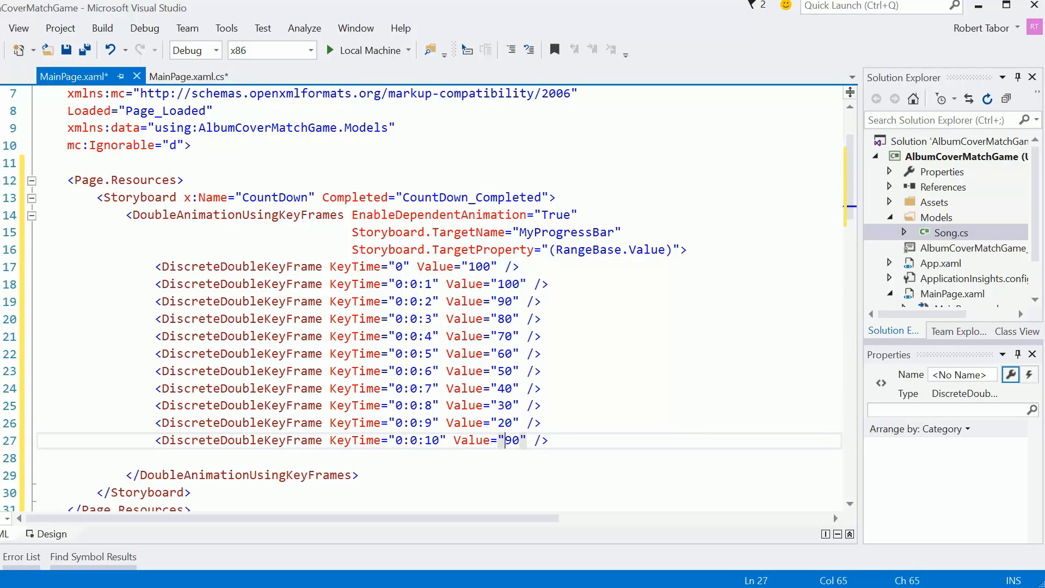
pyautogui.write('10')
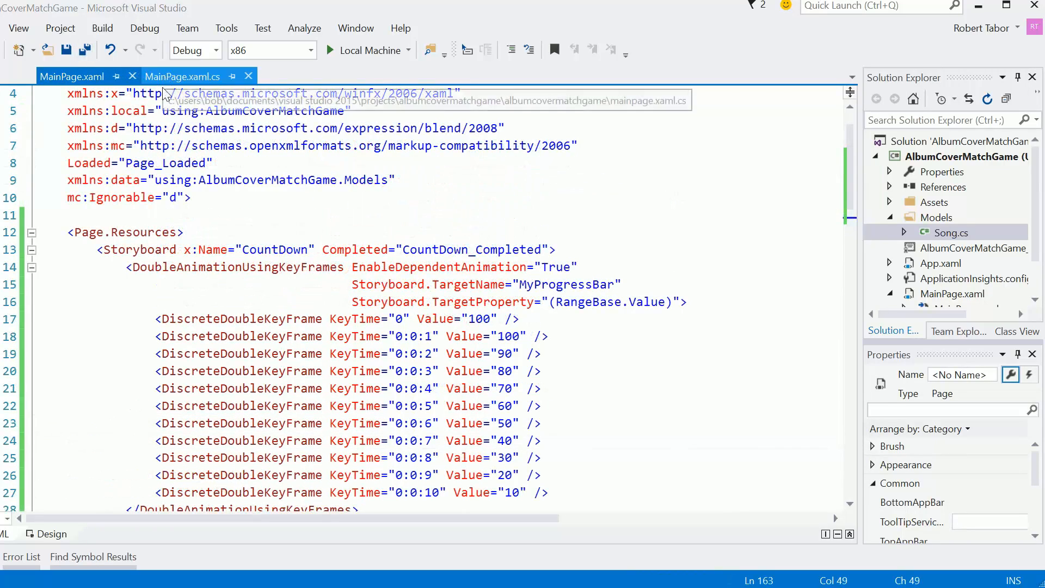
# - In MainPage.xaml.cs, add a StartCooldown method that calls CountDown.Begin()
pyautogui.click(182, 76)
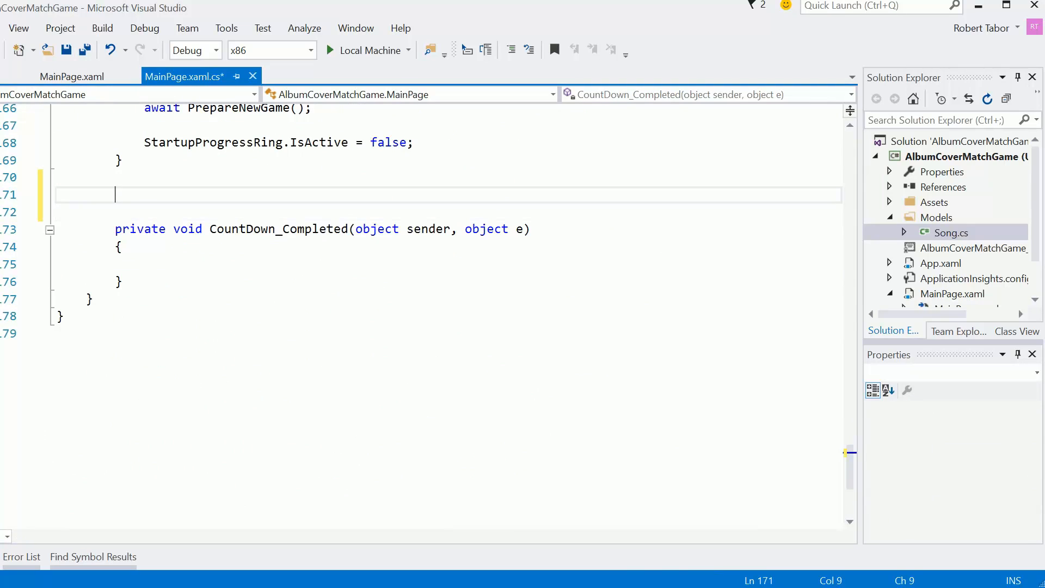
pyautogui.write('private')
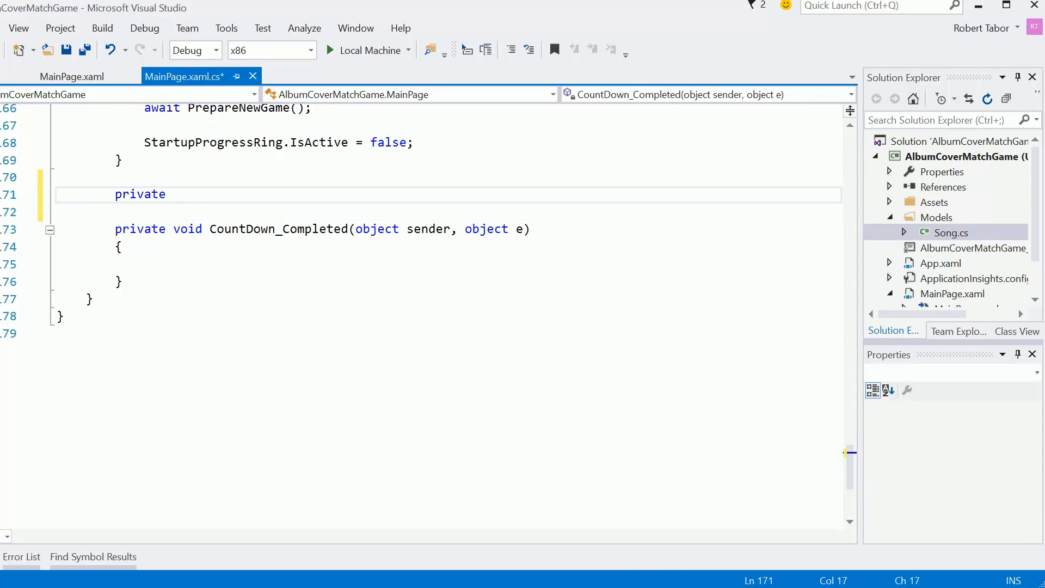
pyautogui.write('void Start')
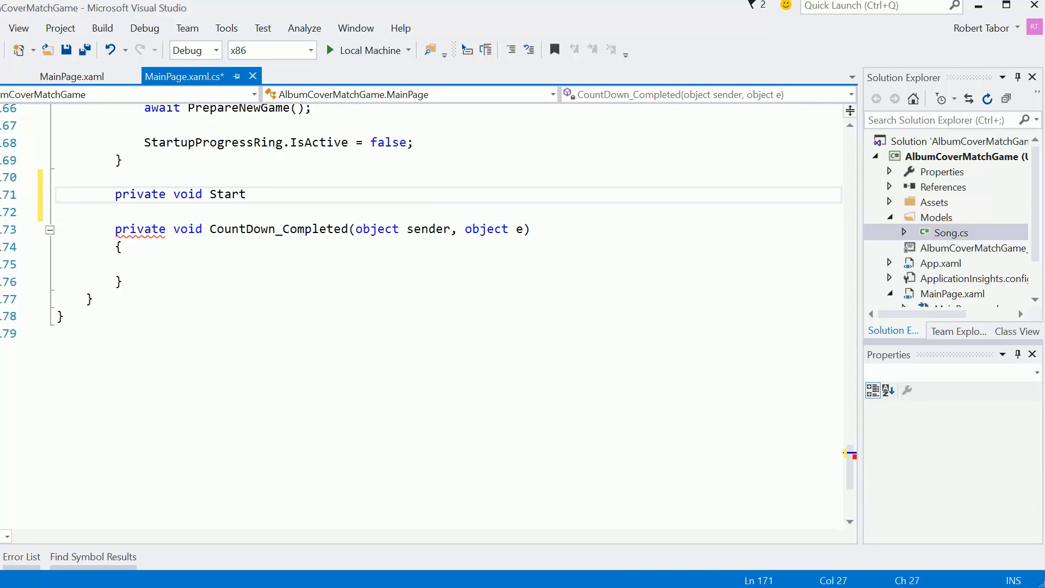
pyautogui.write('Cooldown()')
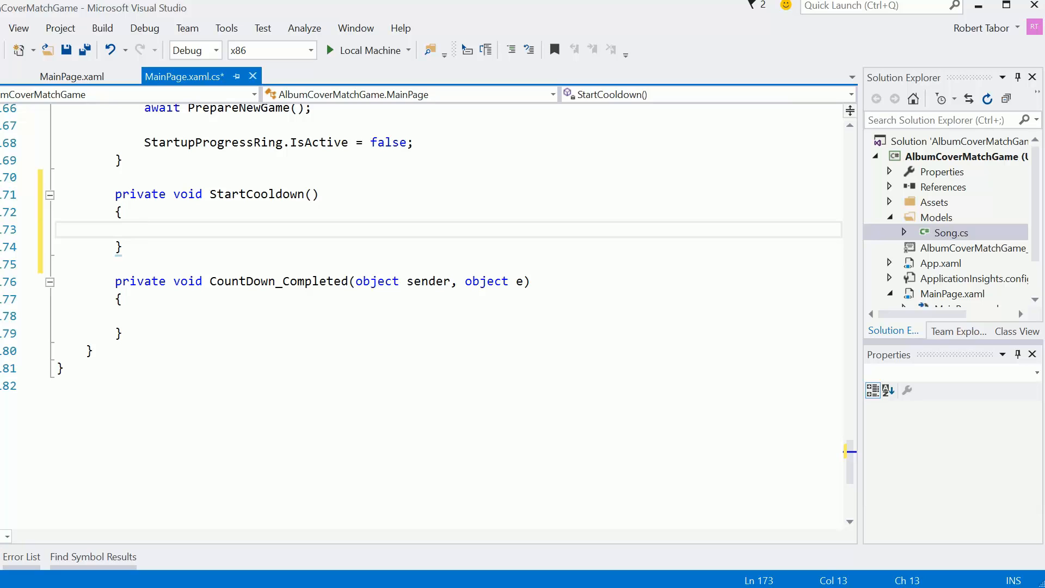
pyautogui.write('MyP')
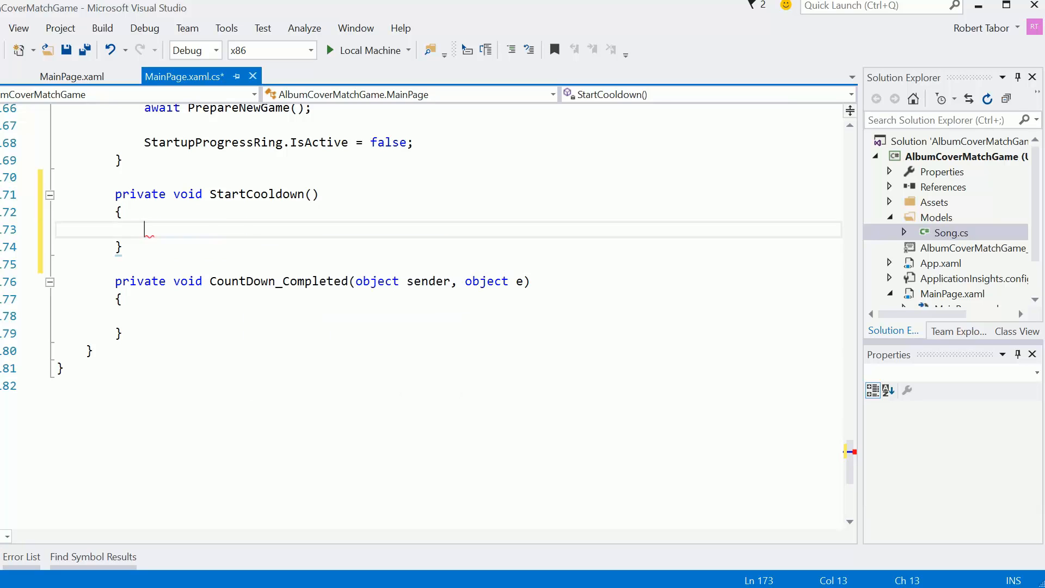
pyautogui.write('CountDown.B')
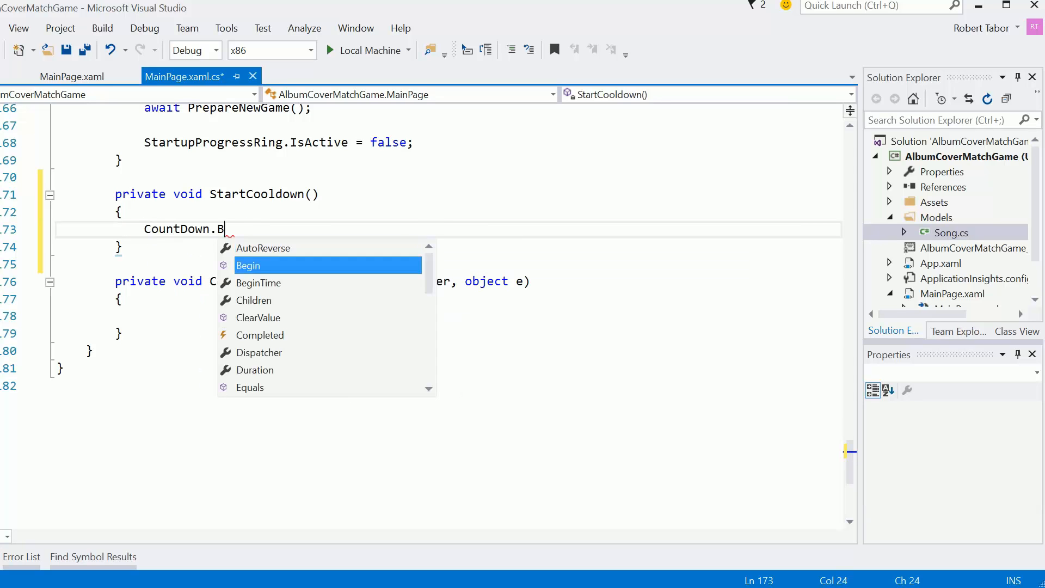
pyautogui.write('egin();')
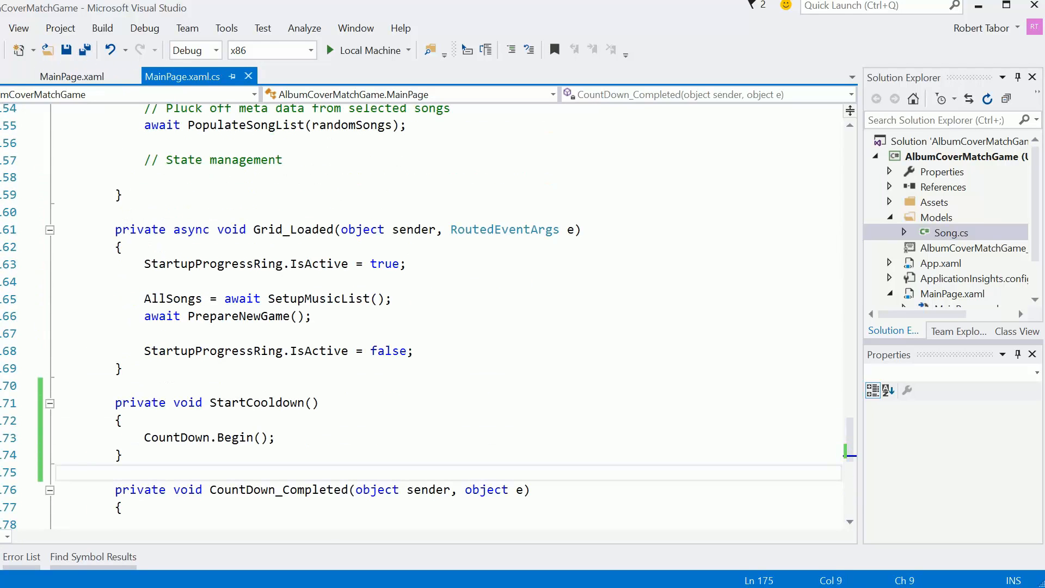
# - Call StartCooldown() at the end of Grid_Loaded and run the app
pyautogui.scroll(3)
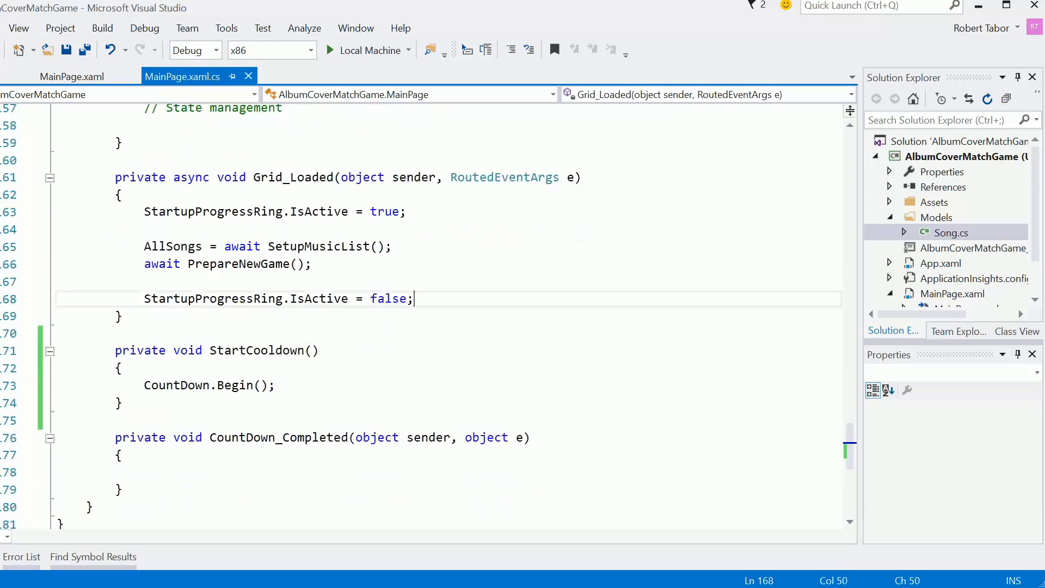
pyautogui.write('StartCooldown();')
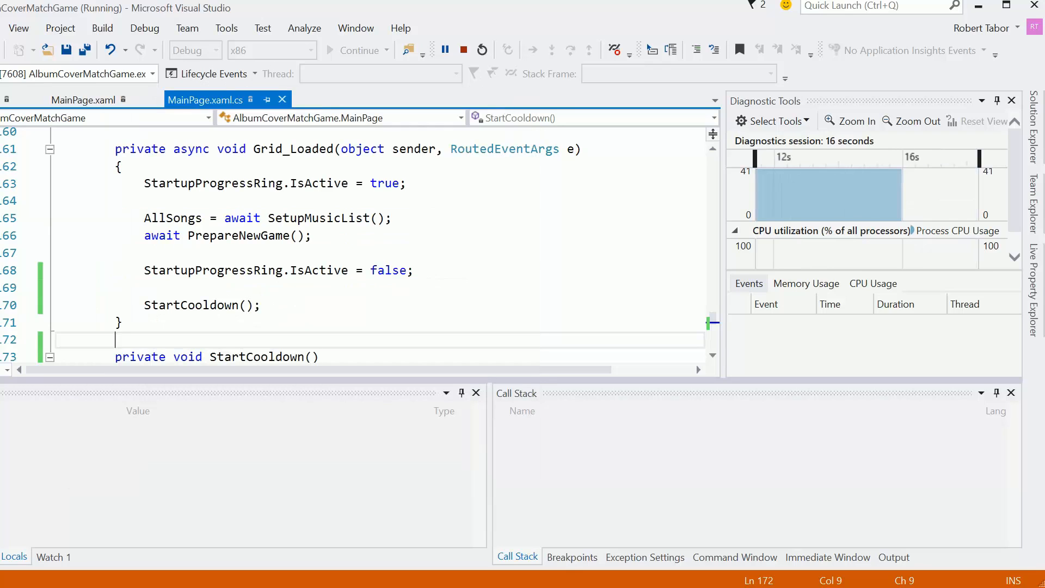
# - Stop debugging to end the running app and return to editing
pyautogui.click(463, 50)
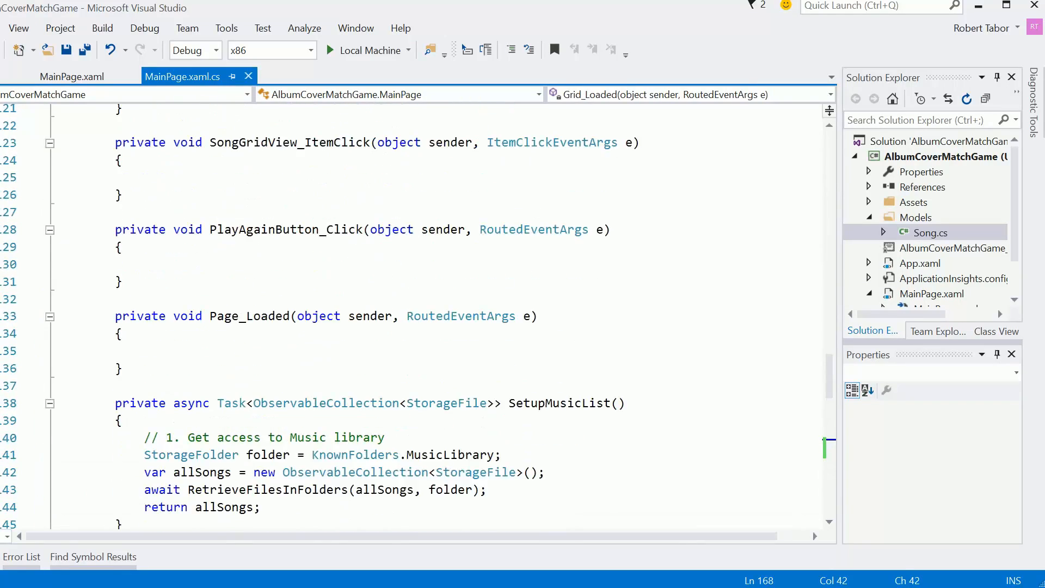
# - Declare the field bool _playingMusic = false; below AllSongs in the MainPage class
pyautogui.scroll(-3)
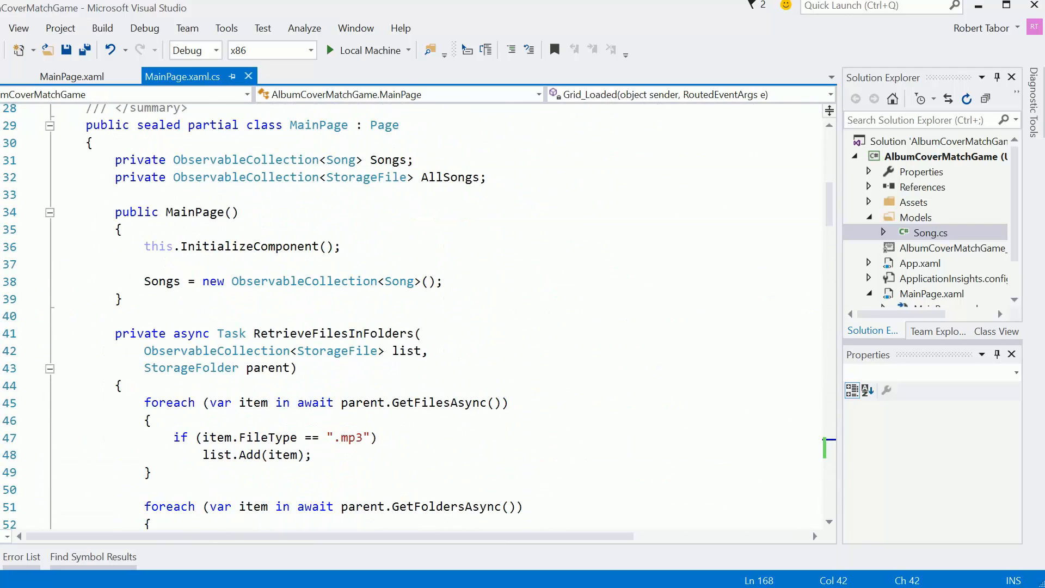
pyautogui.write('bo')
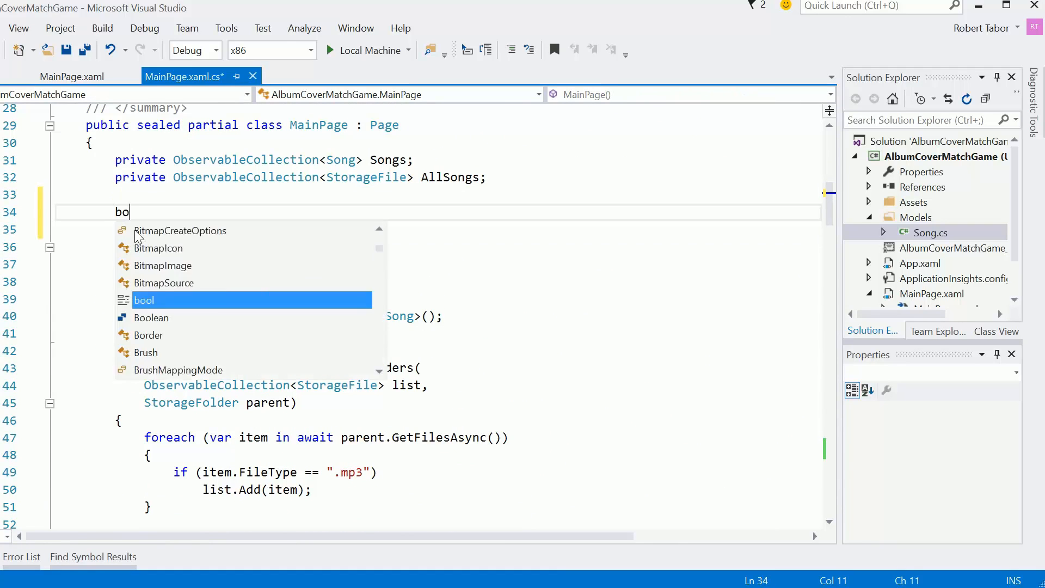
pyautogui.write('l')
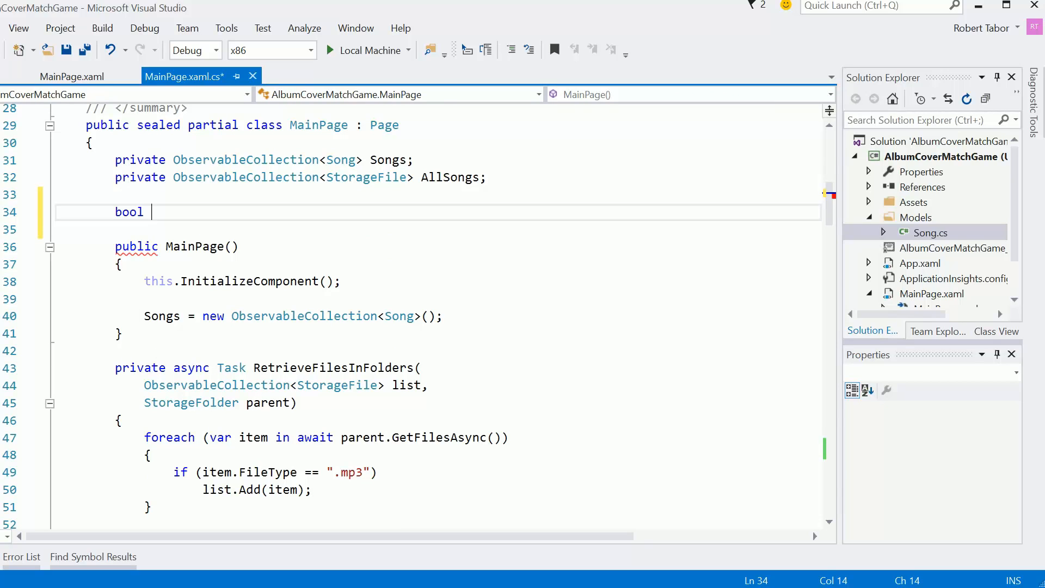
pyautogui.write('_play')
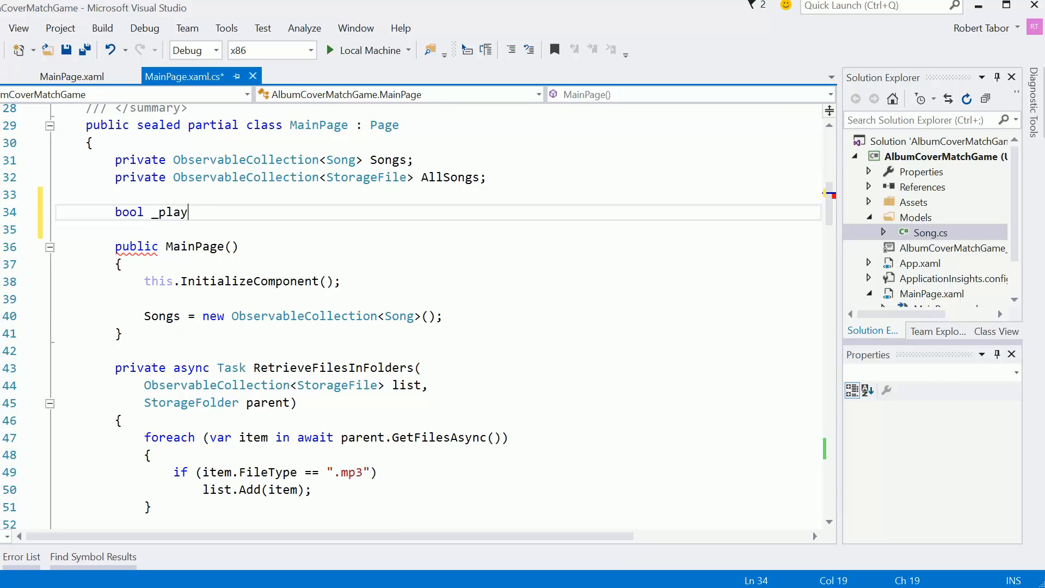
pyautogui.write('ingMusic =')
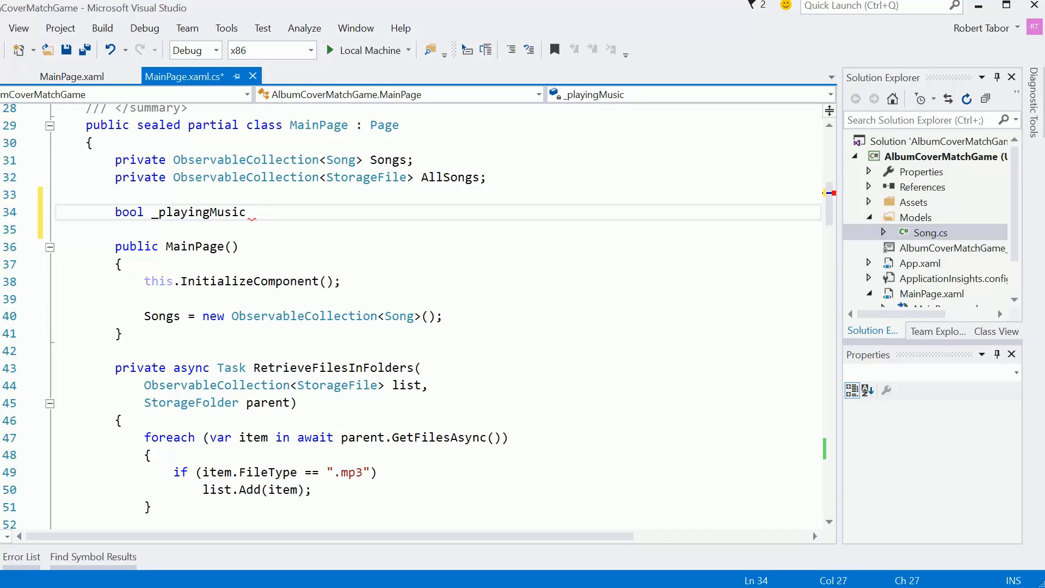
pyautogui.write('= faluse;')
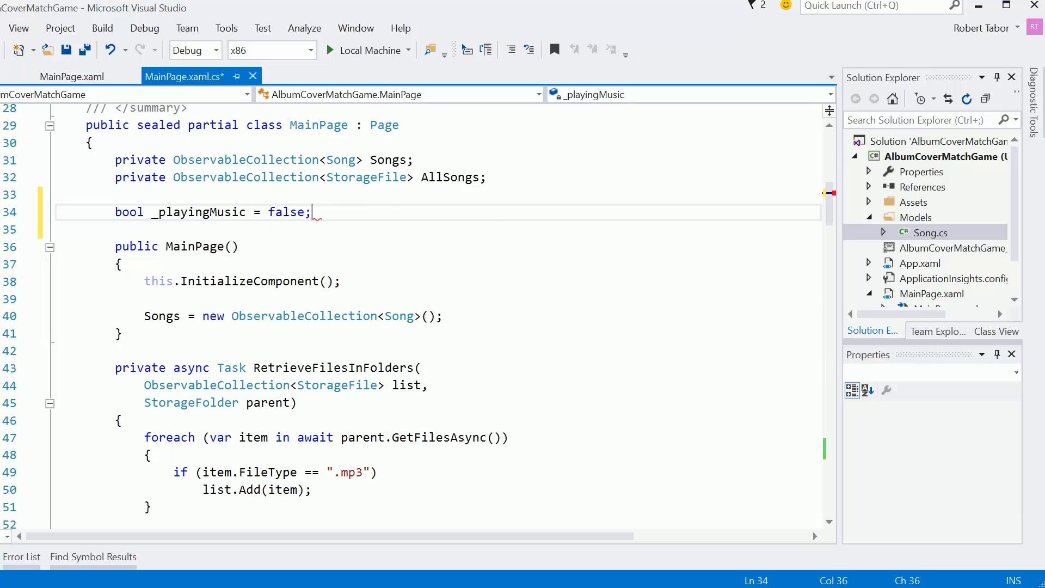
pyautogui.scroll(-3)
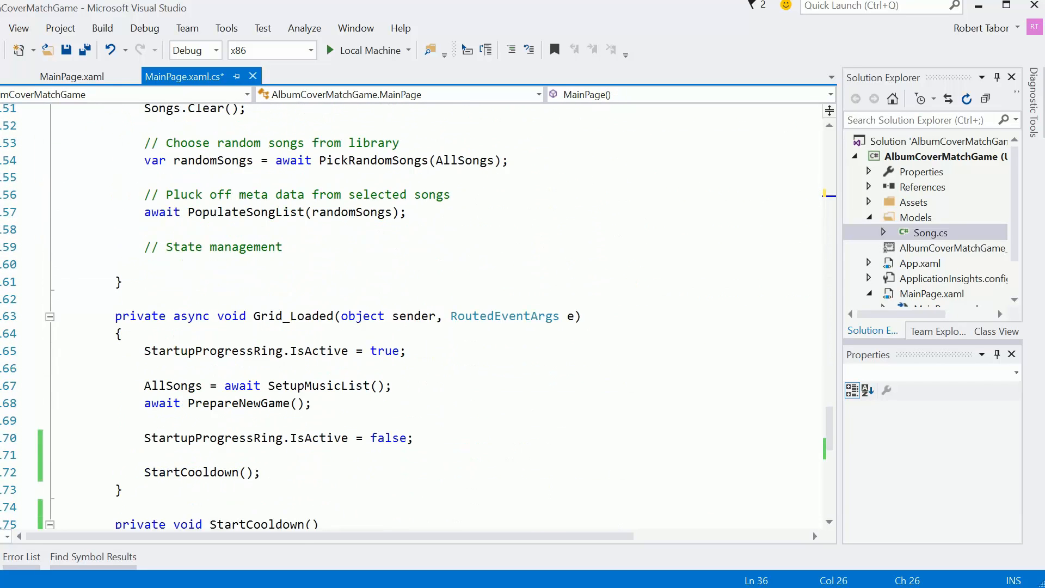
# - Add an if (!_playingMusic) block inside CountDown_Completed
pyautogui.scroll(-3)
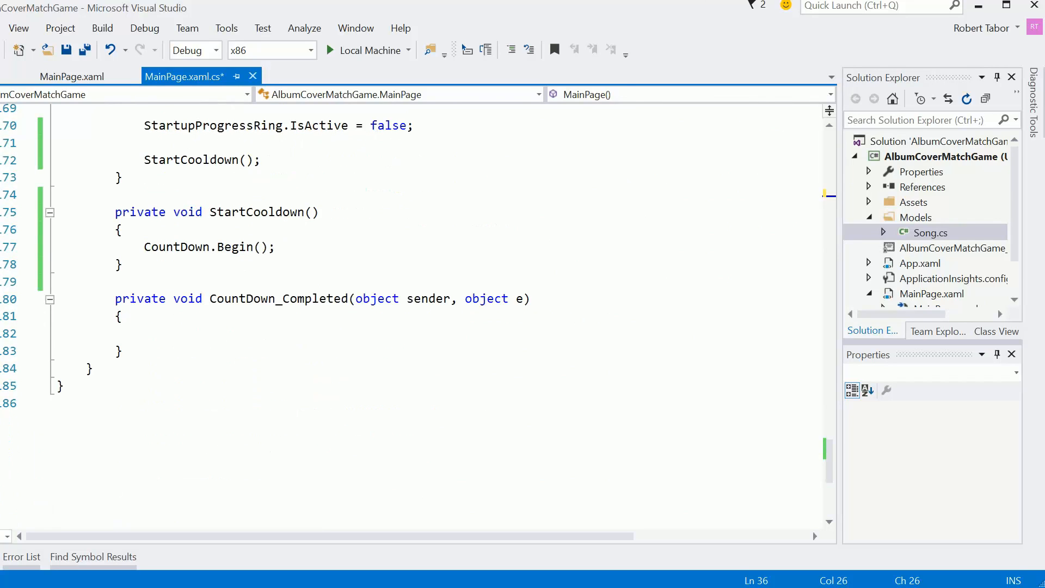
pyautogui.write('if')
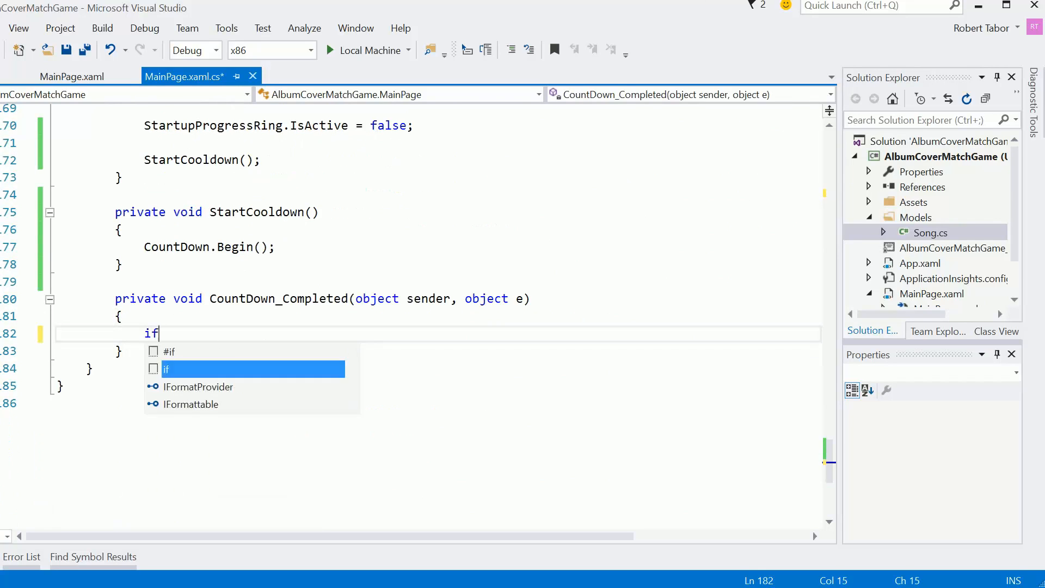
pyautogui.write('(1_p)')
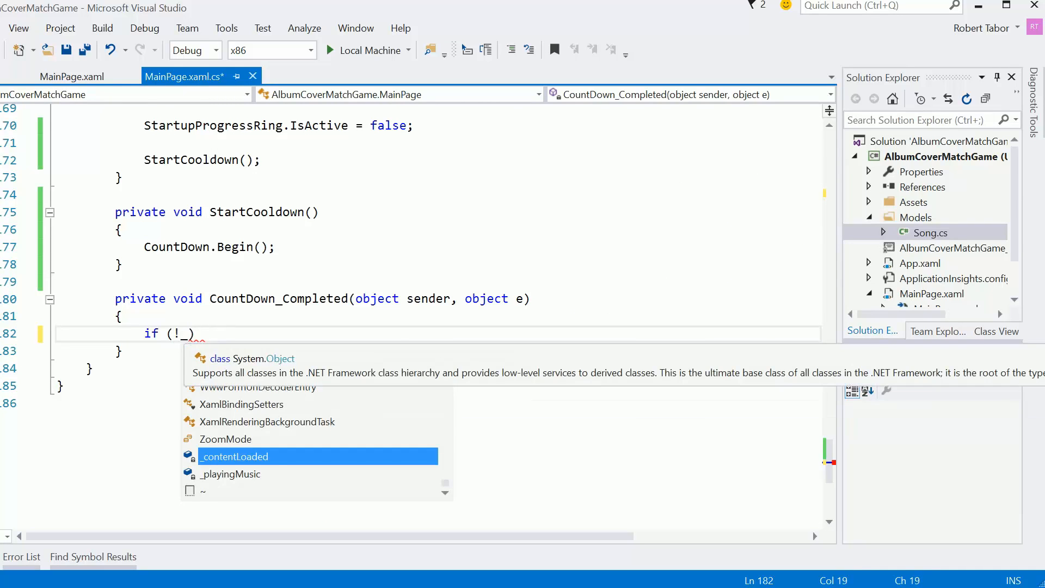
pyautogui.write('playingMusic')
pyautogui.write('}')
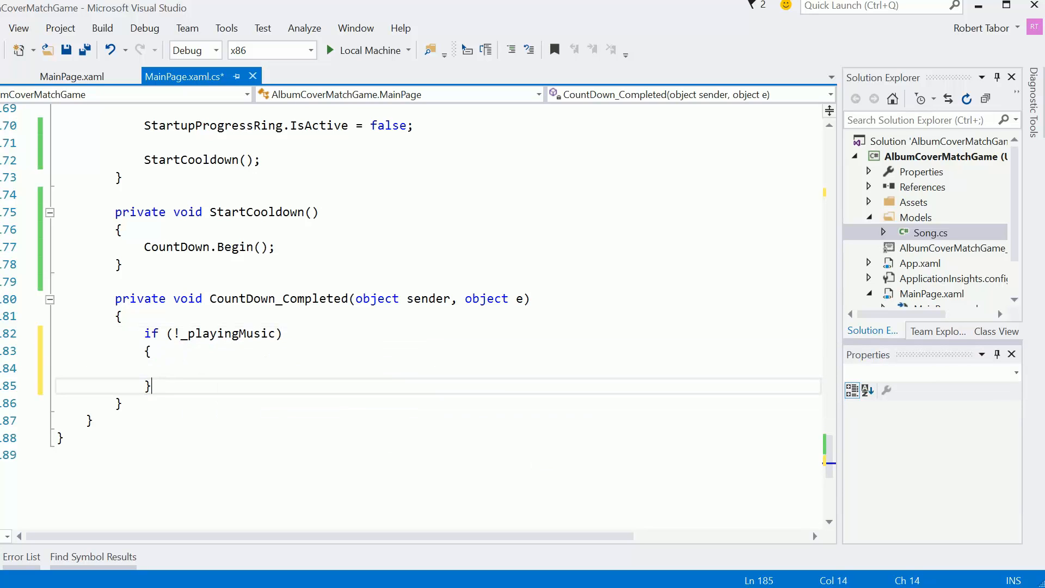
# - Fill the block with '// Start playing music' and '// Start countdown' placeholder comments
pyautogui.write('// Start')
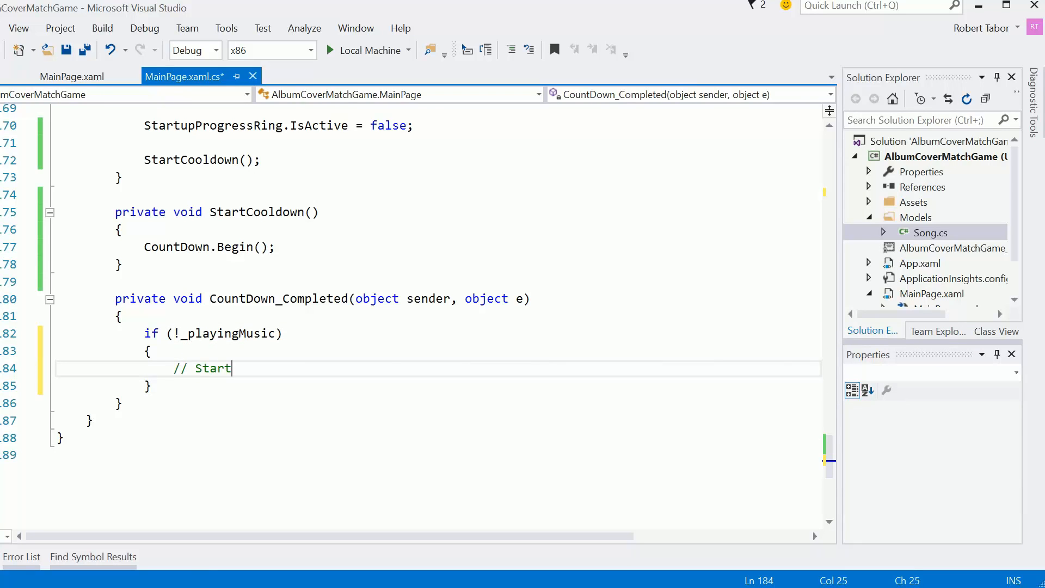
pyautogui.write('playing m')
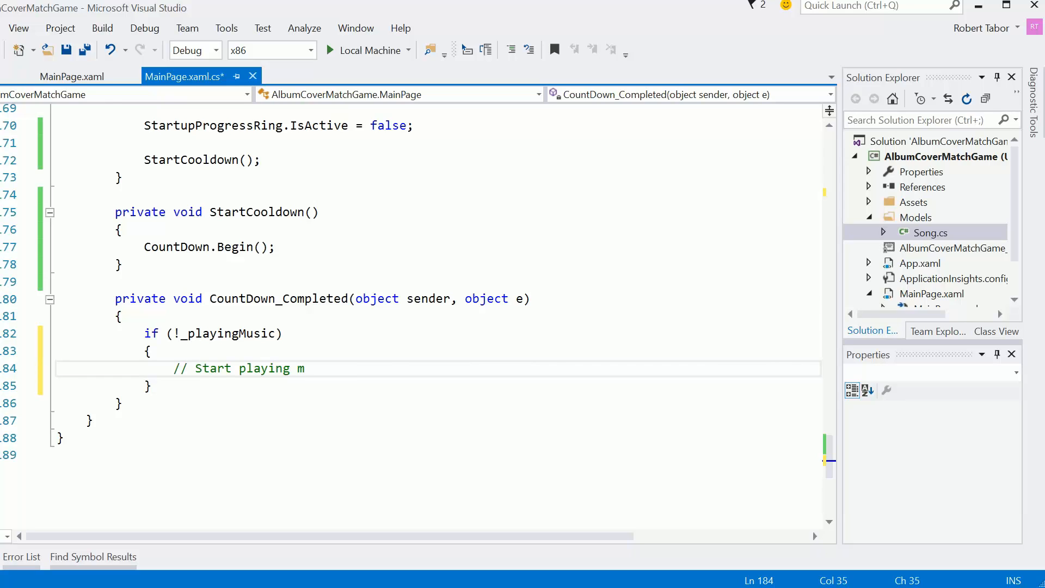
pyautogui.write('usic')
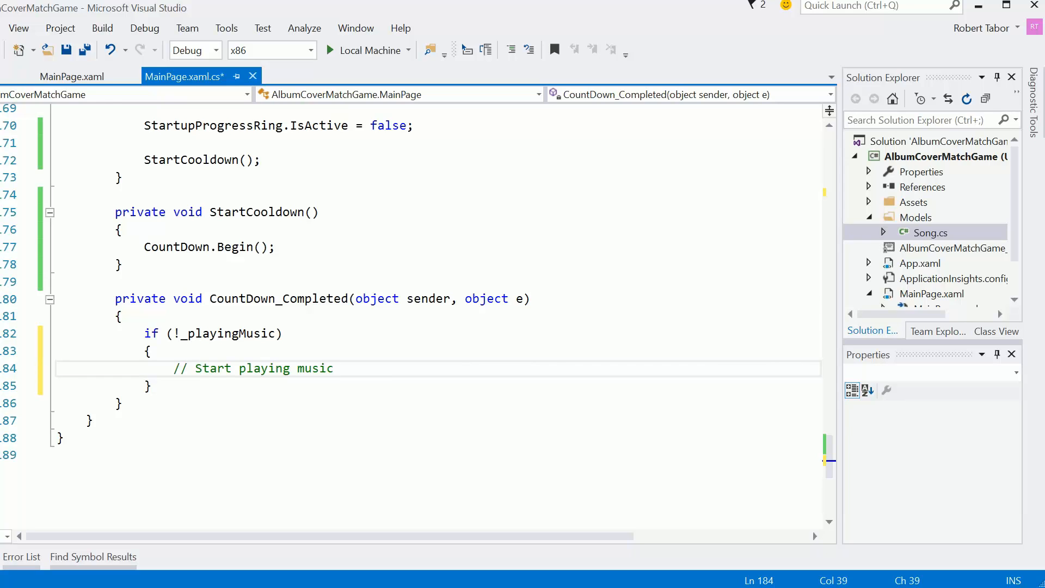
pyautogui.press('enter')
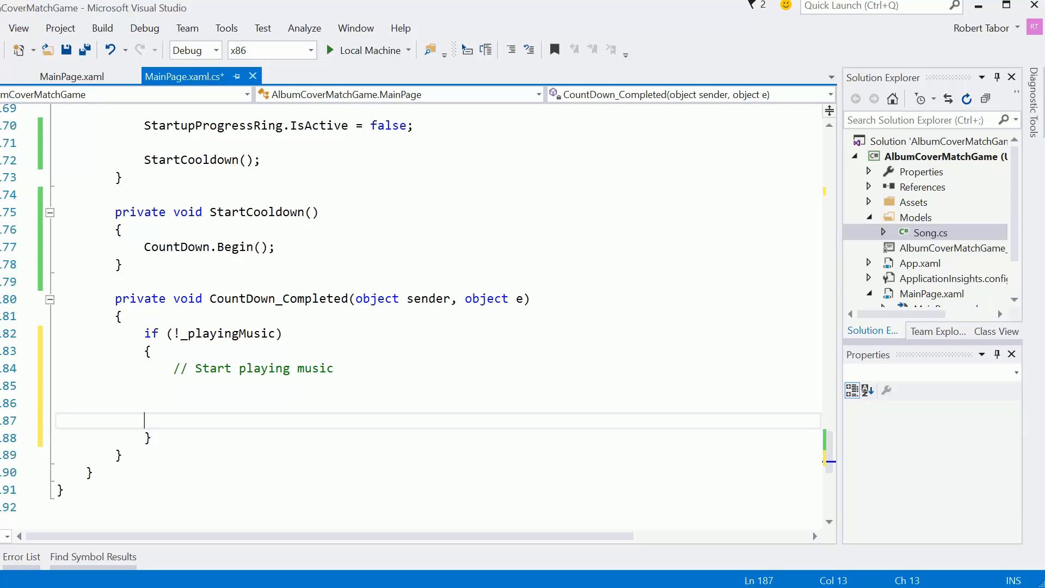
pyautogui.write('// Start countd')
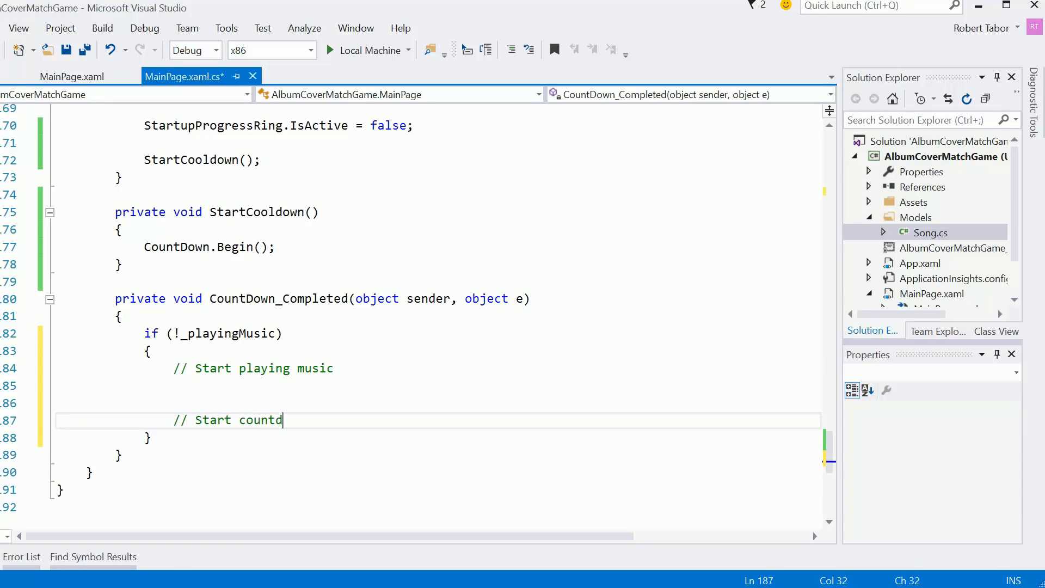
pyautogui.write('own')
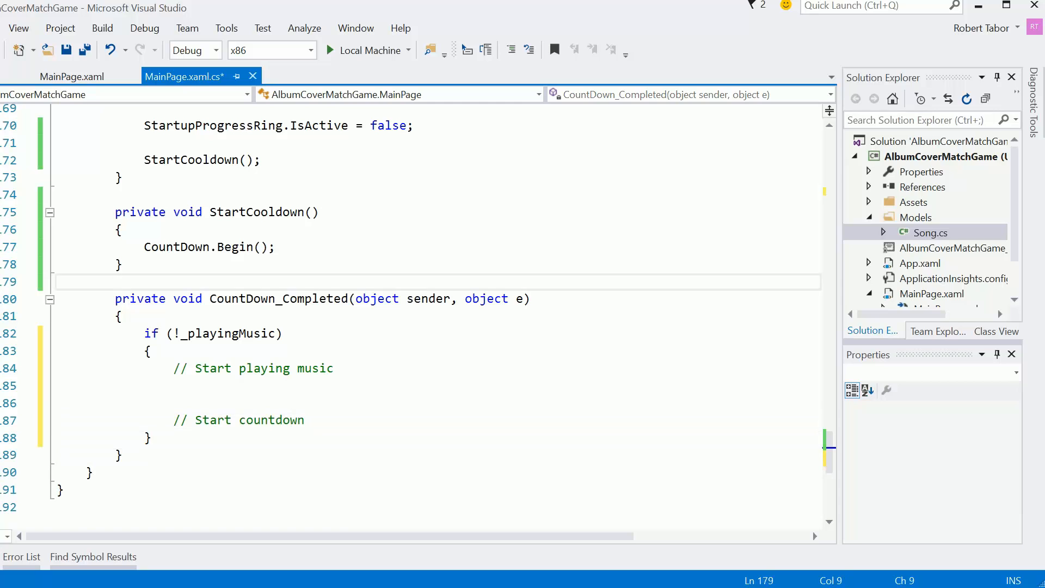
# - Declare a private void StartCountdown() method that sets _playingMusic = true
pyautogui.write('private')
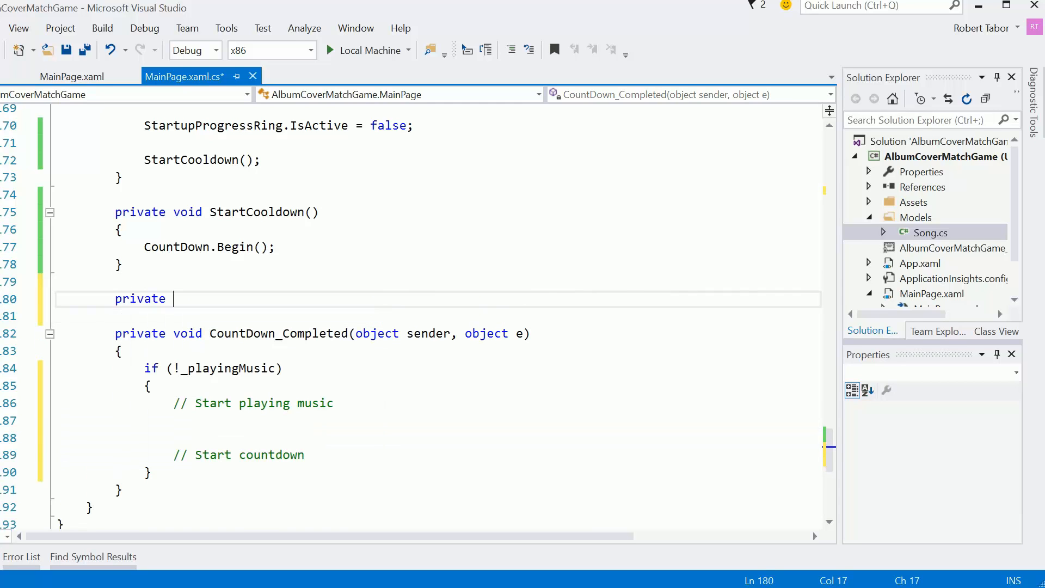
pyautogui.write('void')
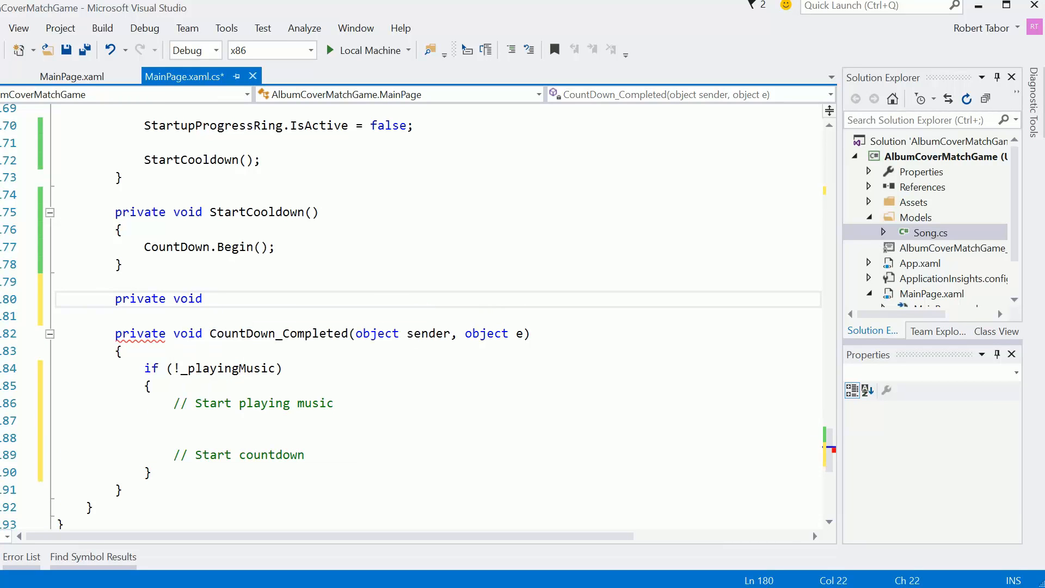
pyautogui.click(208, 298)
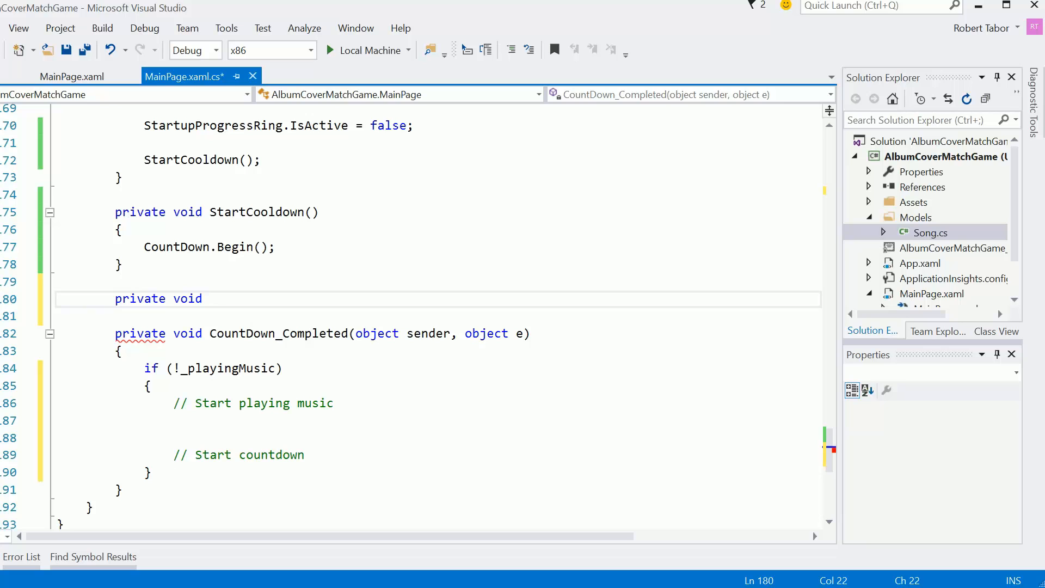
pyautogui.write('St')
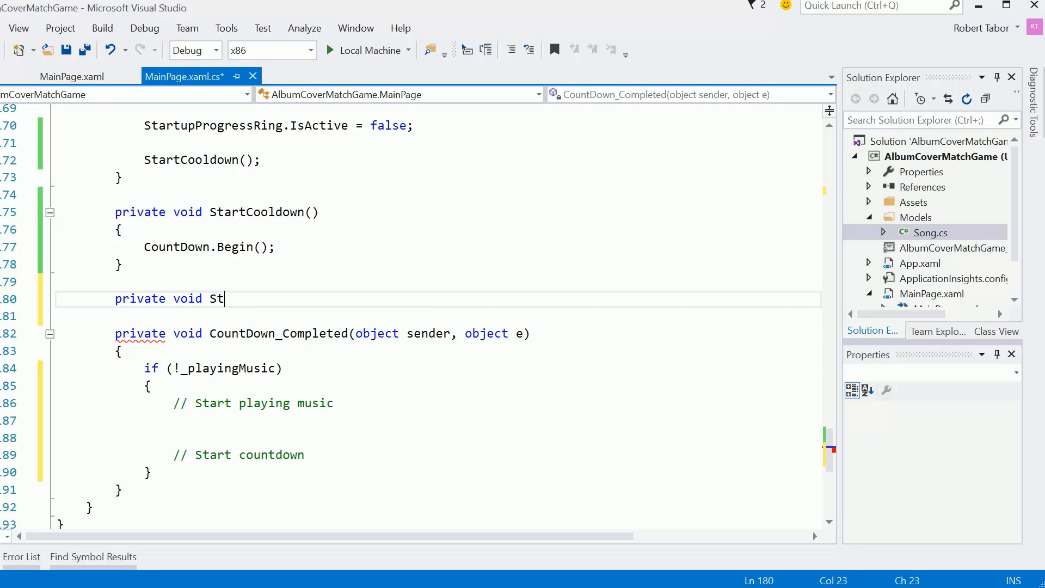
pyautogui.write('artCountdown')
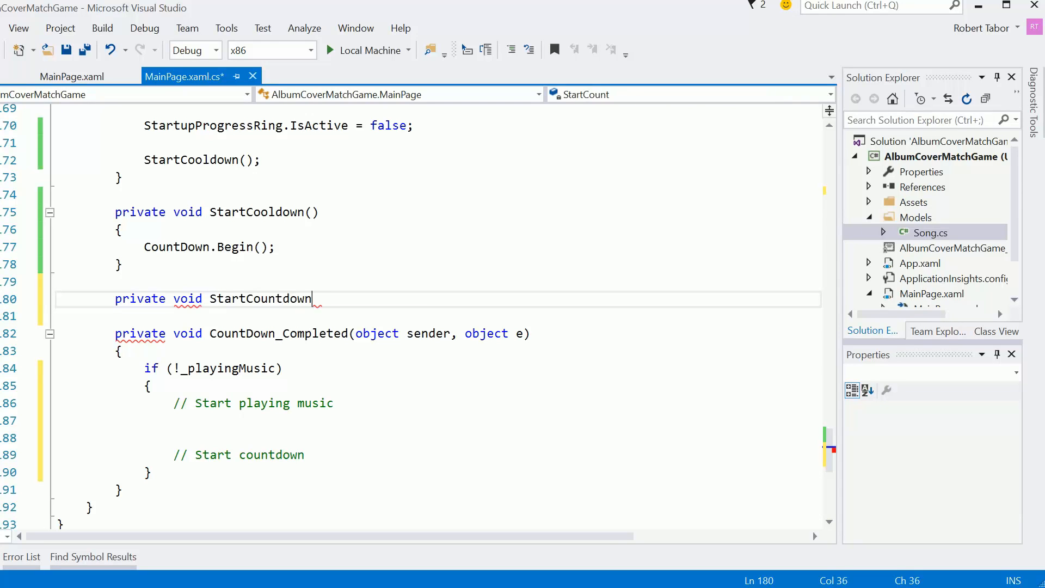
pyautogui.write('()')
pyautogui.write('{')
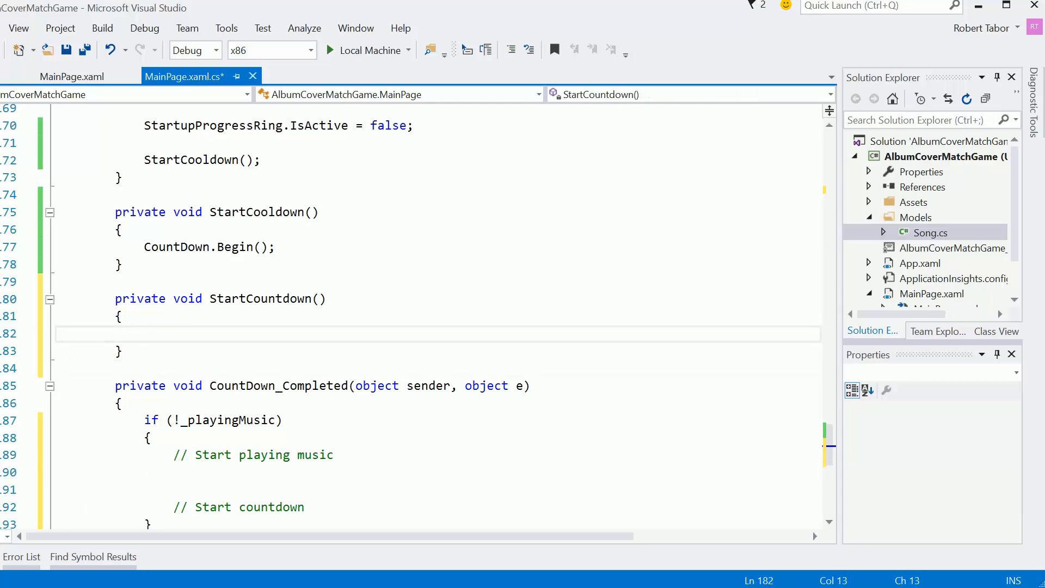
pyautogui.write('_playingMusic')
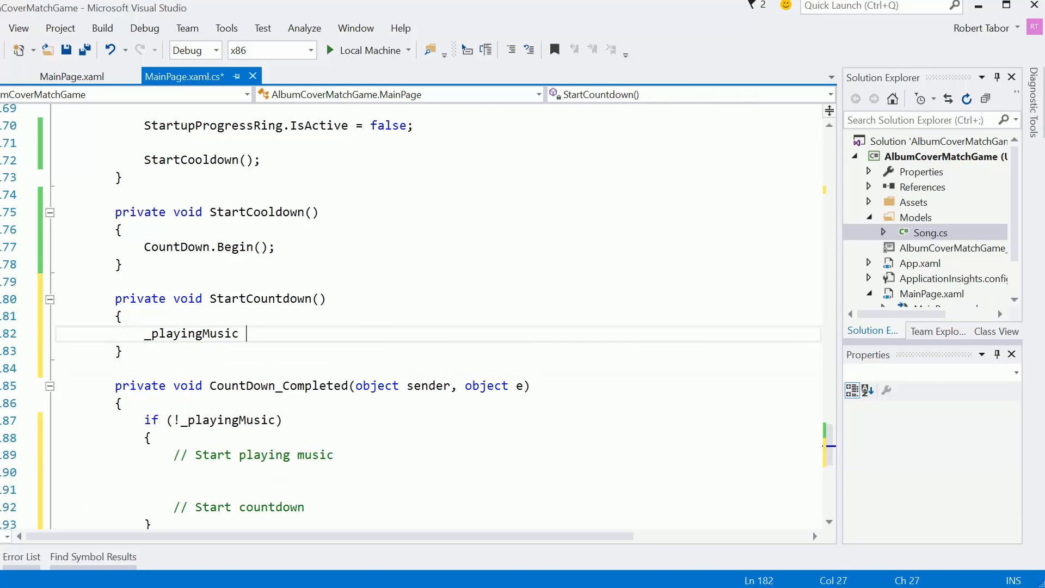
pyautogui.write('= true;')
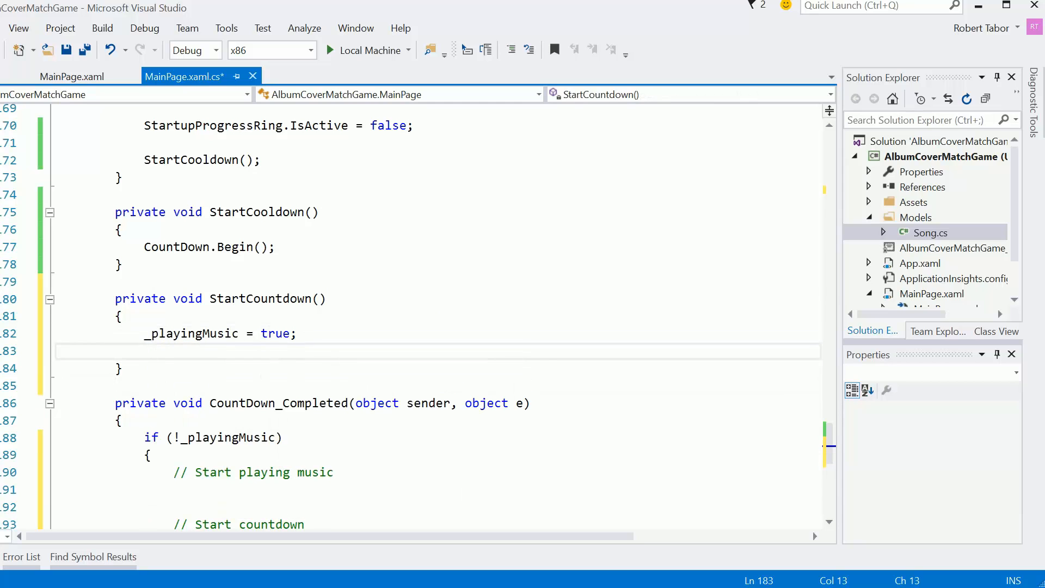
# - Create a red SolidColorBrush and assign it to MyProgressBar.Foreground
pyautogui.write('Sol')
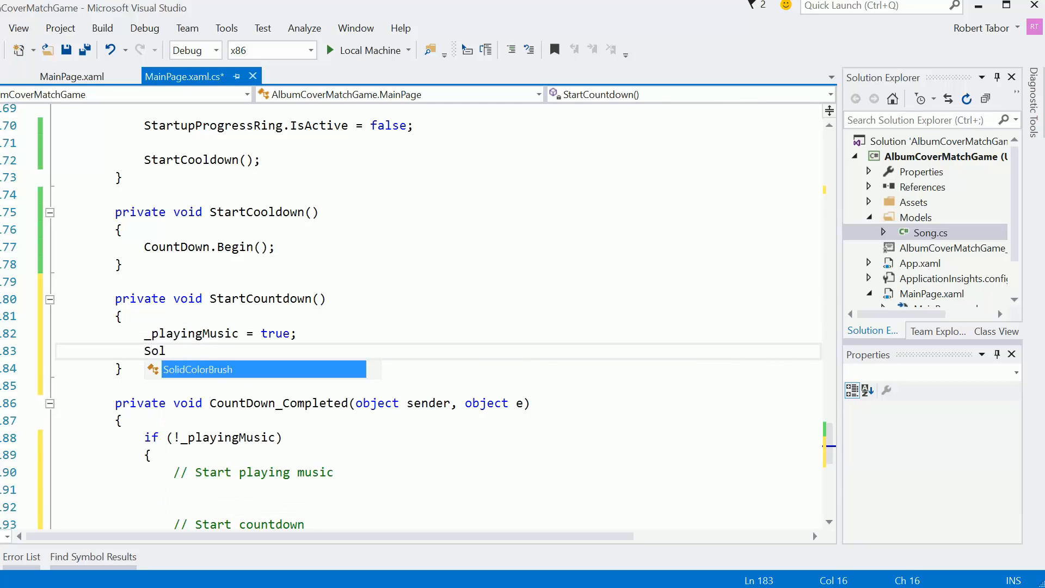
pyautogui.write('SolidColorBrush brush = new SolidColorBrush(')
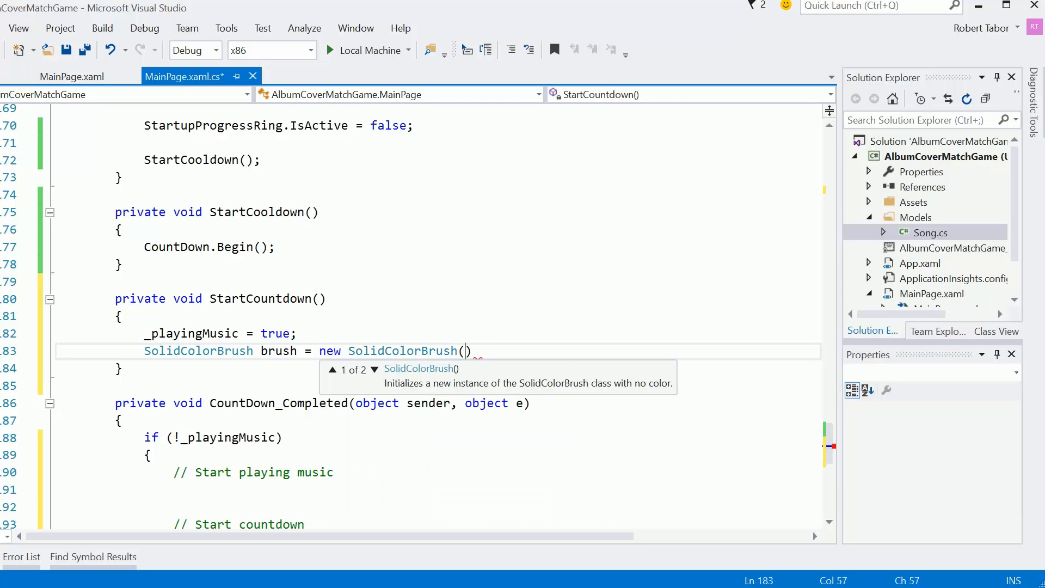
pyautogui.write('Colors.')
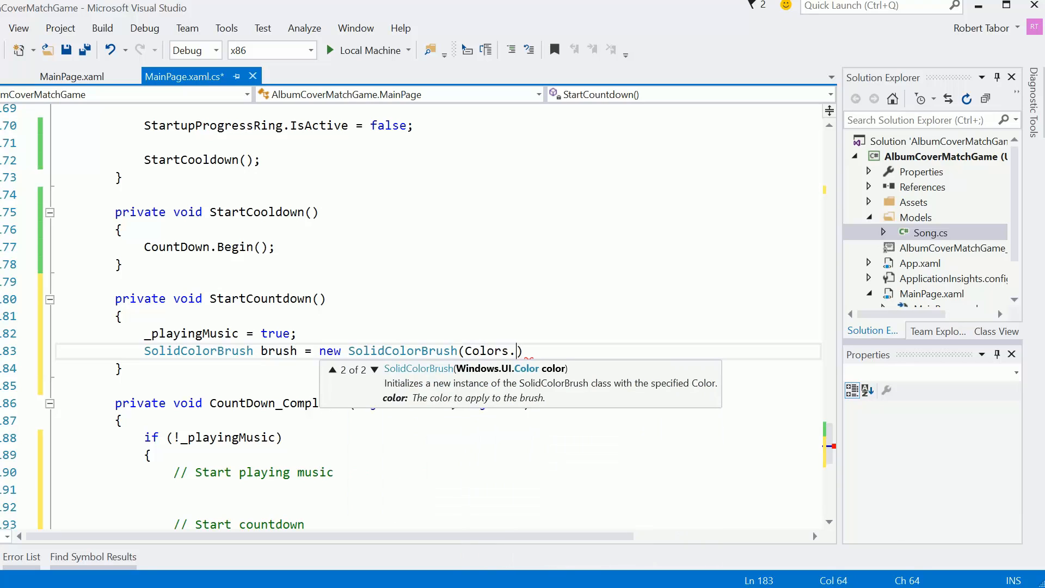
pyautogui.write('Red')
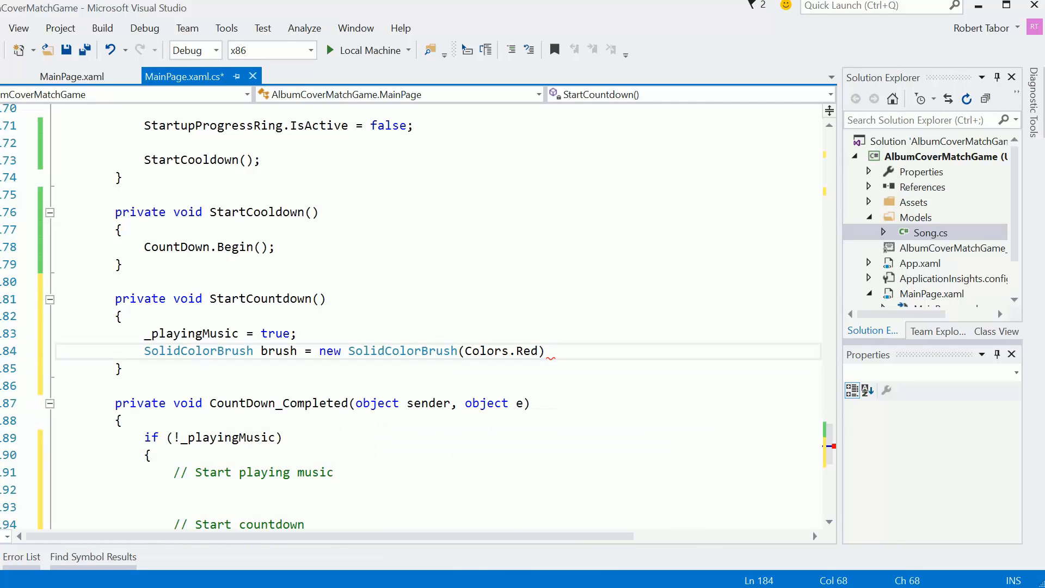
pyautogui.press('enter')
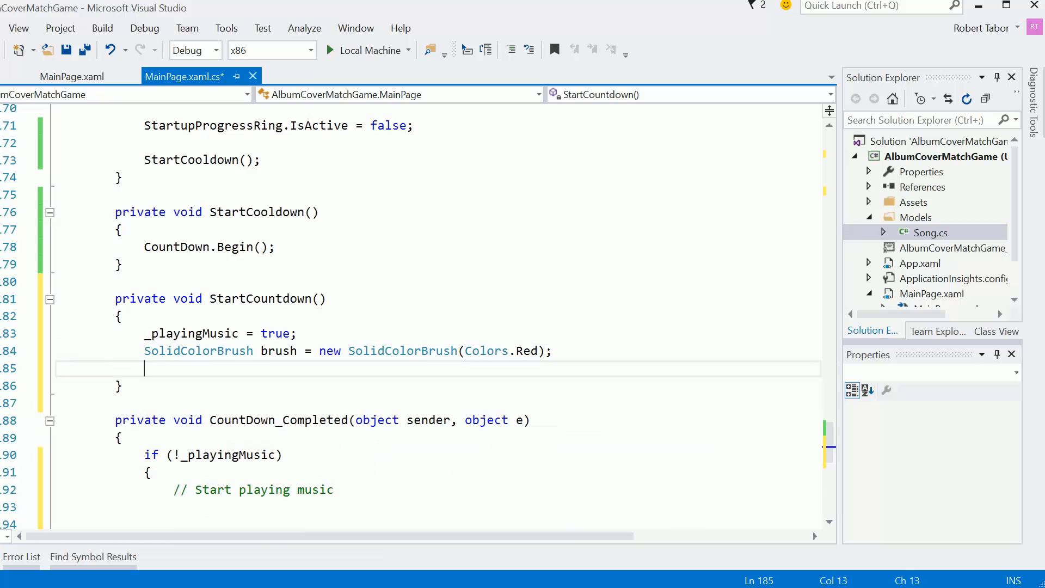
pyautogui.write('MyProgressBar.F')
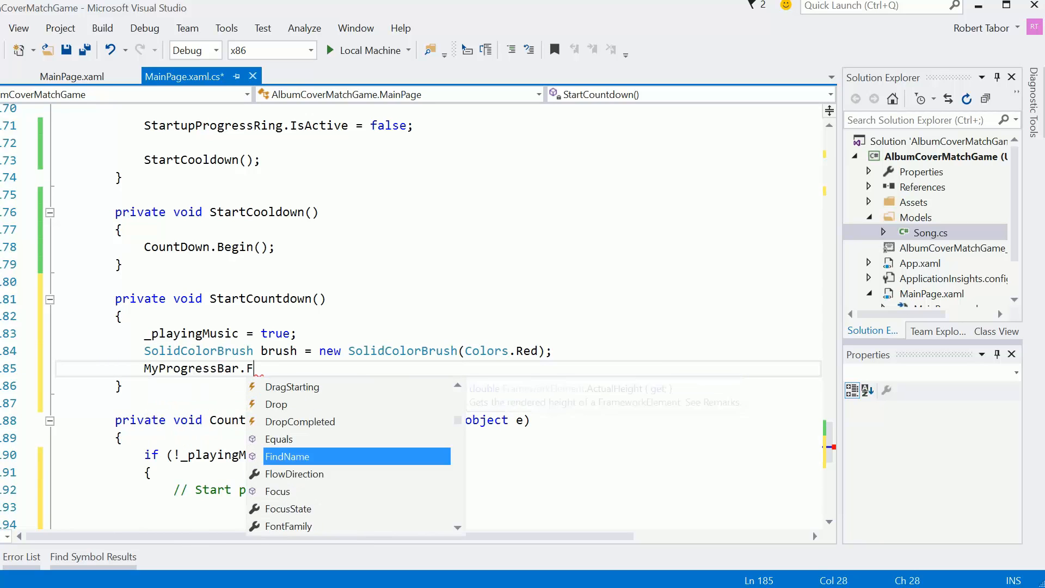
pyautogui.write('oreground brush;')
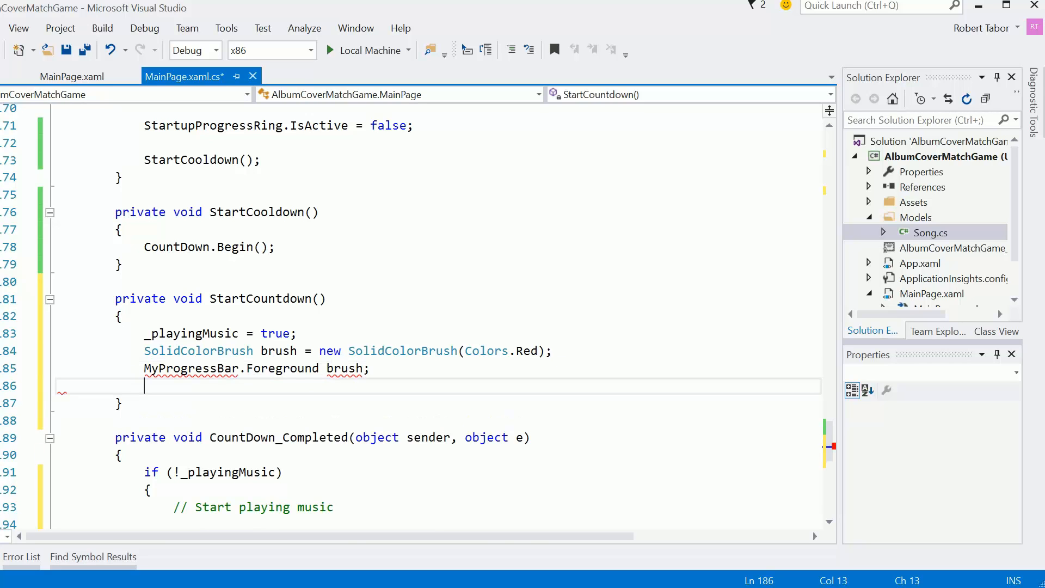
# - Set InstructionTextBlock's Text to "GO!", its Foreground to the brush, and call CountDown.Begin()
pyautogui.write('InstructionTextBlock.Text =')
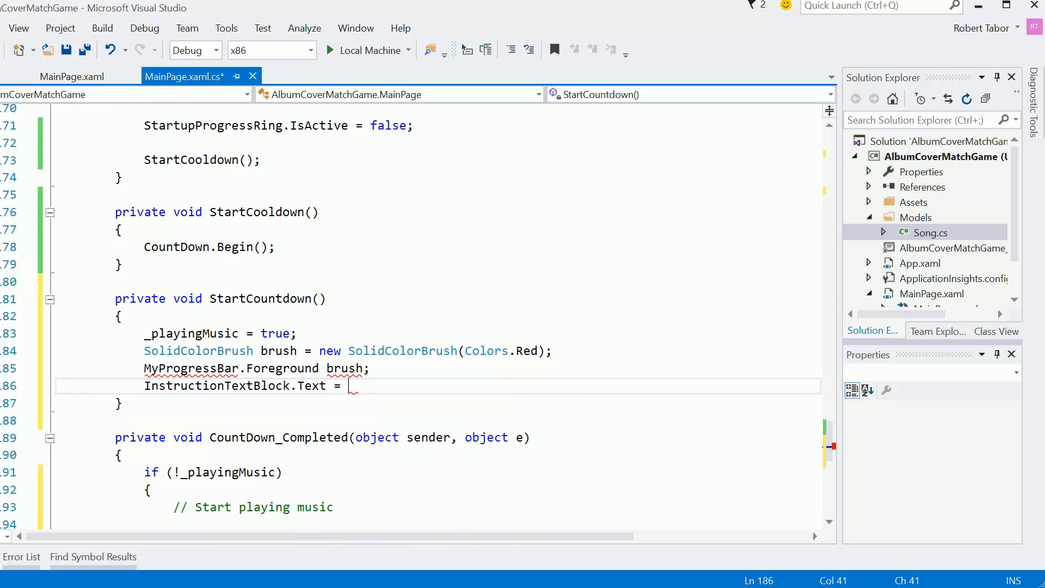
pyautogui.write('"GO!";')
pyautogui.click(257, 368)
pyautogui.write('= ')
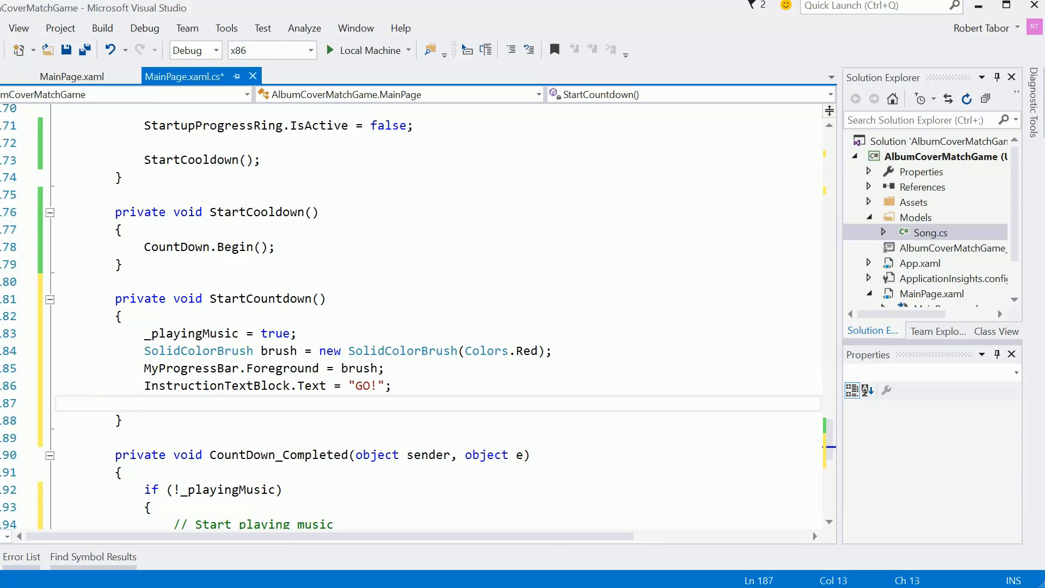
pyautogui.write('InstructionTextBlock.')
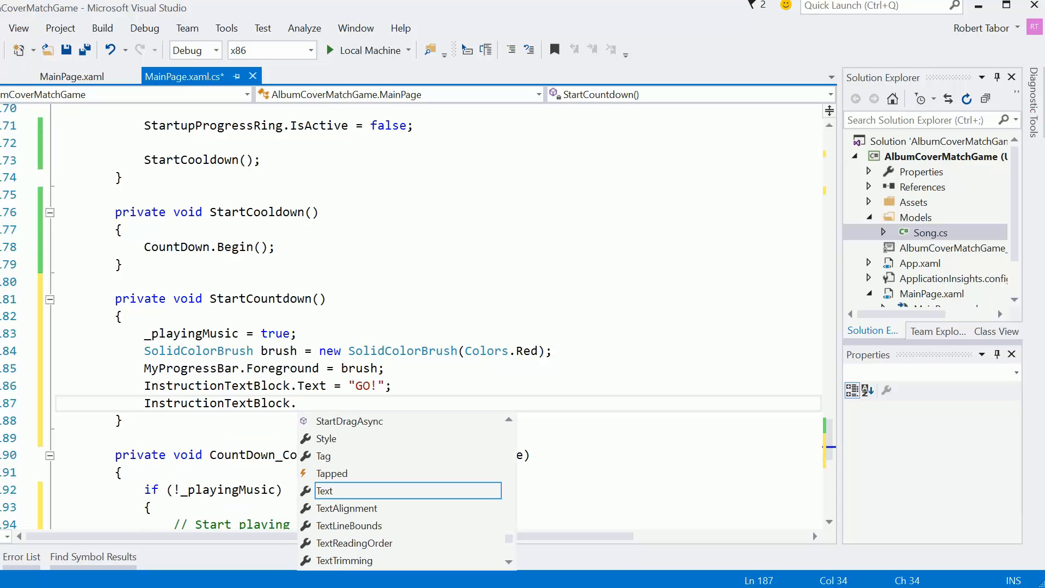
pyautogui.write('Foreground')
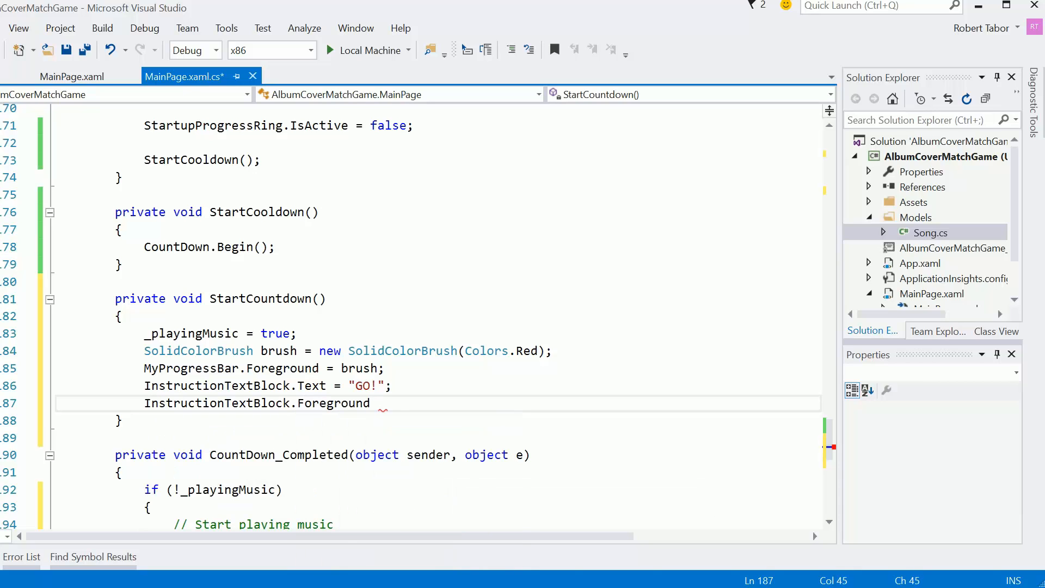
pyautogui.write('= brush;')
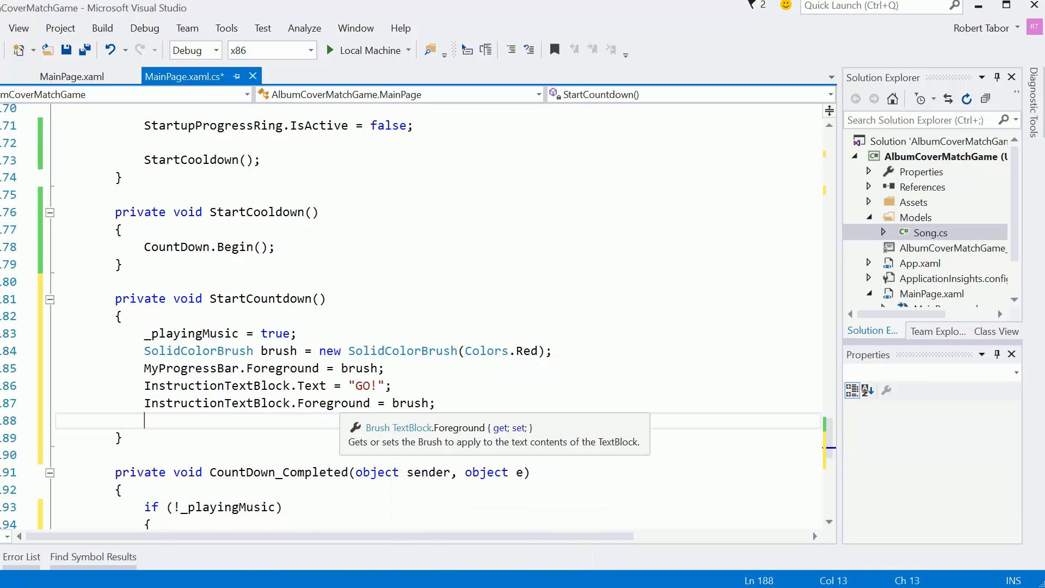
pyautogui.write('CountDown.')
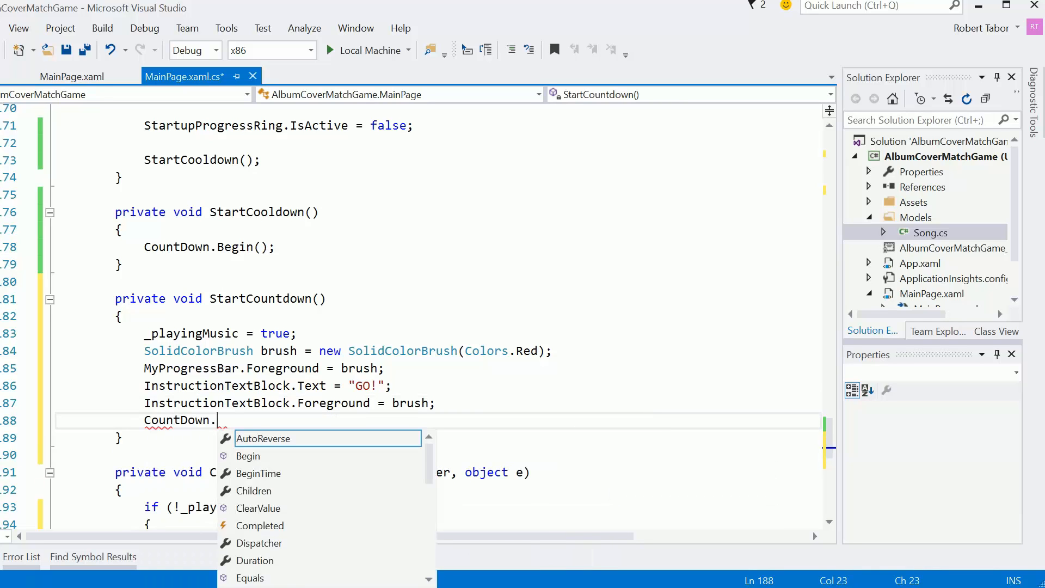
pyautogui.write('Begin();')
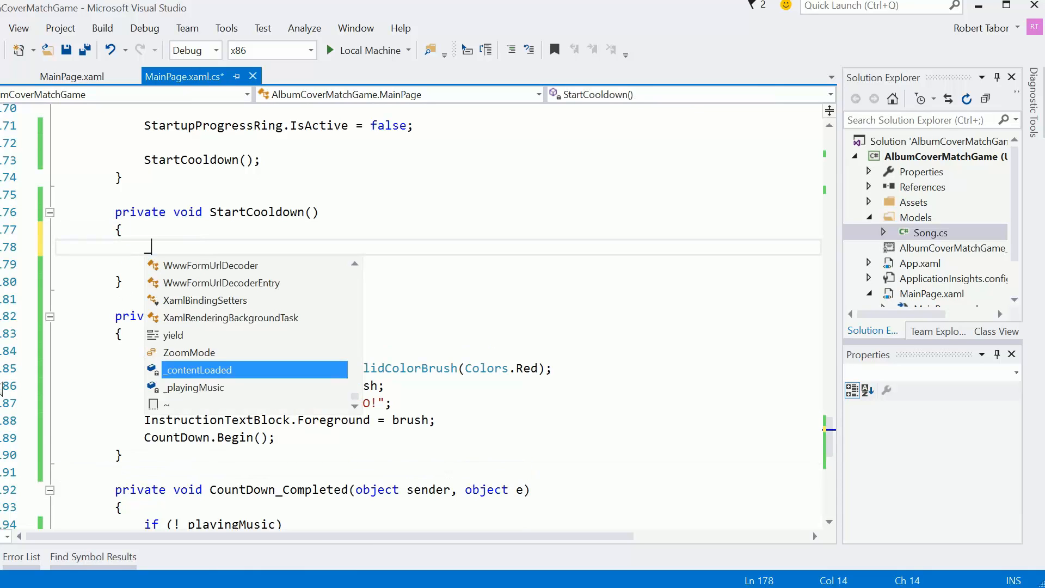
# - In StartCooldown, set _playingMusic = false and reuse the brush code with Colors.Blue
pyautogui.write('_playingMusic = false;')
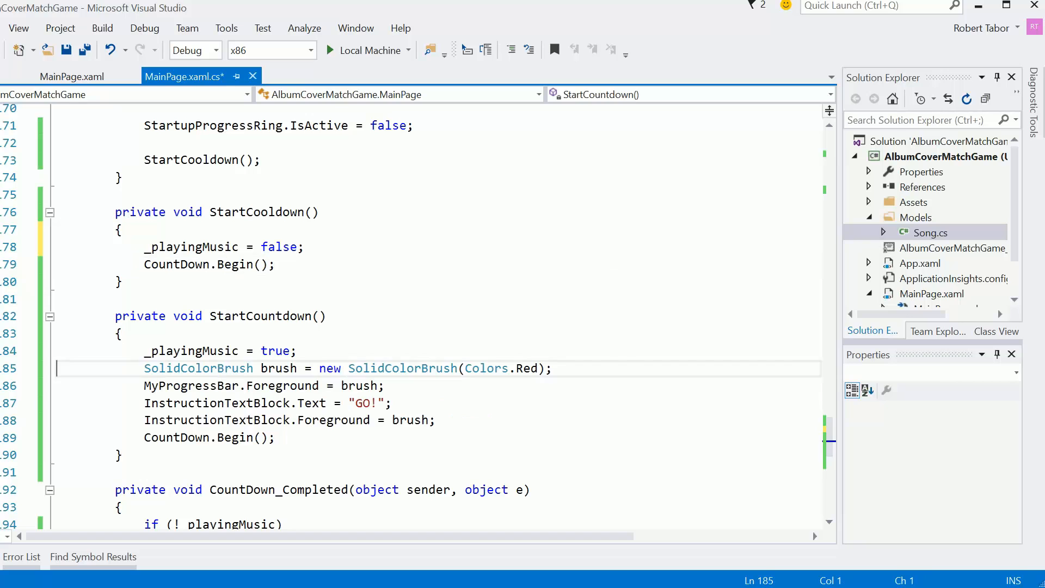
pyautogui.moveTo(143, 367); pyautogui.dragTo(383, 385)
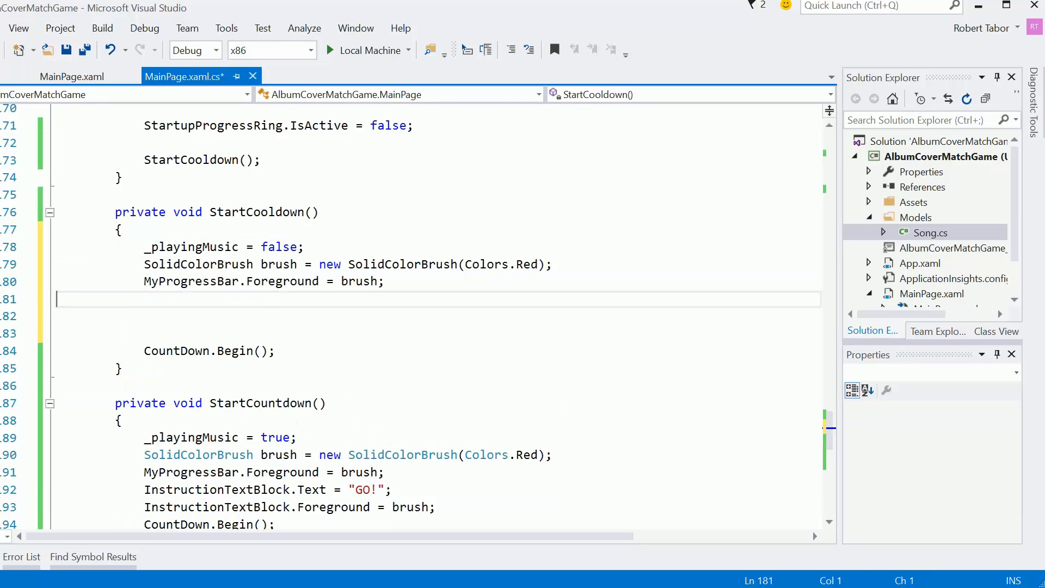
pyautogui.doubleClick(525, 263)
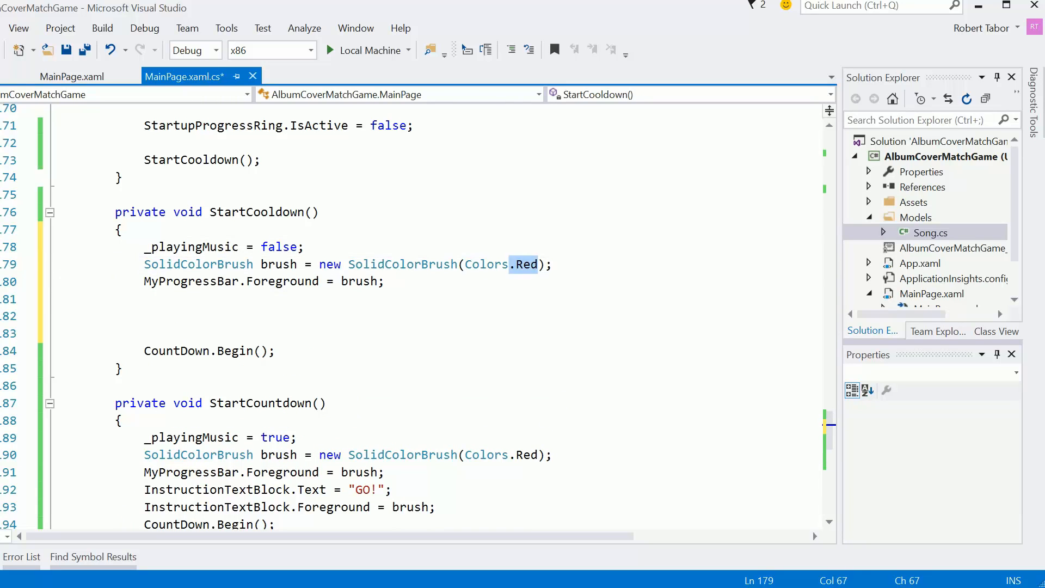
pyautogui.write('Blue')
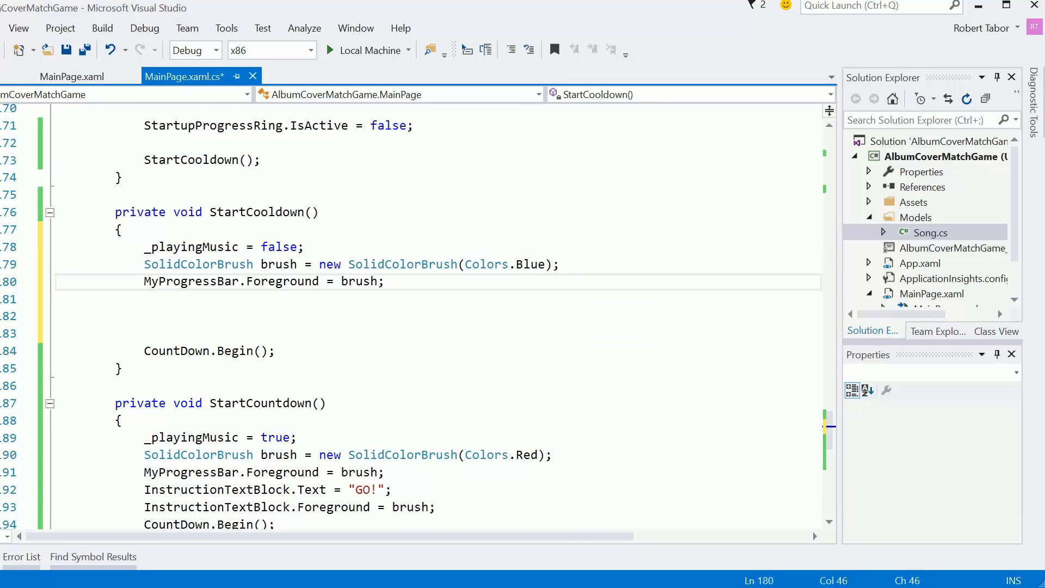
# - Set InstructionTextBlock.Text to string.Format("Get ready for round {0} ...")
pyautogui.write('InstructionTextBlock.Text =')
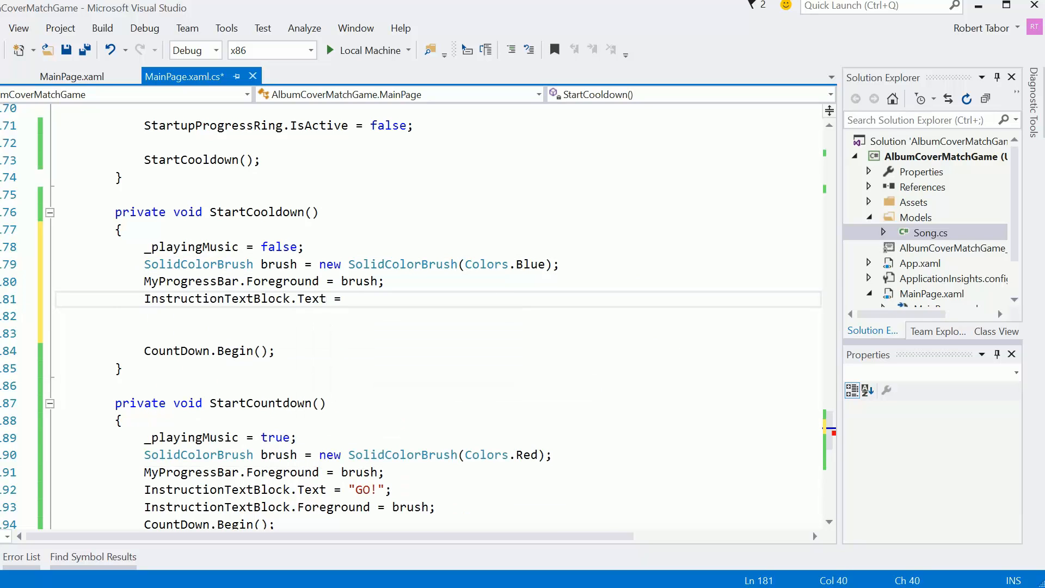
pyautogui.write('string.Format("Get ready for round')
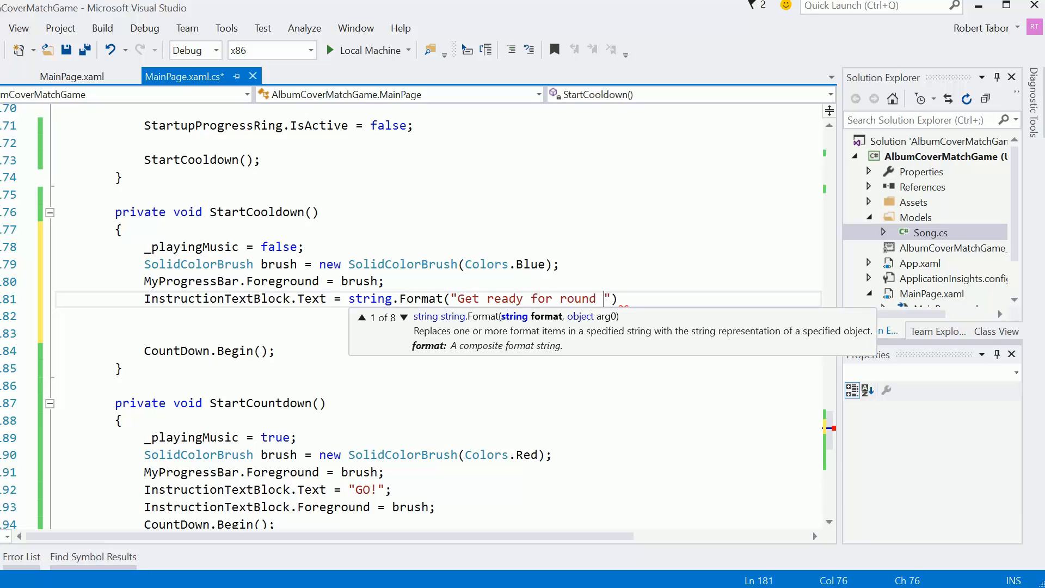
pyautogui.write('{0} ...')
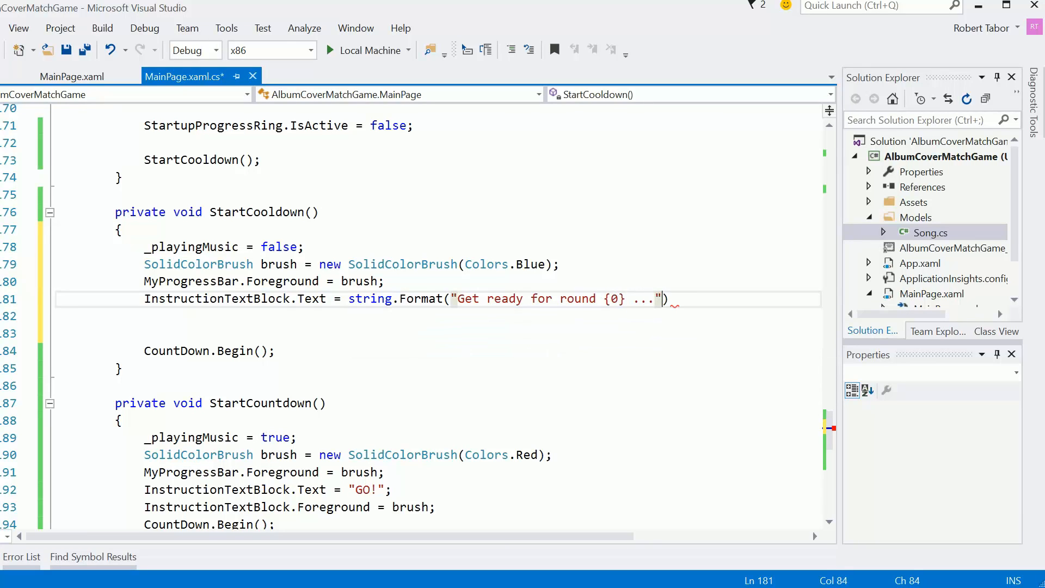
pyautogui.write(';')
pyautogui.write('int ')
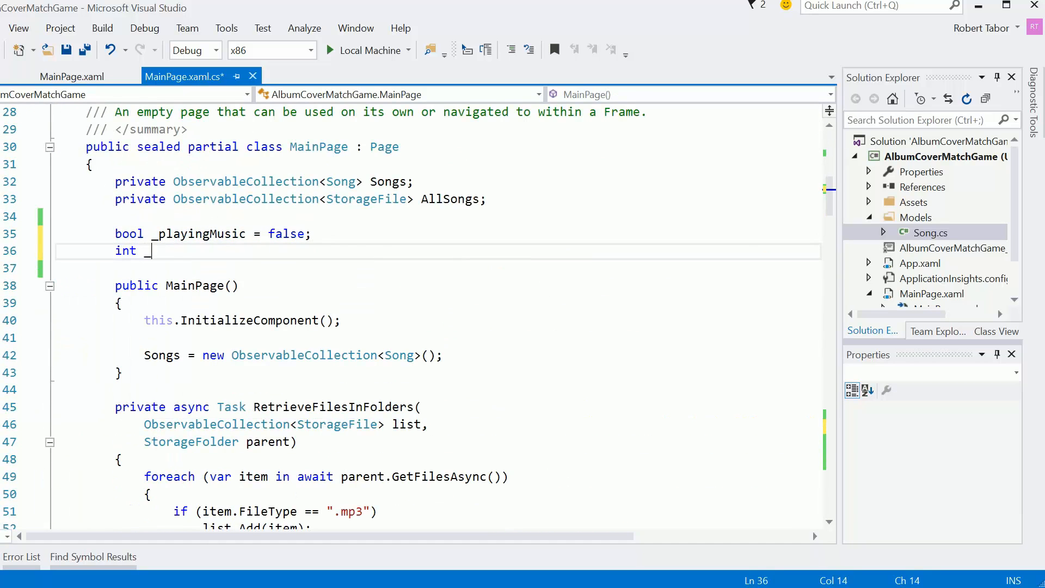
# - Declare int _round = 0; and pass _round + 1 into the cooldown string.Format
pyautogui.write('_round = 0;')
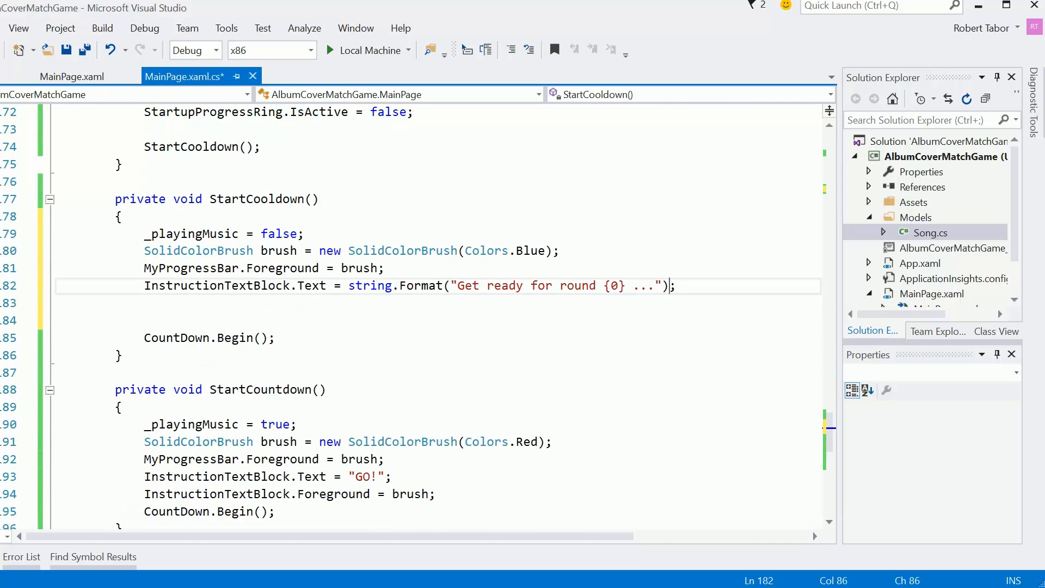
pyautogui.write(',')
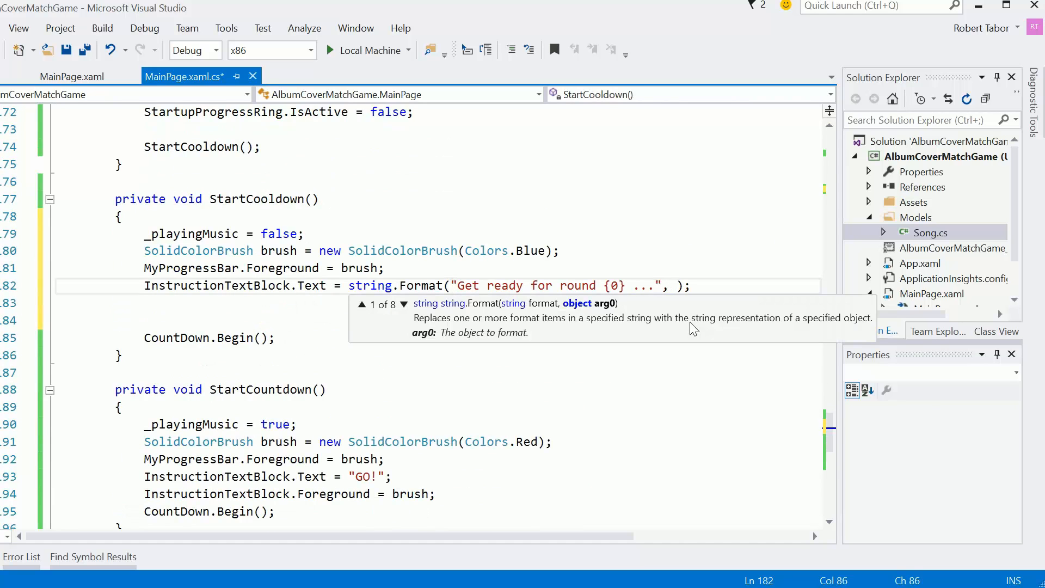
pyautogui.write('_round +')
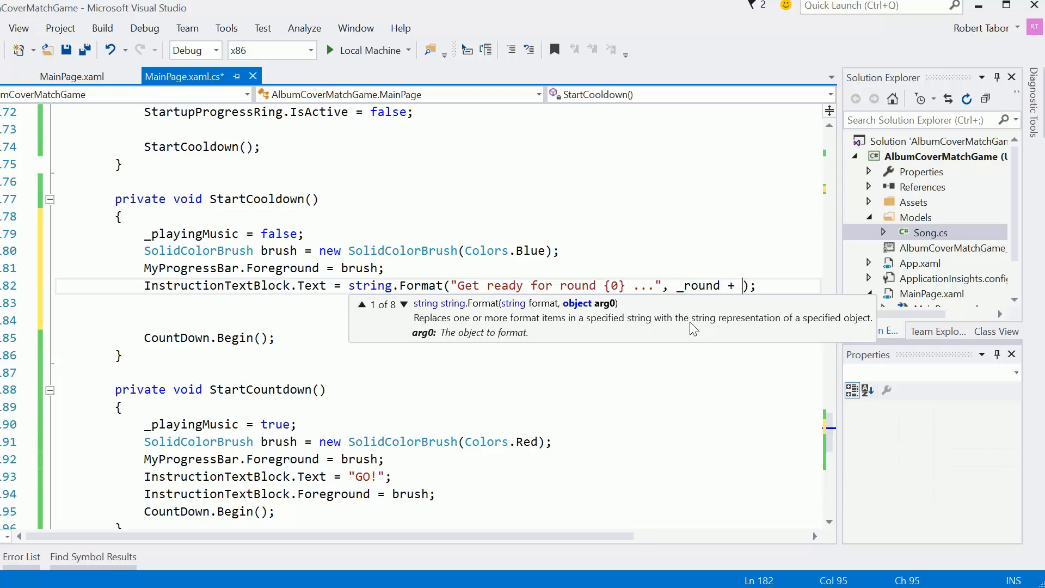
pyautogui.write('1')
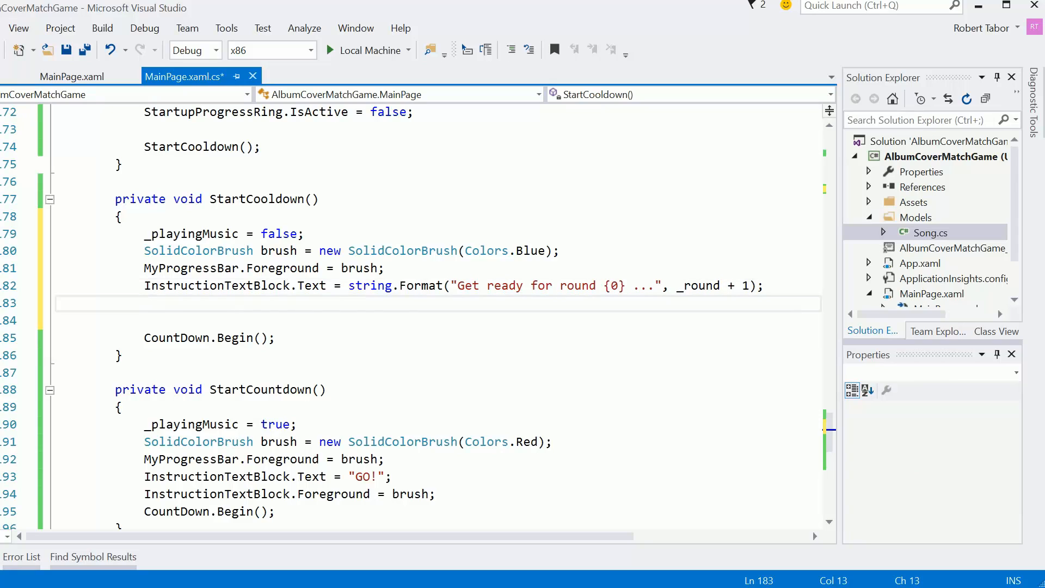
# - Set InstructionTextBlock.Foreground = brush in StartCooldown and call StartCountdown() in CountDown_Completed
pyautogui.write('InstructionTextBlock.')
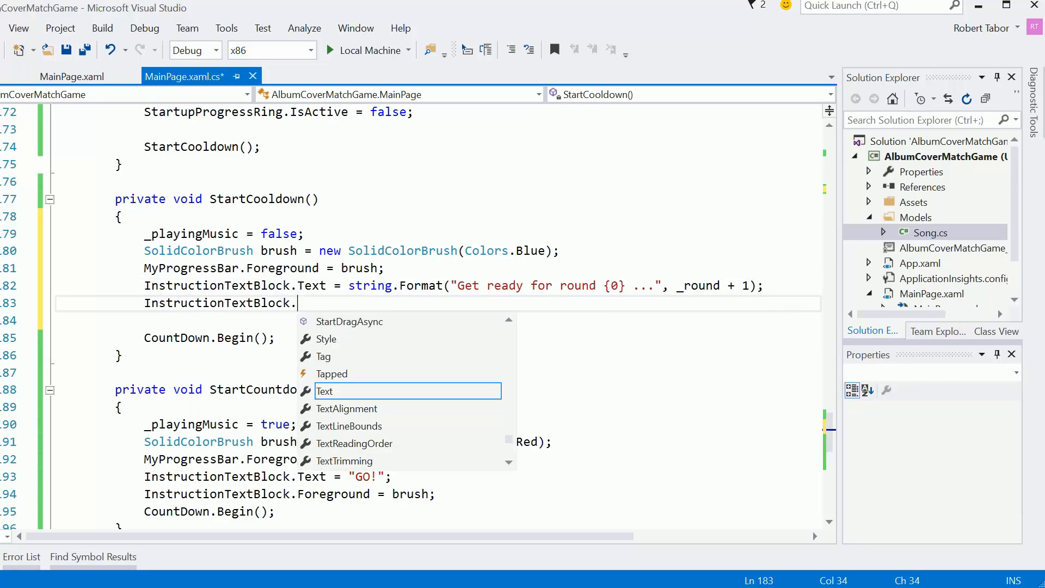
pyautogui.write('Foreground')
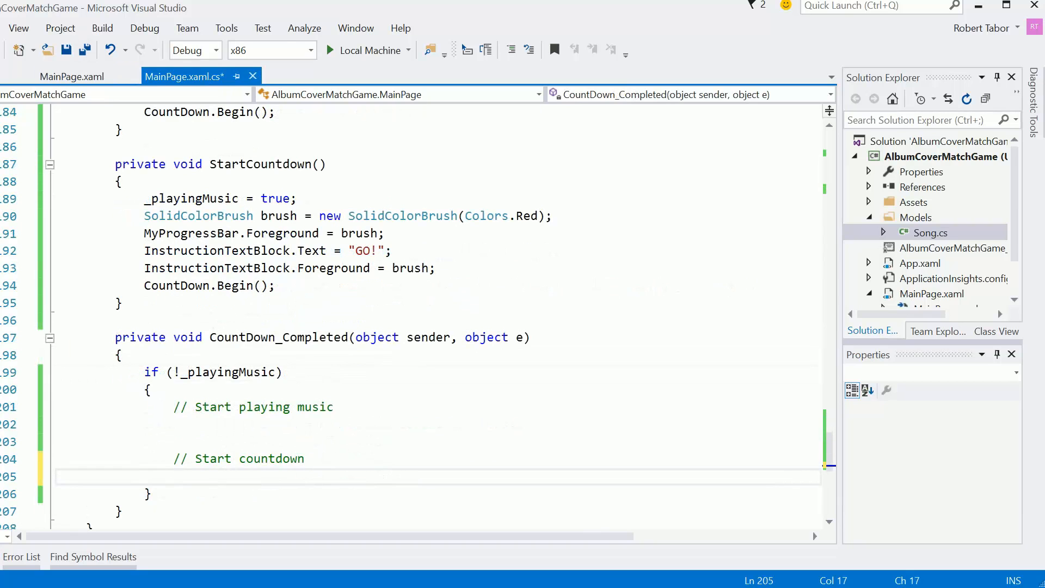
pyautogui.write('StartCountdown')
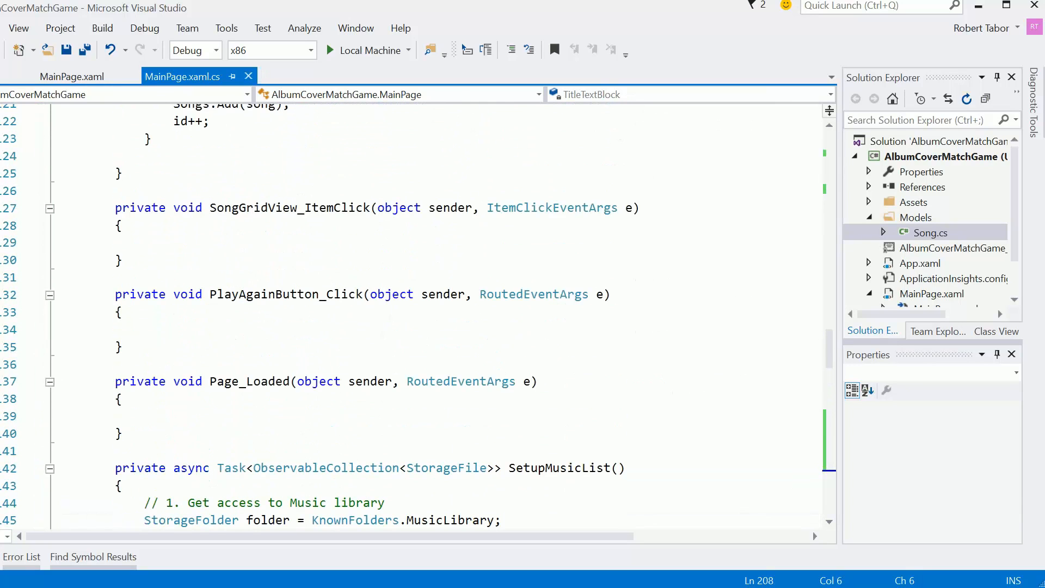
# - Add an '// Evaluate the user's selection' comment inside SongGridView_ItemClick
pyautogui.write('//')
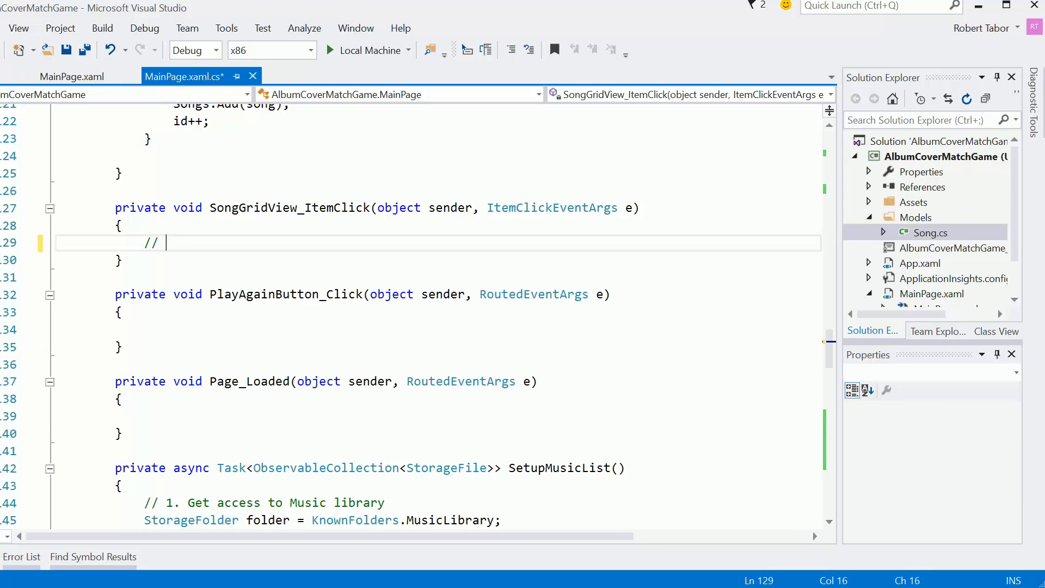
pyautogui.write('Evaluate')
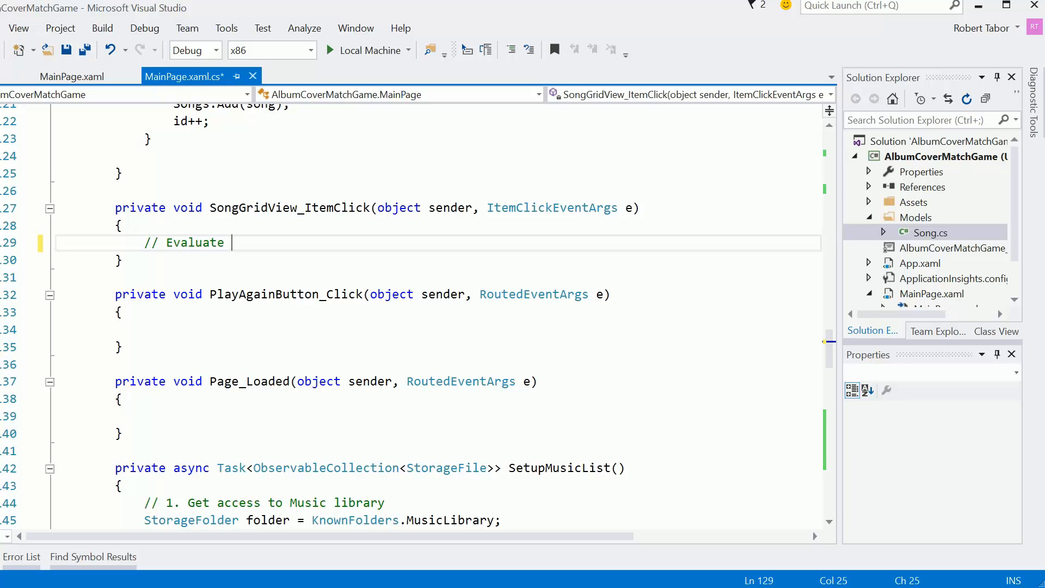
pyautogui.write("the user's")
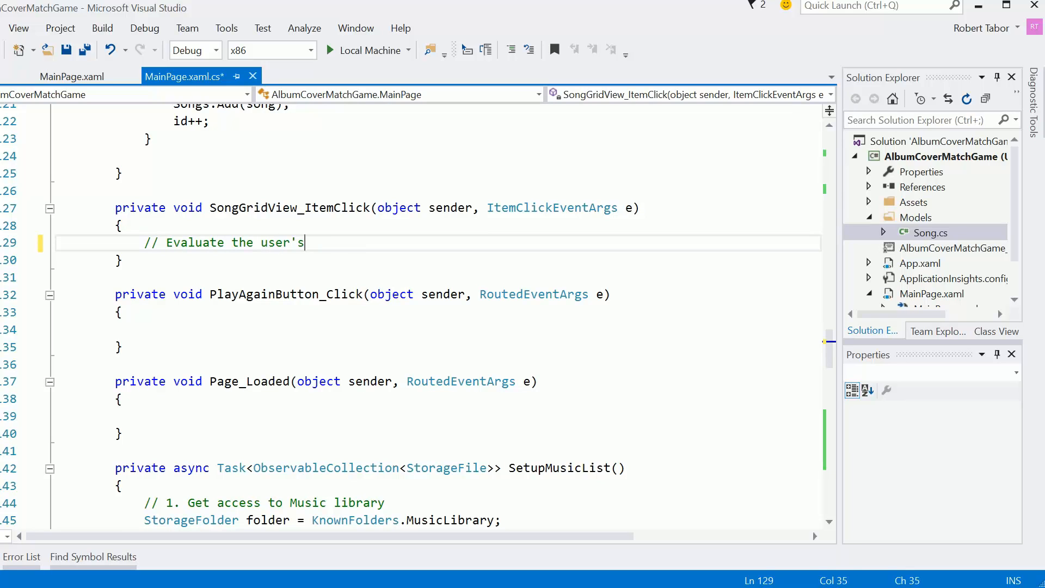
pyautogui.write('selection')
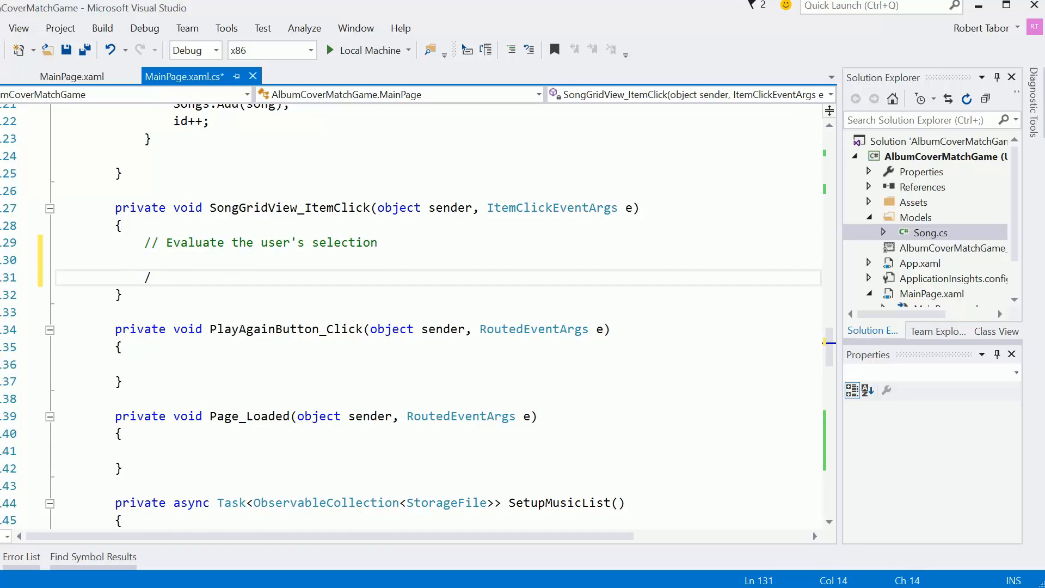
pyautogui.write('/')
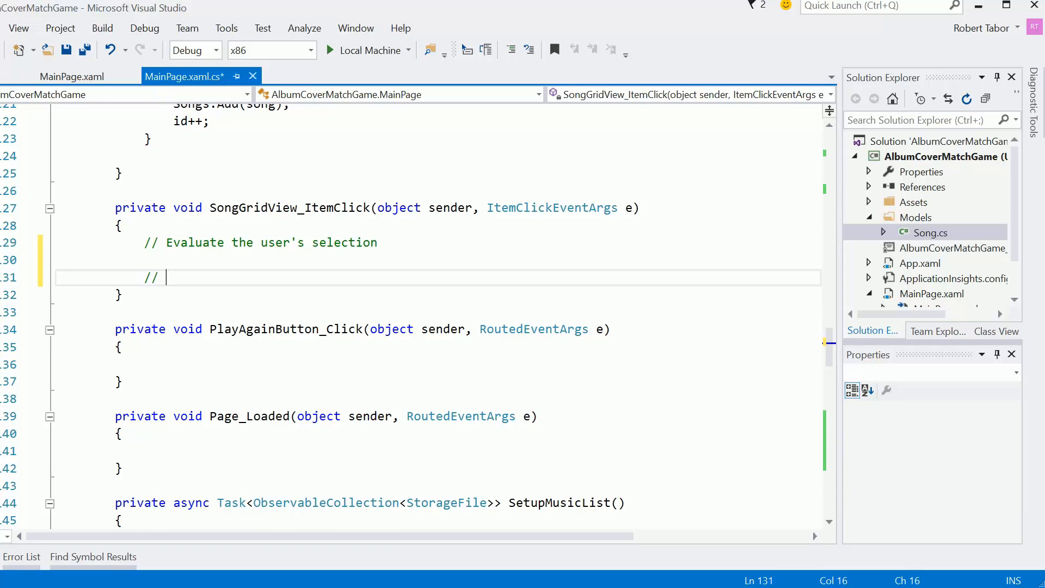
pyautogui.press('BackSpace')
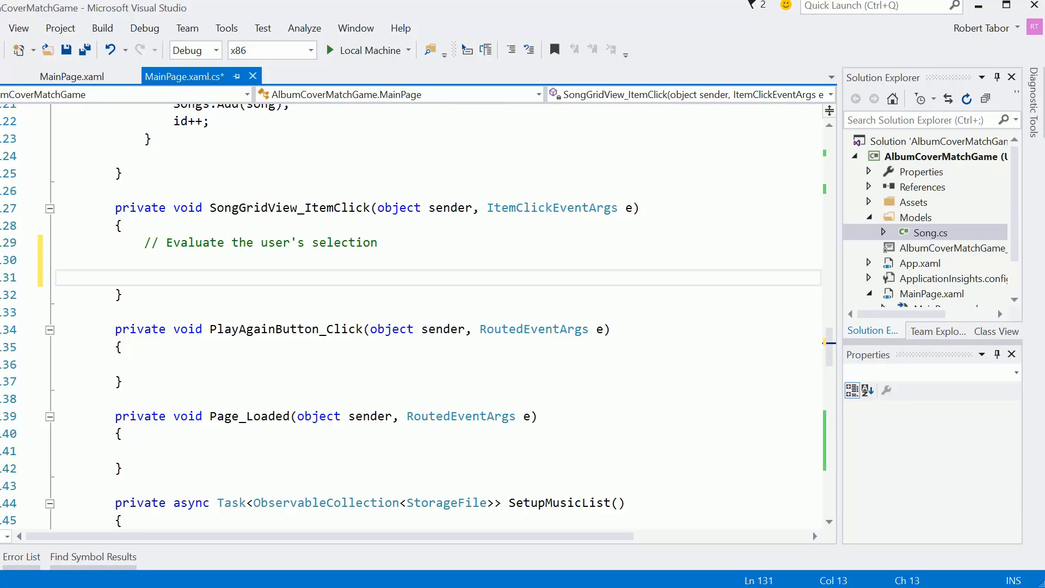
# - Call StartCooldown() below the comment
pyautogui.write('StartCooldown()')
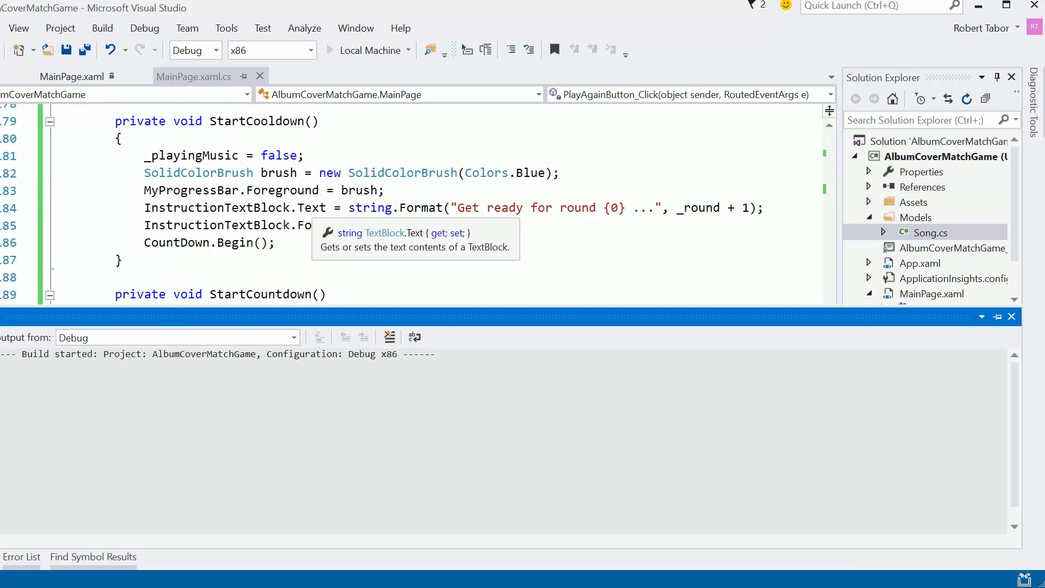
pyautogui.click(429, 50)
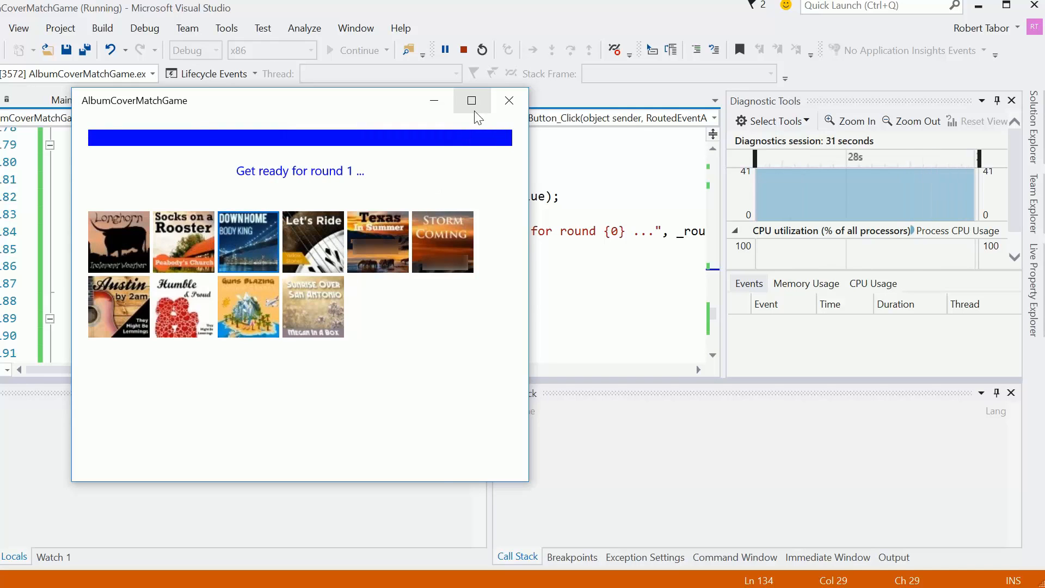
pyautogui.click(509, 100)
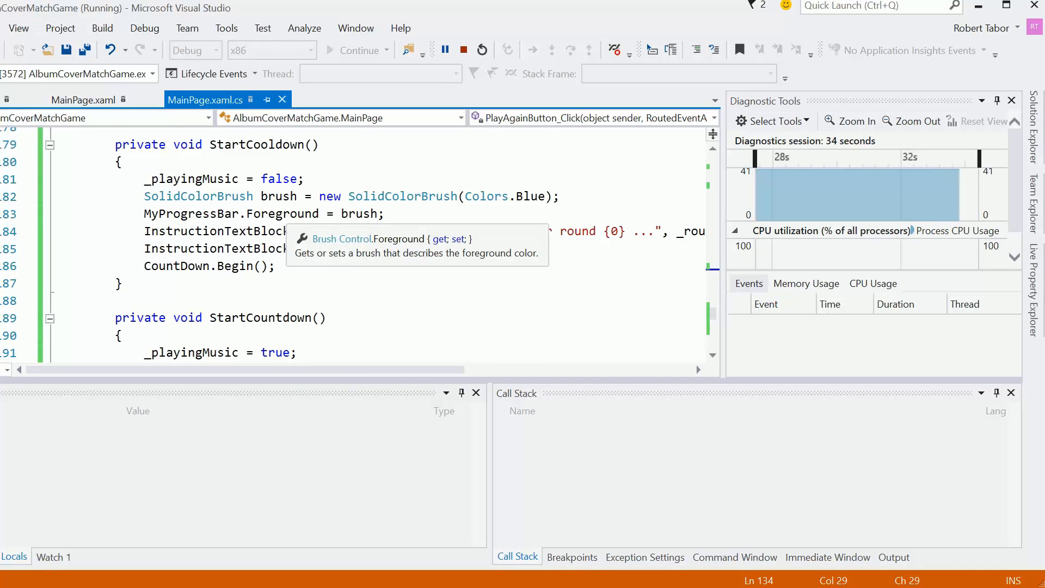
pyautogui.click(481, 50)
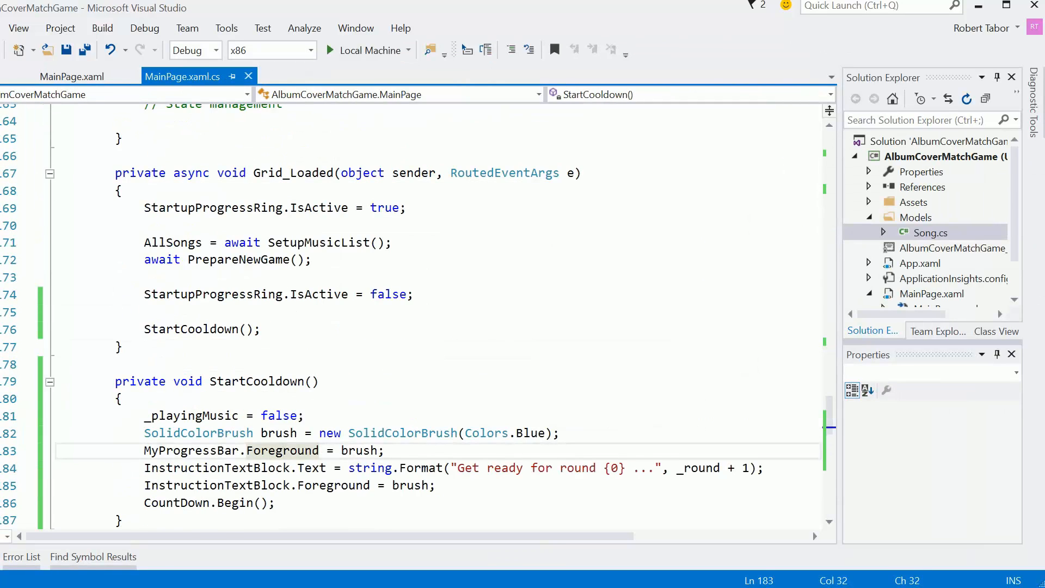
# - Add _round++ above StartCooldown() in SongGridView_ItemClick and save the file
pyautogui.scroll(-3)
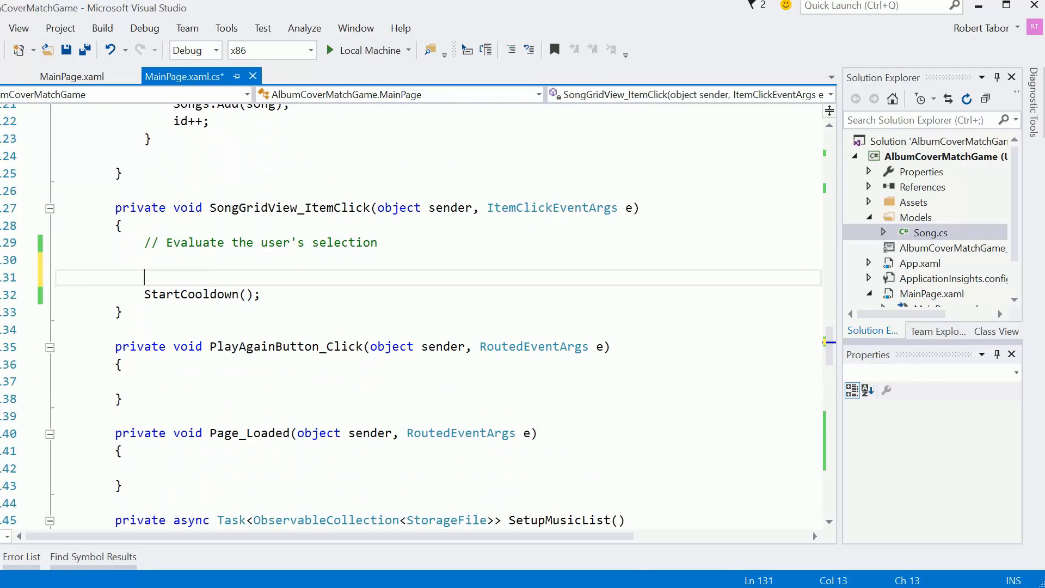
pyautogui.write('round+')
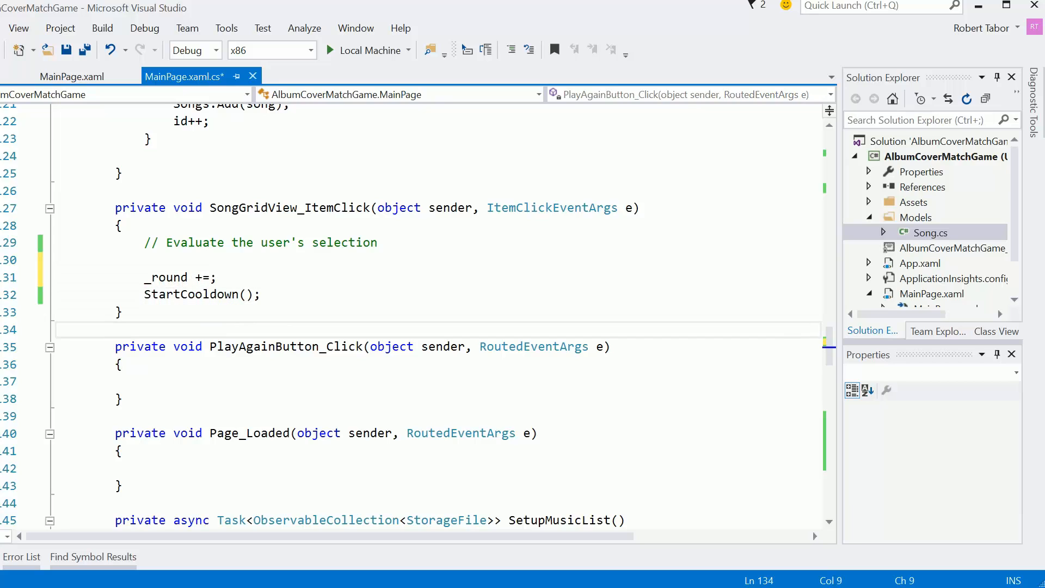
pyautogui.press('ctrl+s')
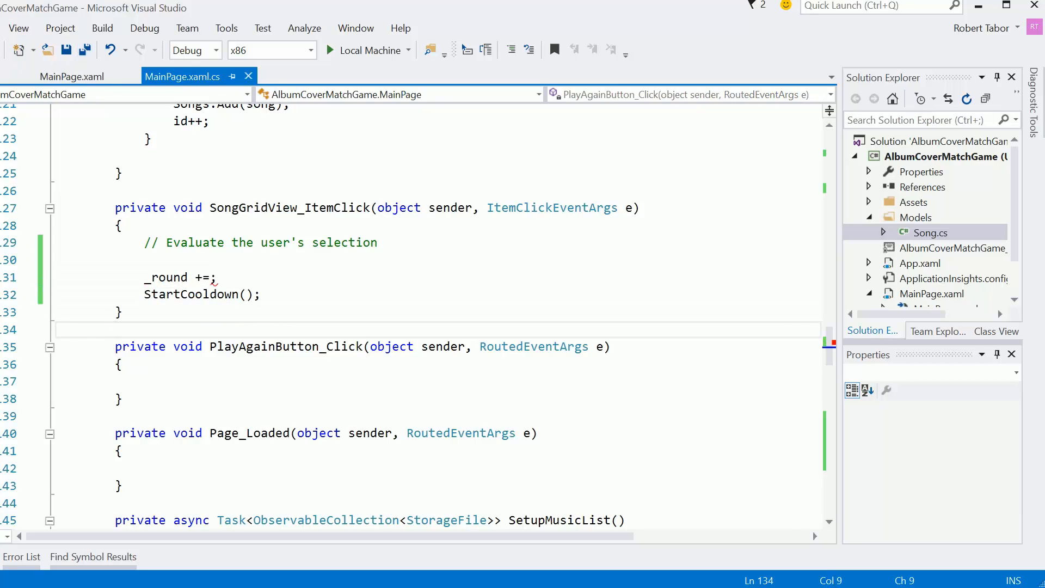
pyautogui.press('Backspace')
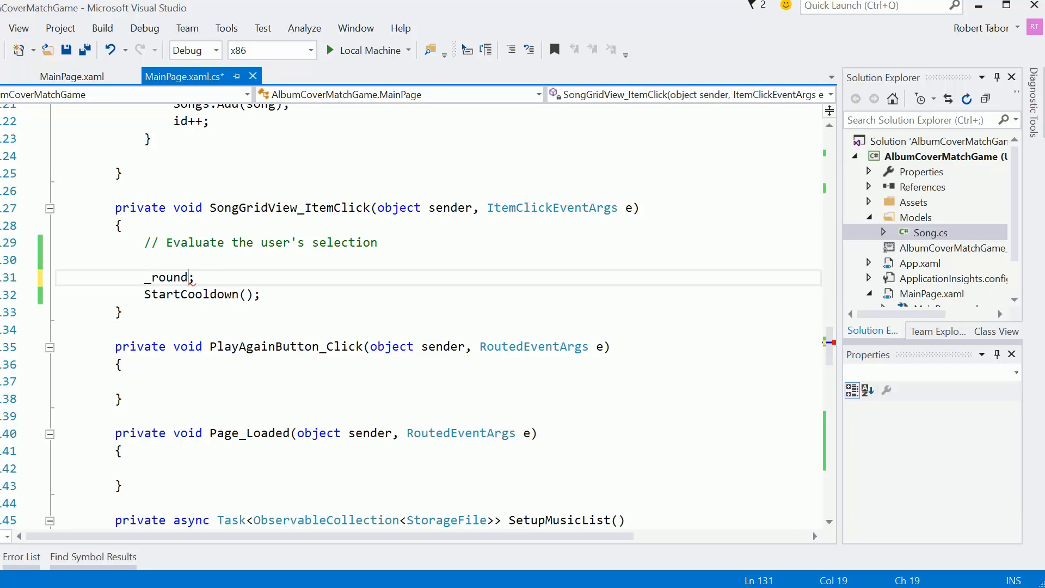
pyautogui.write('++')
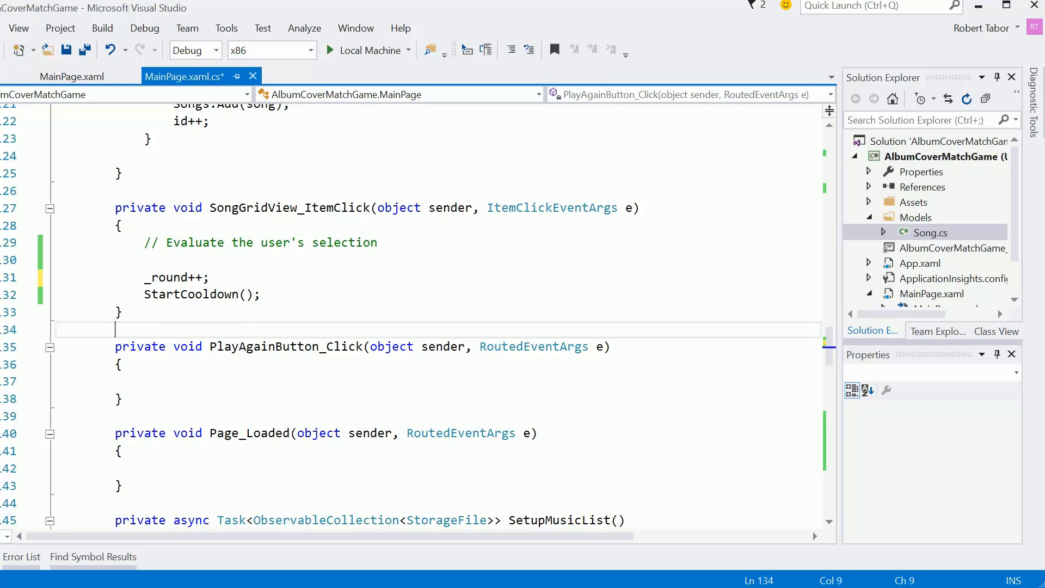
pyautogui.press('ctrl+s')
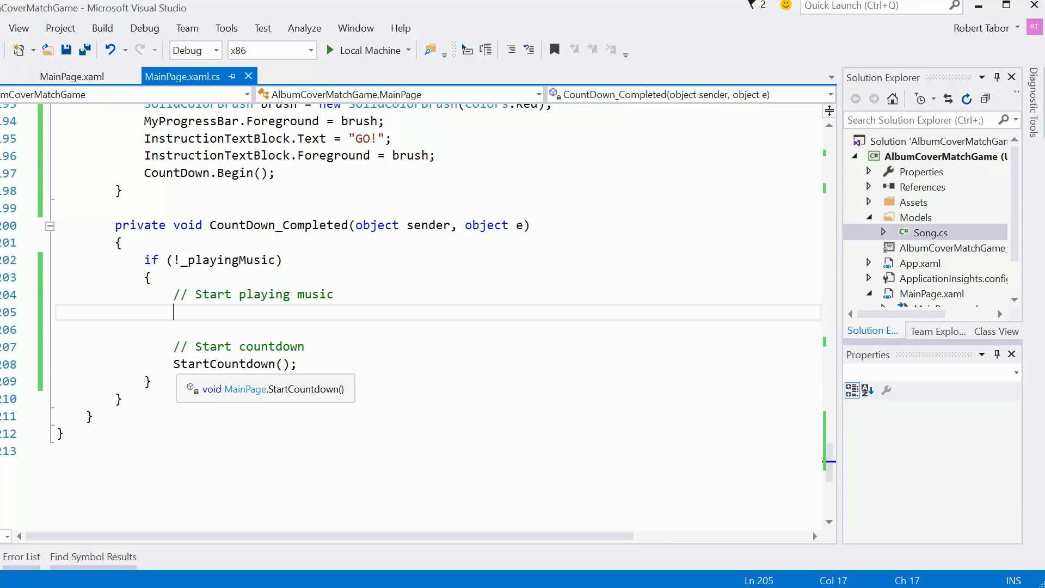
# - Assign var song = PickSong(); under the Start playing music comment and begin a private method below
pyautogui.write('var')
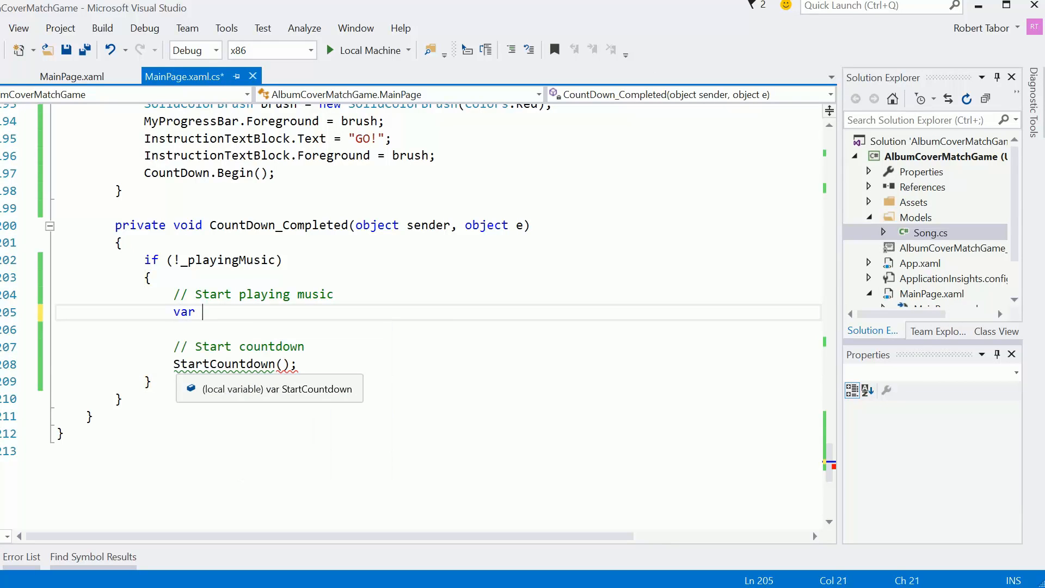
pyautogui.write('song = P')
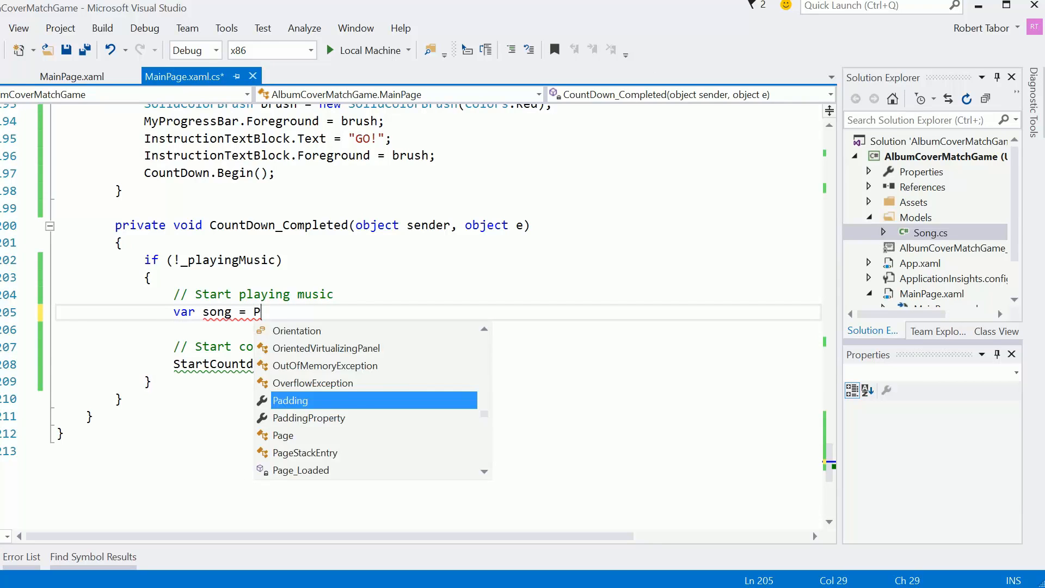
pyautogui.write('ickRandomSongs()')
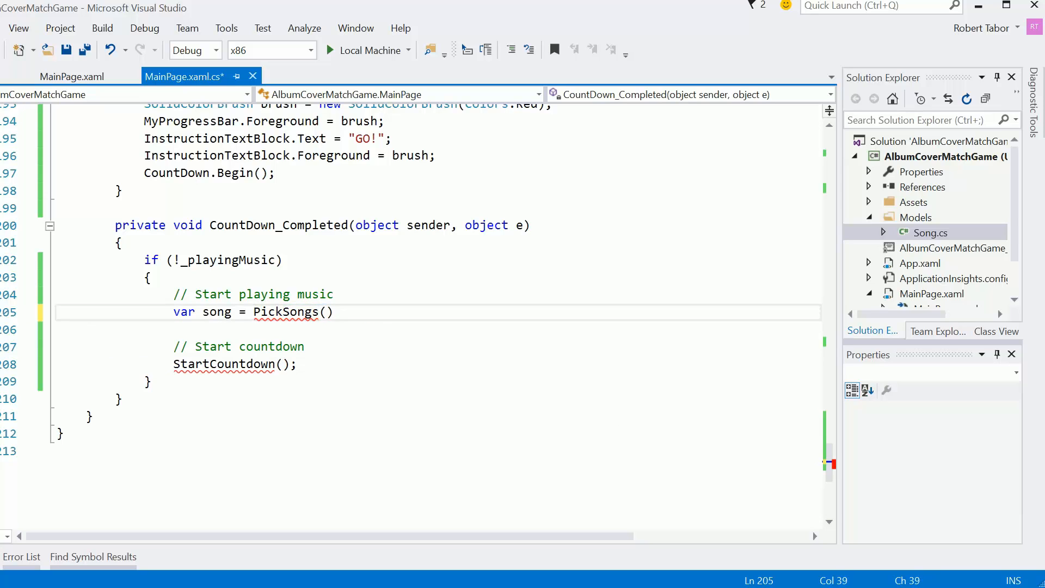
pyautogui.press('Backspace')
pyautogui.write(';')
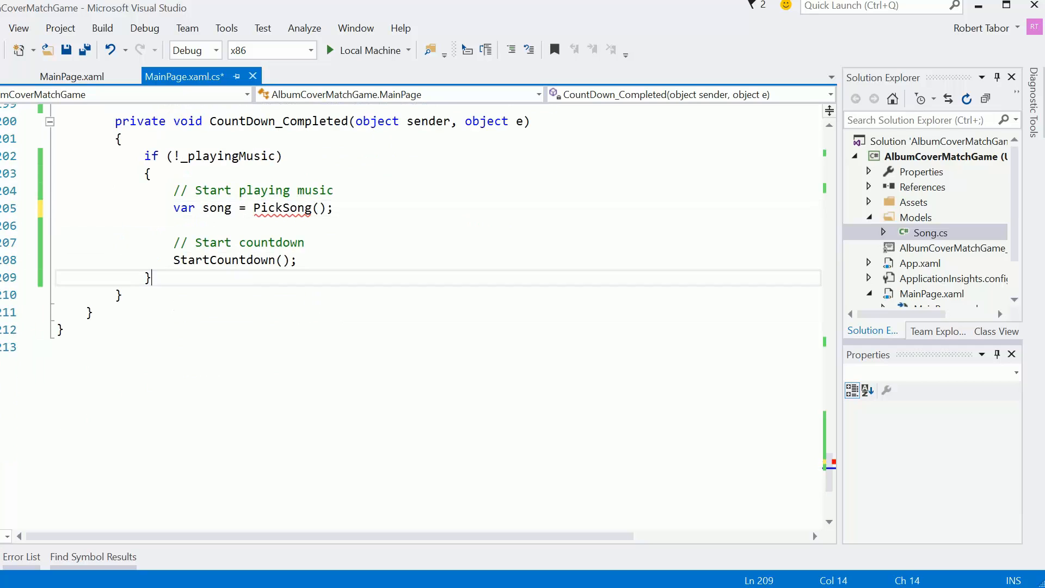
pyautogui.write('private void')
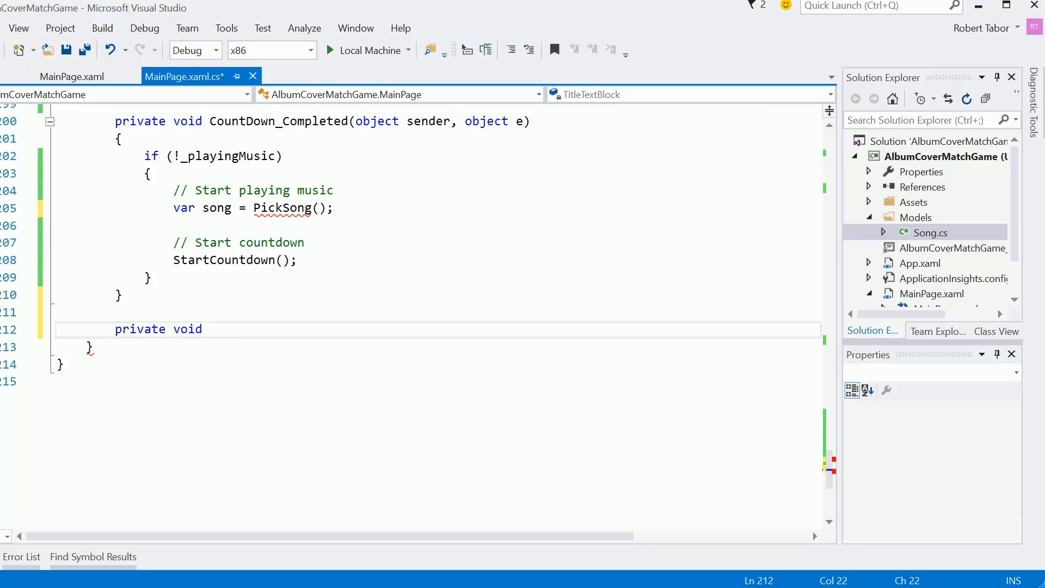
# - Declare private Song PickSong() with a body creating Random random = new Random()
pyautogui.write('PickSong()')
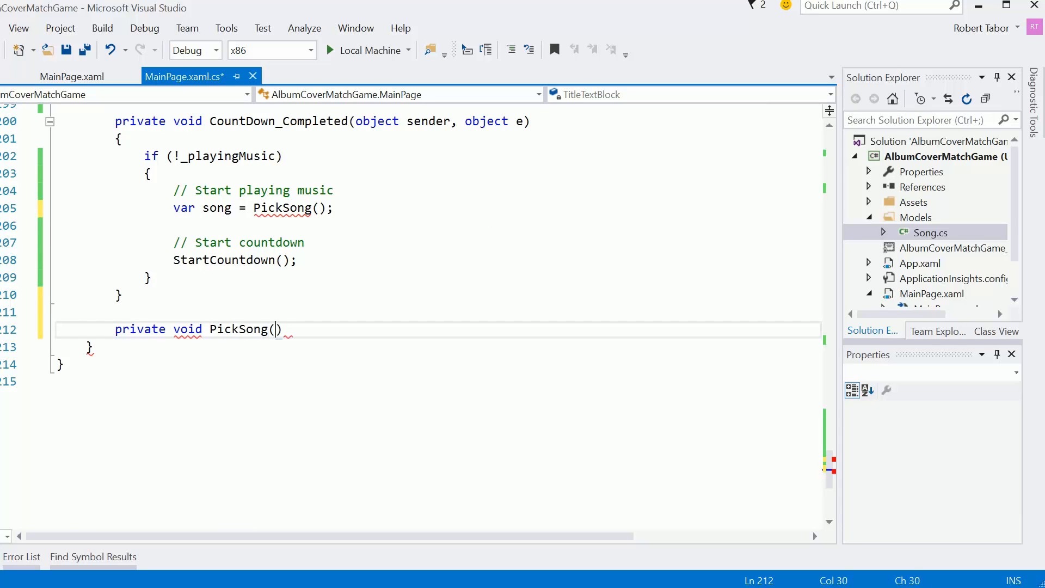
pyautogui.write('{ }')
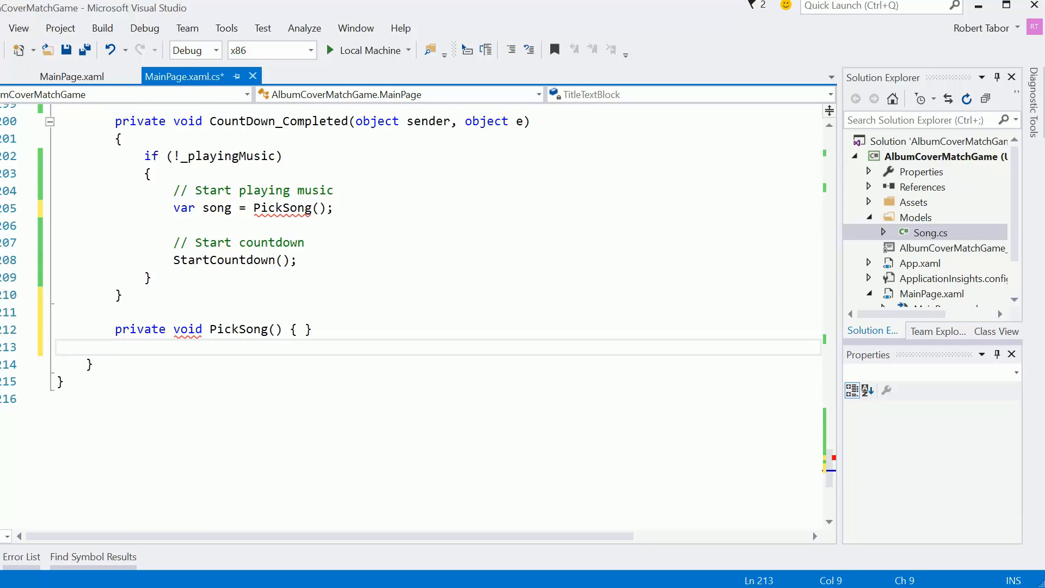
pyautogui.write('Song')
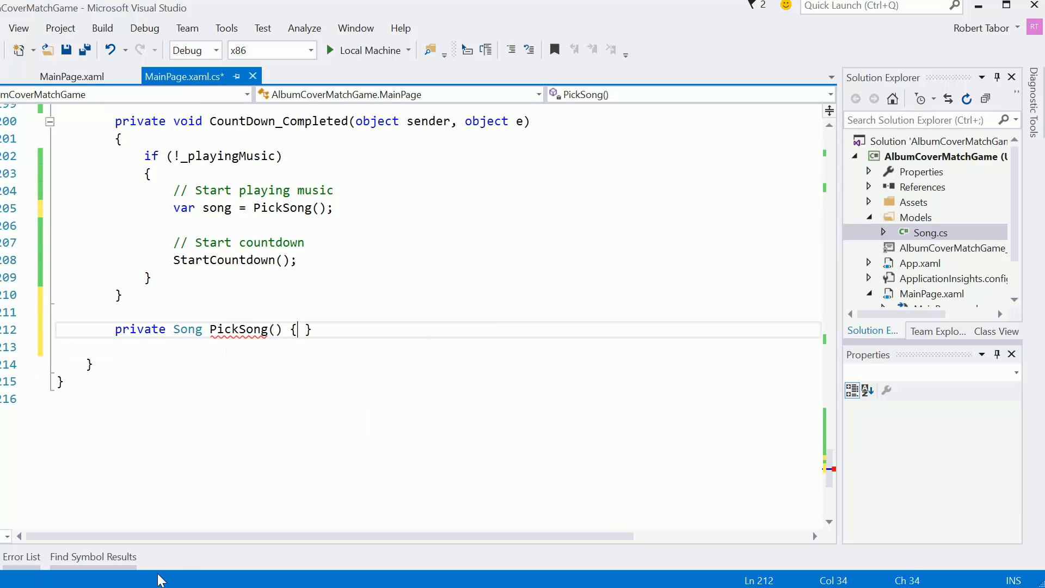
pyautogui.press('Enter')
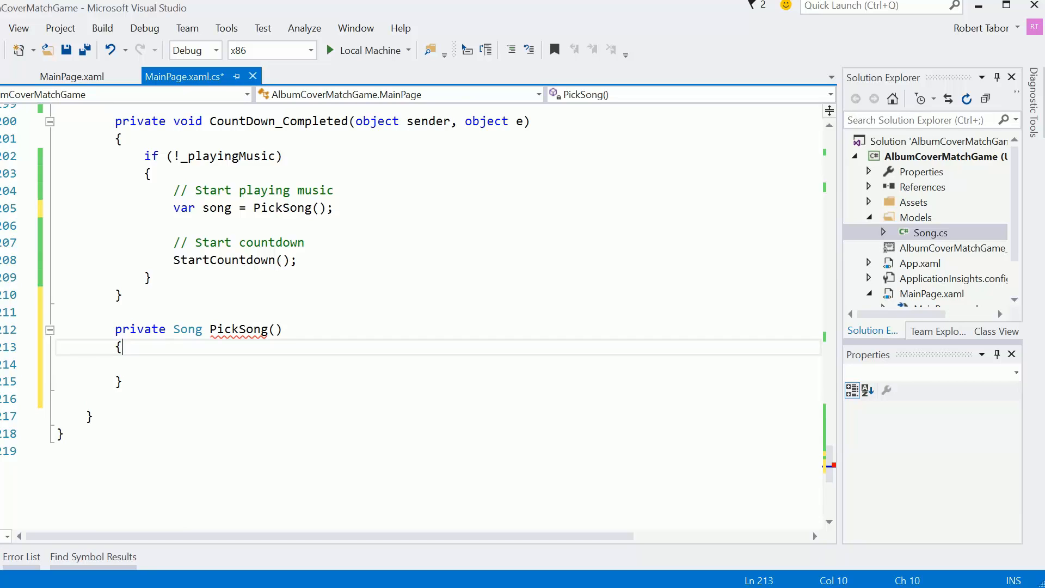
pyautogui.press('enter')
pyautogui.write('Random')
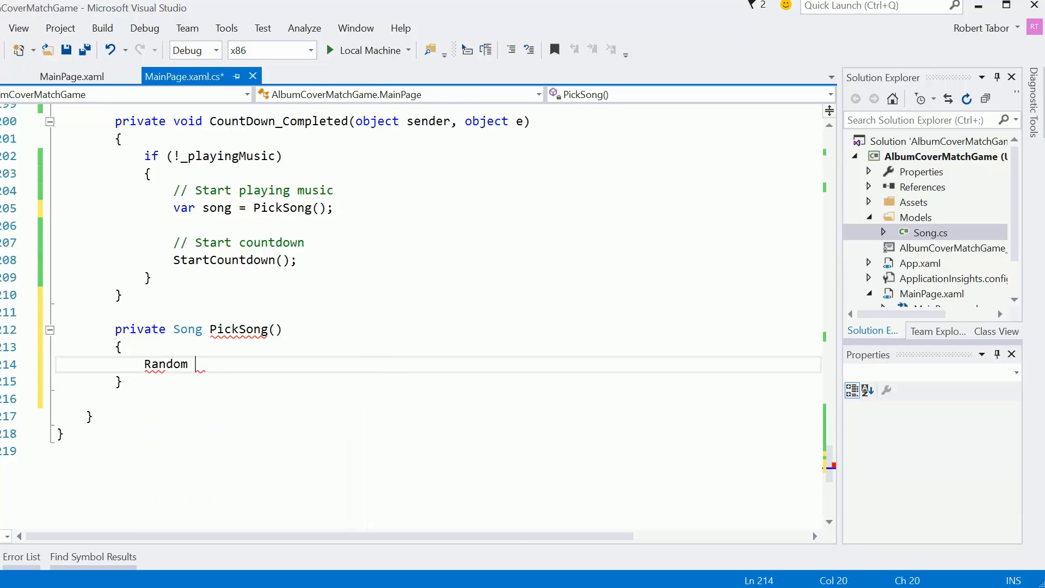
pyautogui.write('random = new Random();')
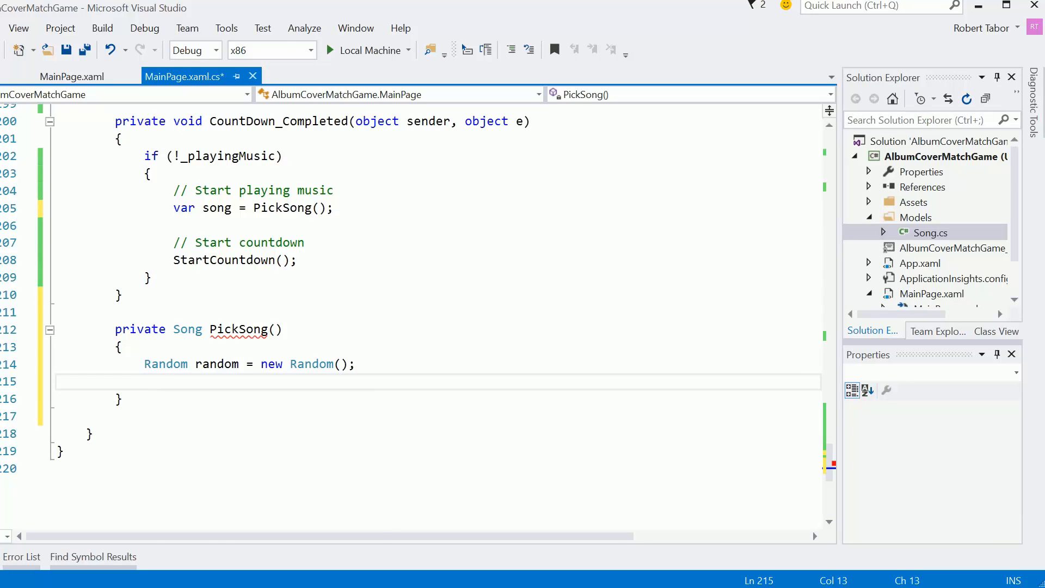
# - Filter var unusedSongs = Songs.Where(p => p.Used == false) inside PickSong
pyautogui.write('var u')
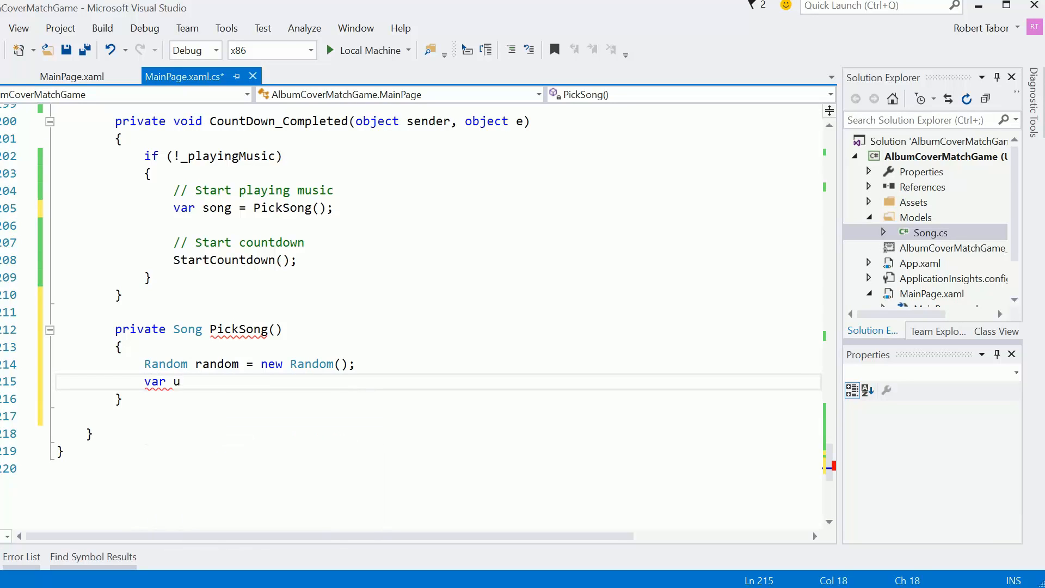
pyautogui.write('nusedSongs =')
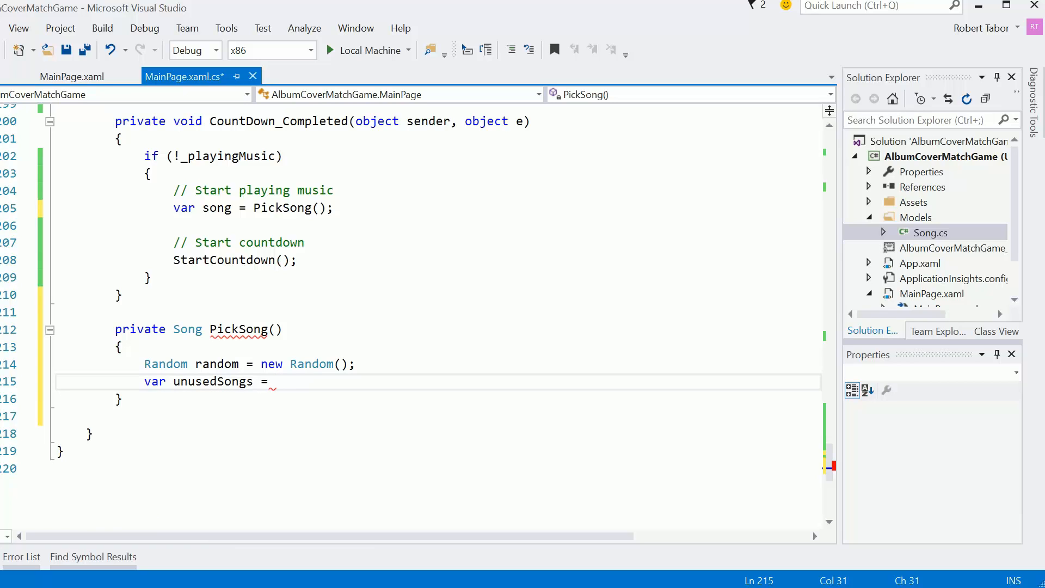
pyautogui.write('Songs.')
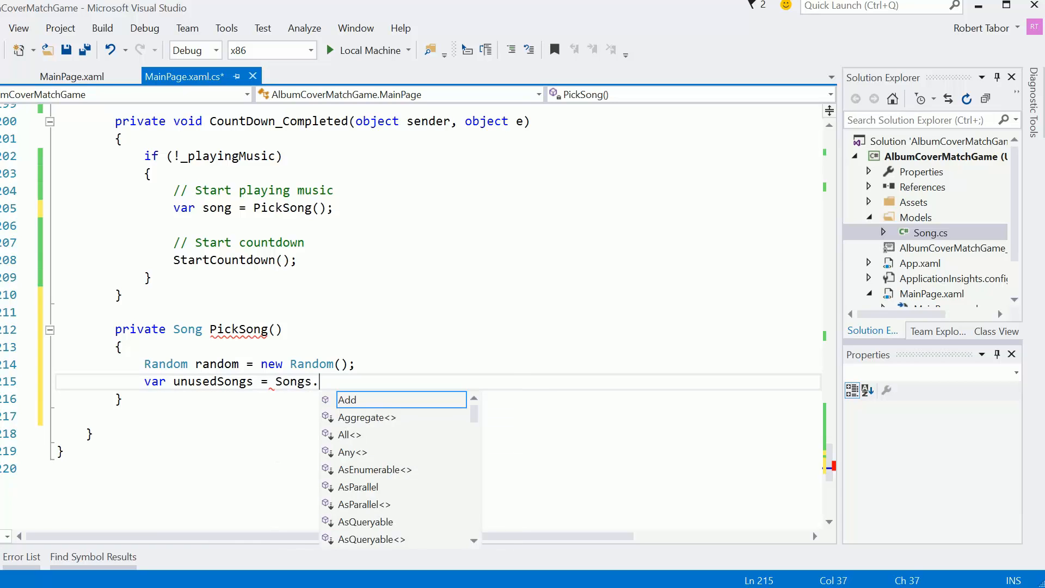
pyautogui.write('Where(')
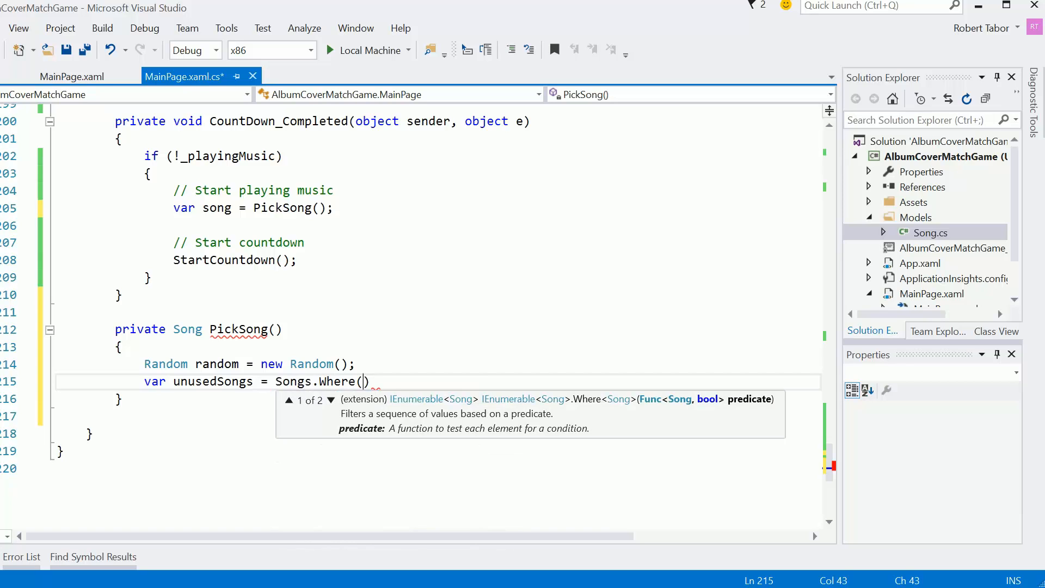
pyautogui.write('p=> p.')
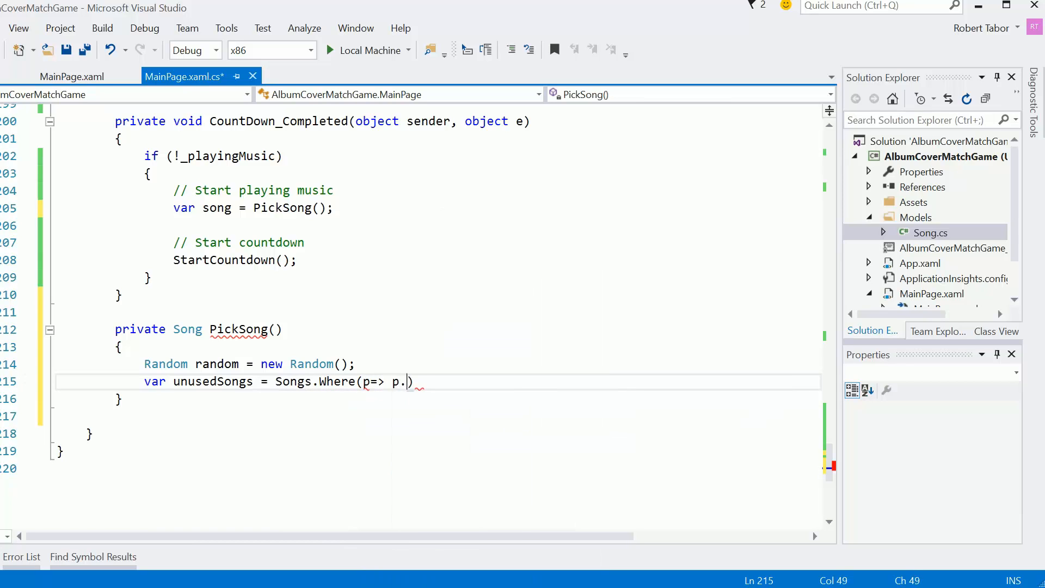
pyautogui.write('Used')
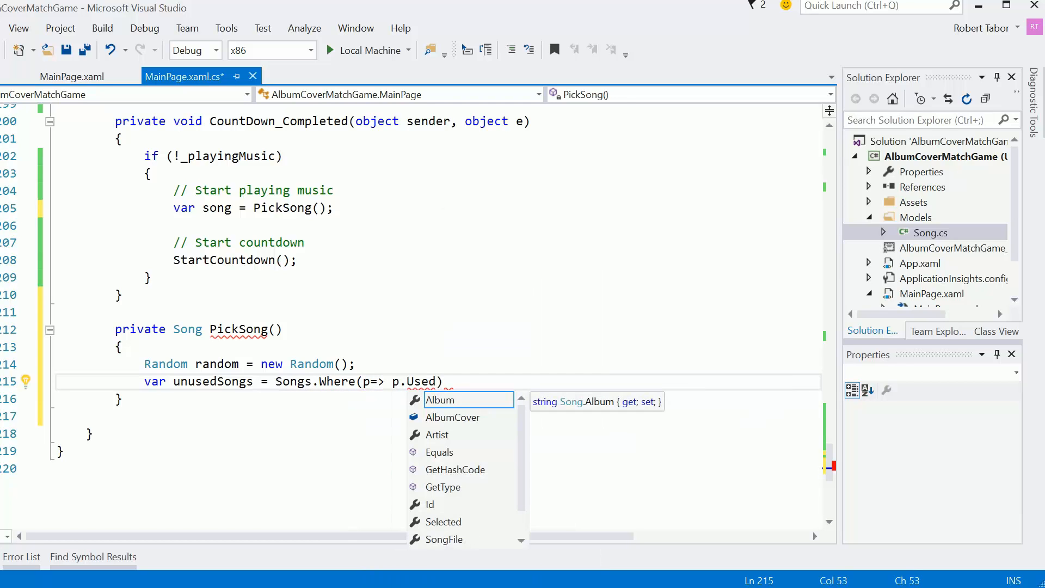
pyautogui.write('== false')
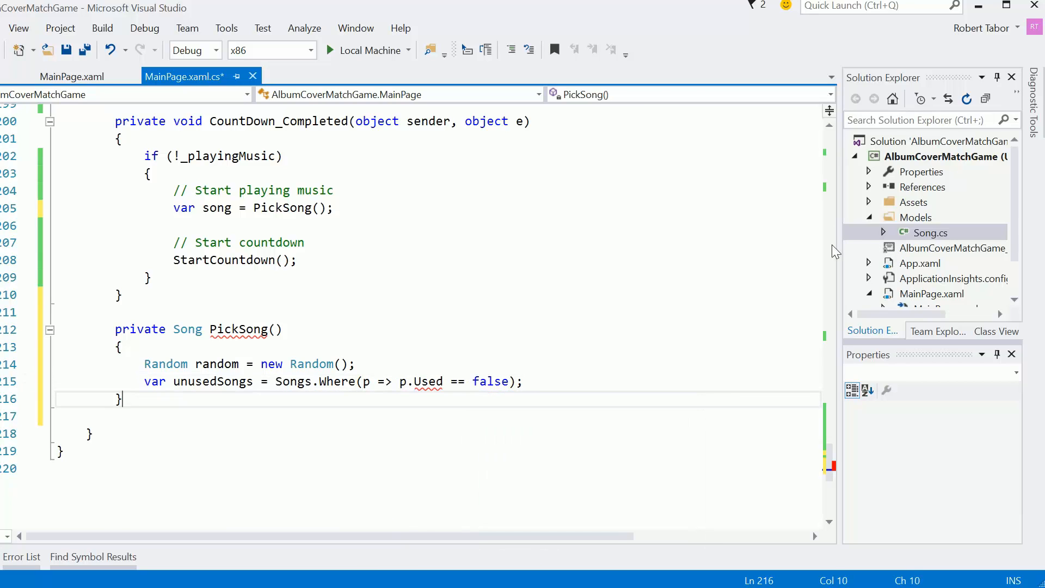
# - Add a public bool Used { get; set; } property to the Song model class
pyautogui.click(930, 232)
pyautogui.write('public bool U')
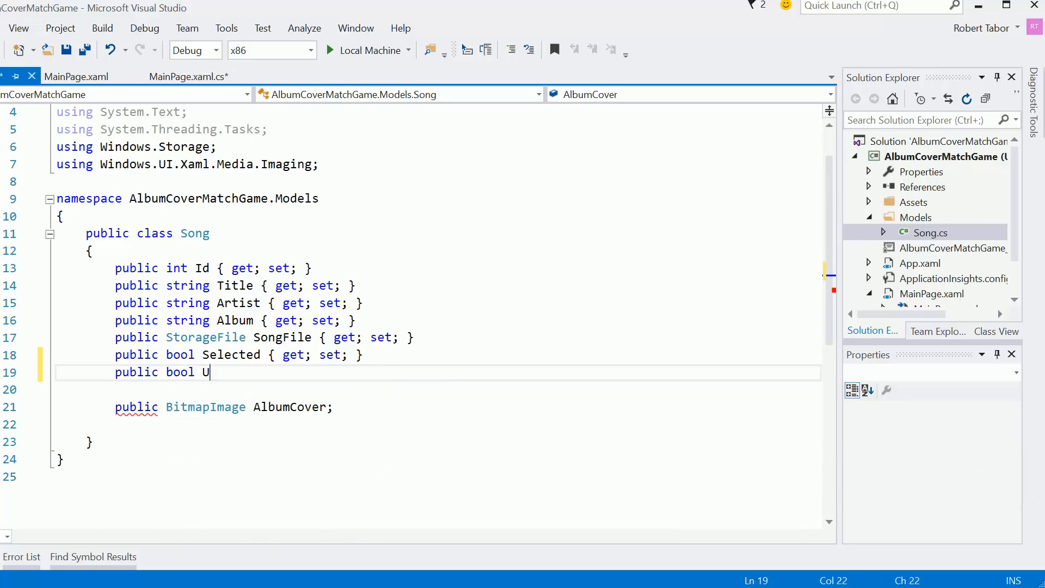
pyautogui.write('sed { get;  }')
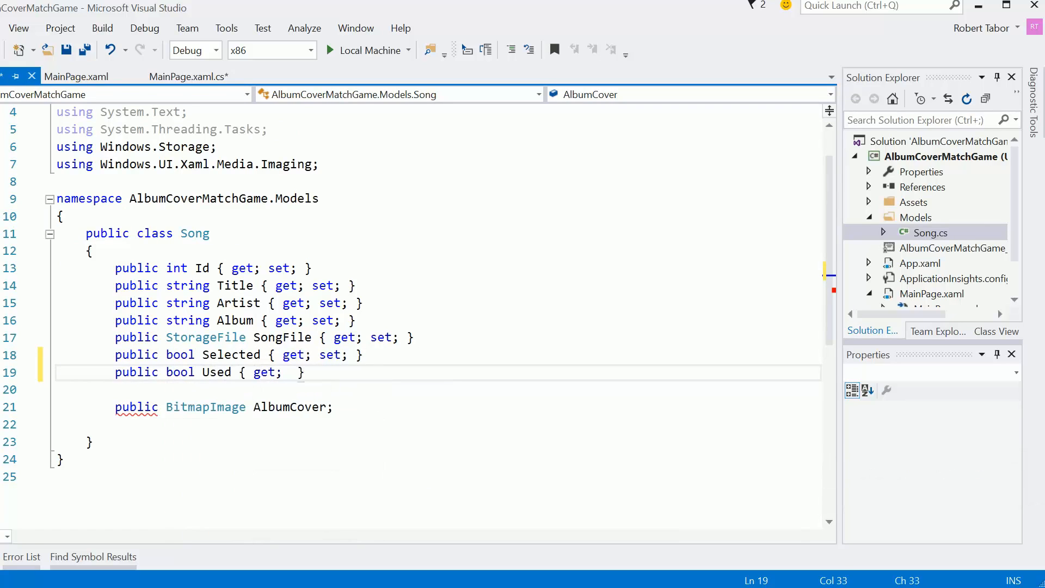
pyautogui.write('set;')
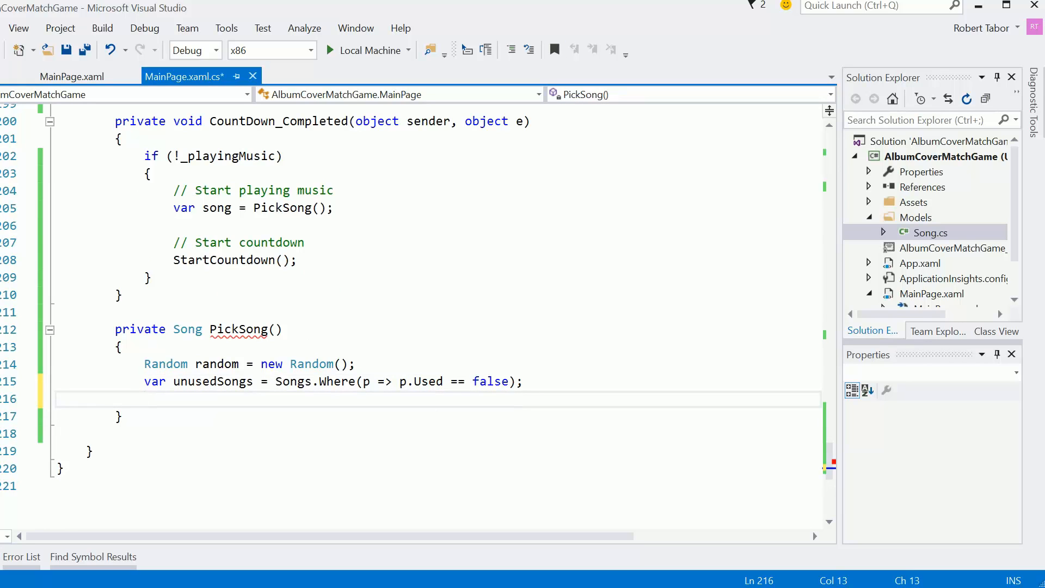
# - Pick randomNumber with random.Next over unusedSongs and take randomSong via ElementAt(randomNumber)
pyautogui.write('var ran')
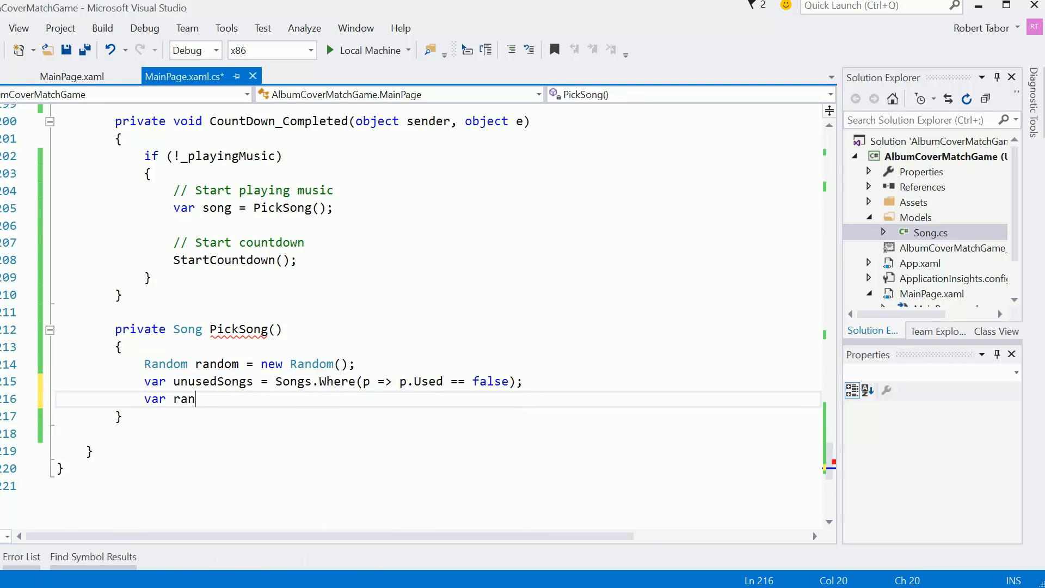
pyautogui.write('domNumber =')
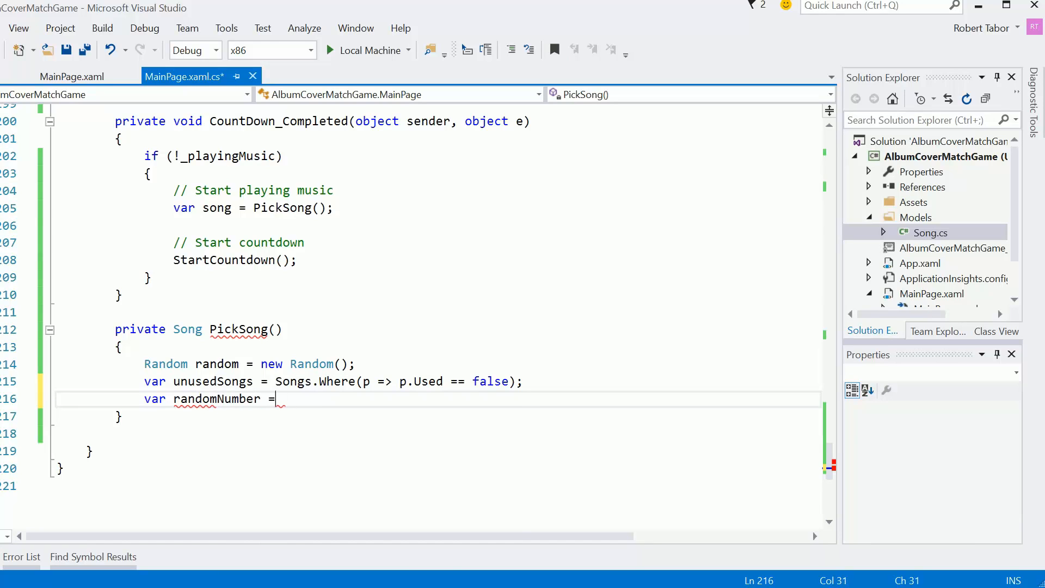
pyautogui.write('random.Next')
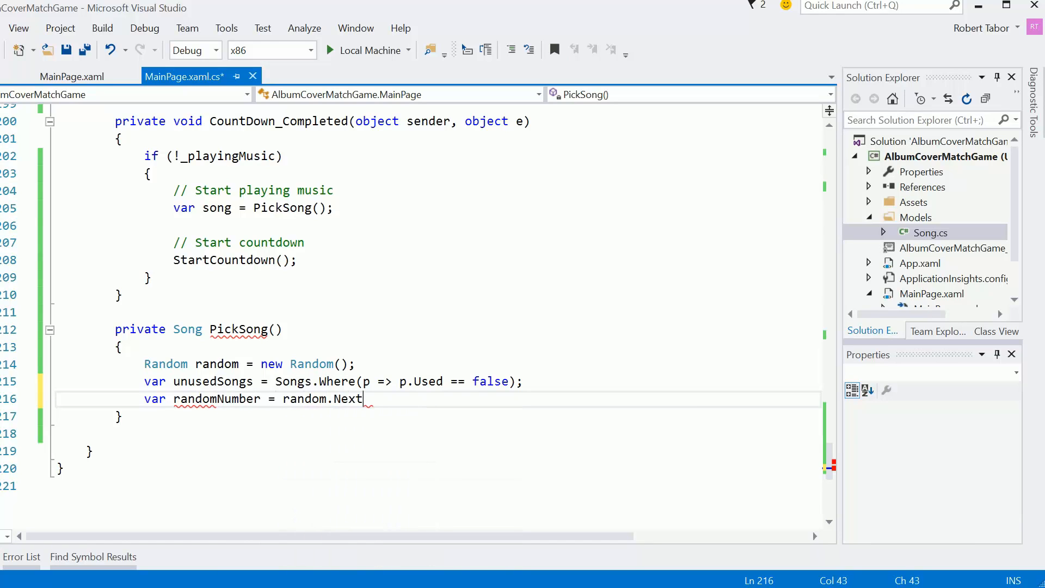
pyautogui.write('(u')
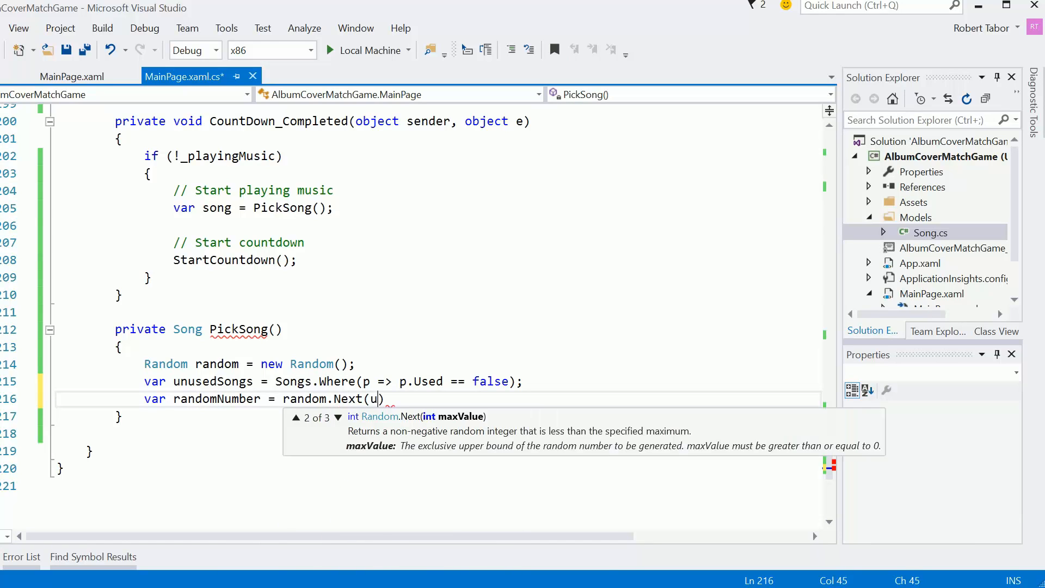
pyautogui.write('nusedSongs.Count(')
pyautogui.write('var rn')
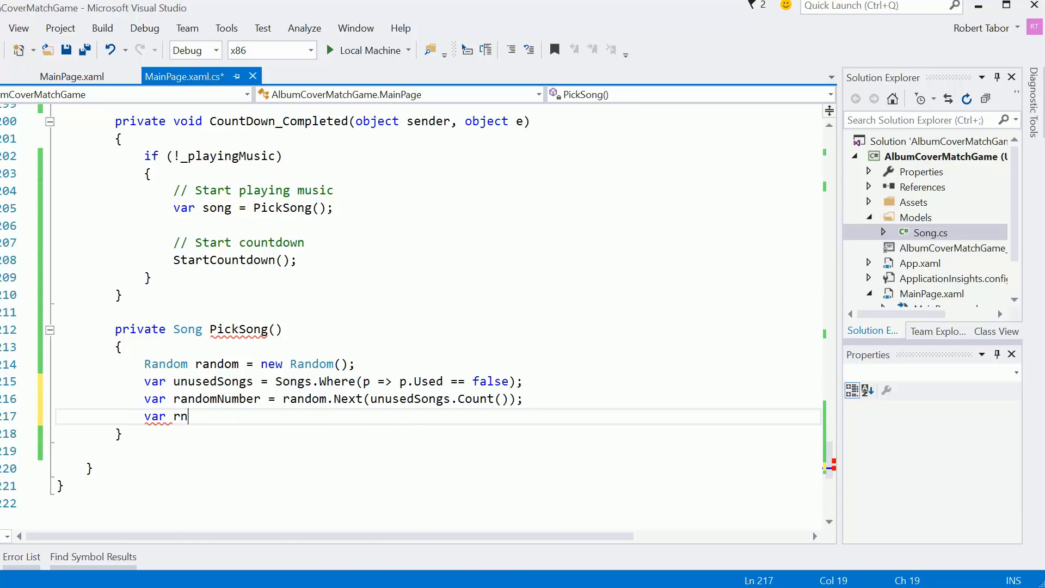
pyautogui.write('andomSong =')
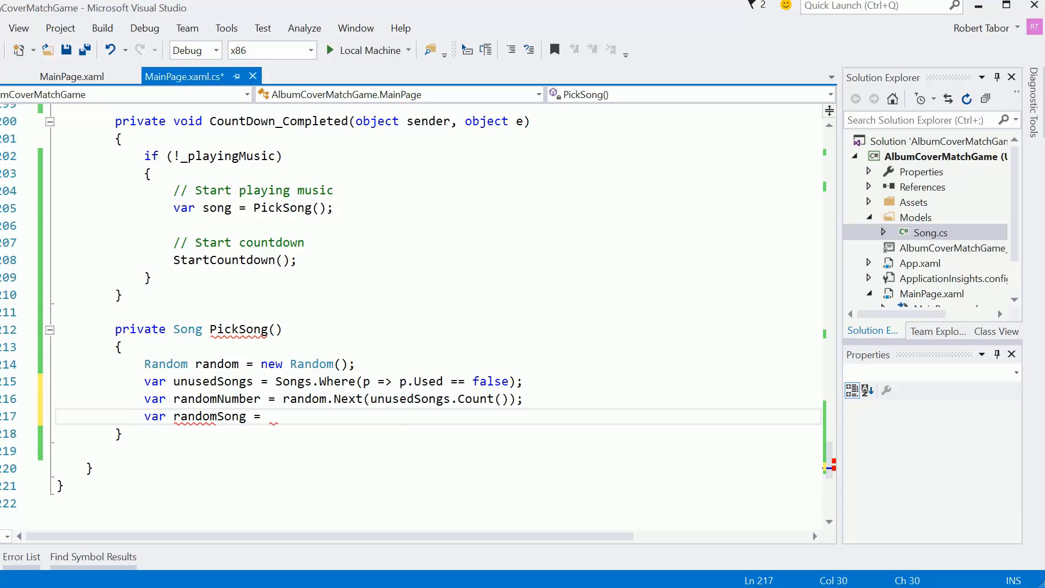
pyautogui.write('unusedSongs.ElementAt')
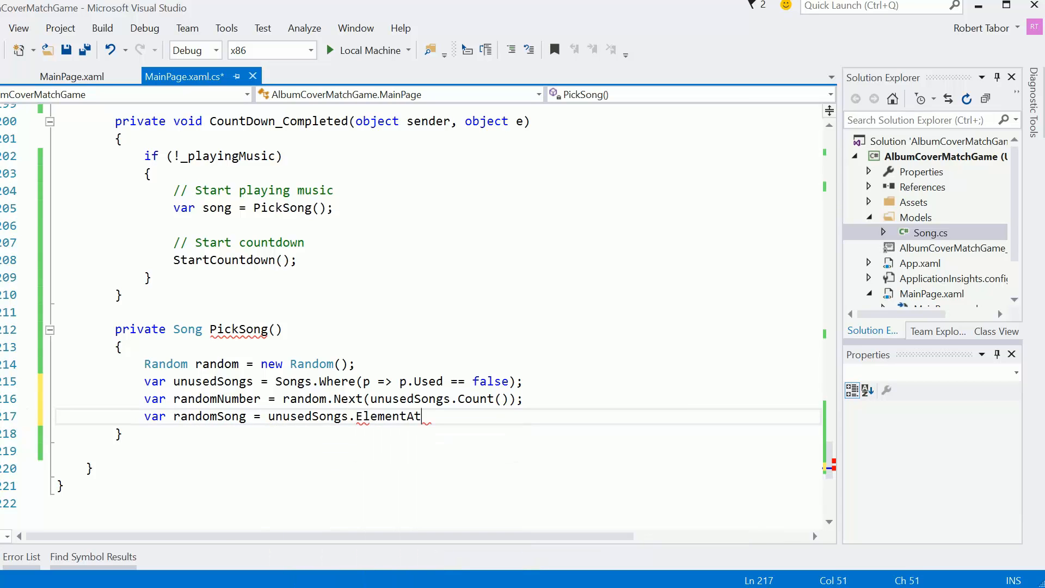
pyautogui.write('(ran')
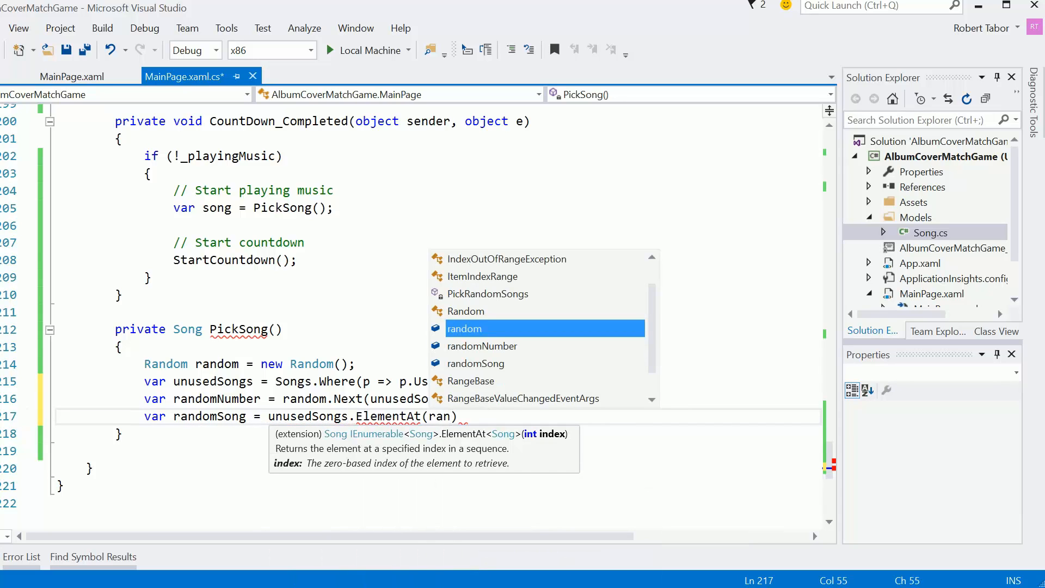
pyautogui.write('randomNumber);')
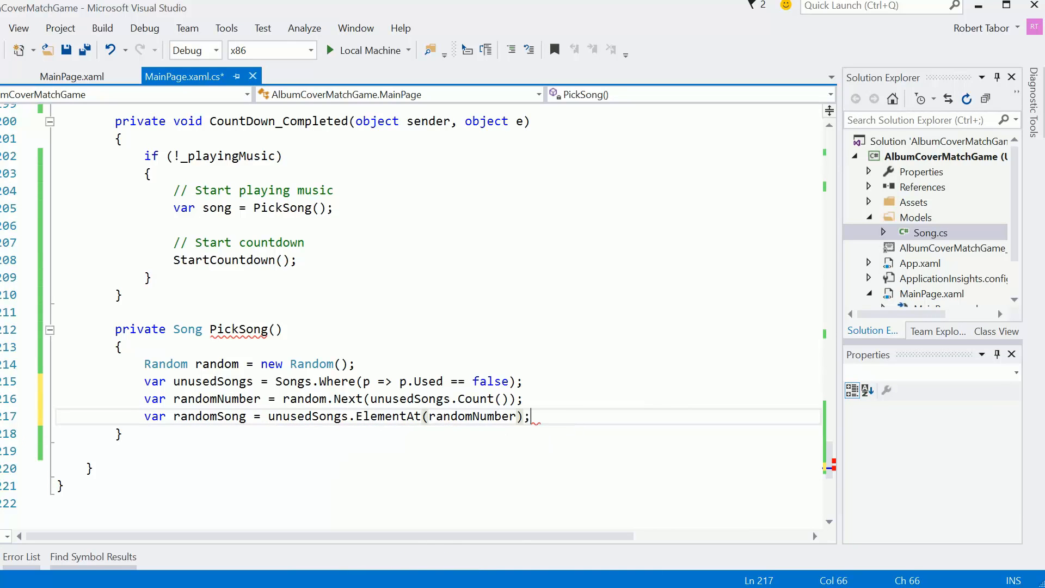
# - Mark randomSong.Selected = true and return randomSong from PickSong
pyautogui.press('enter')
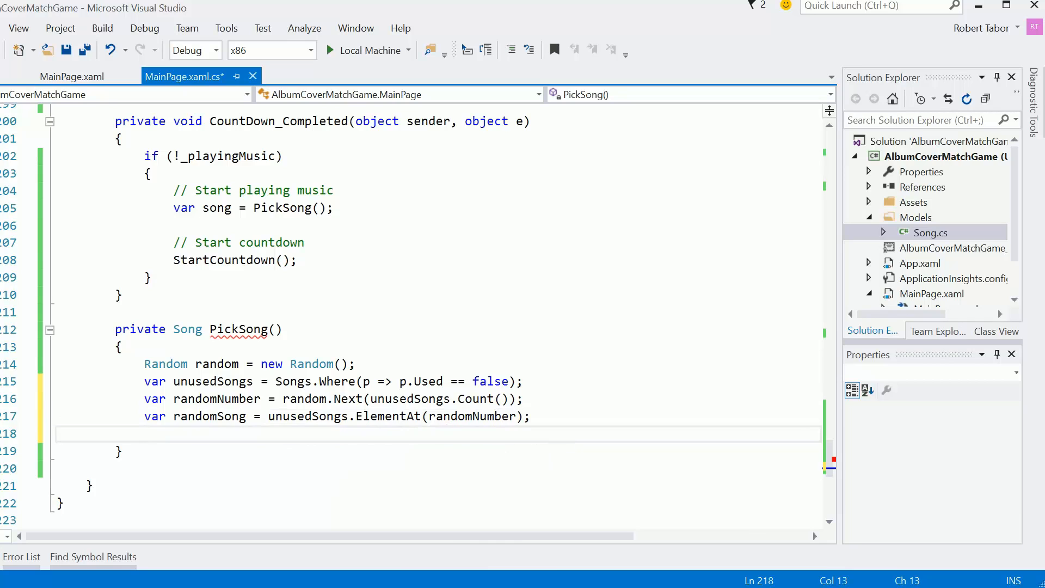
pyautogui.write('randomSong.Selected = true;')
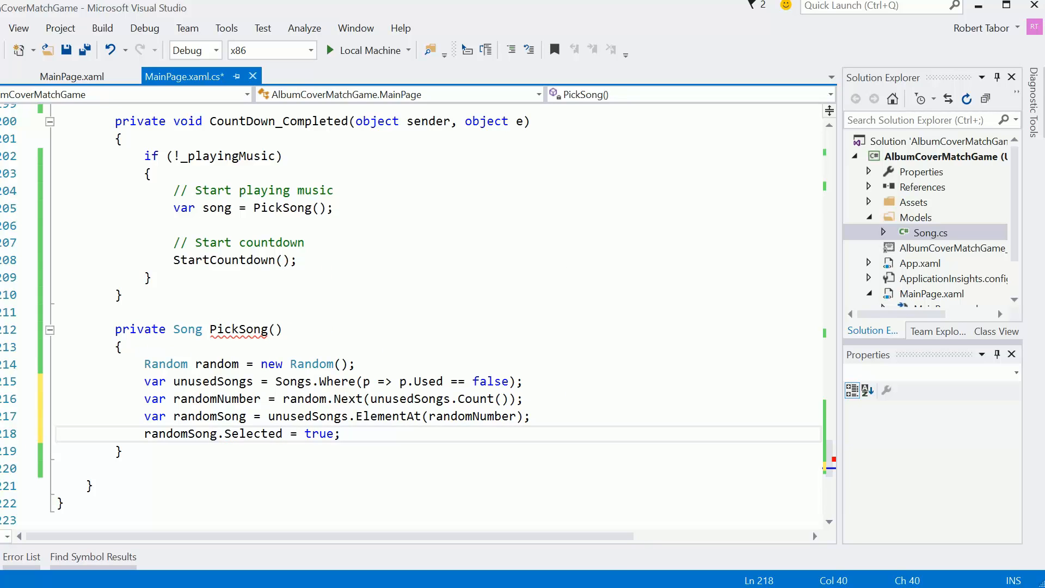
pyautogui.write('return re')
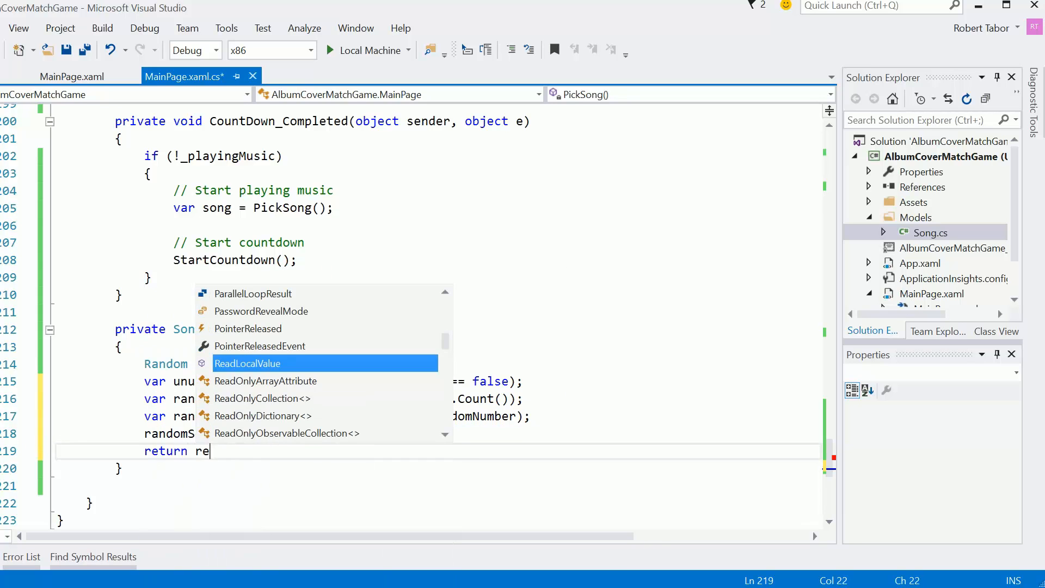
pyautogui.write('randomSong;')
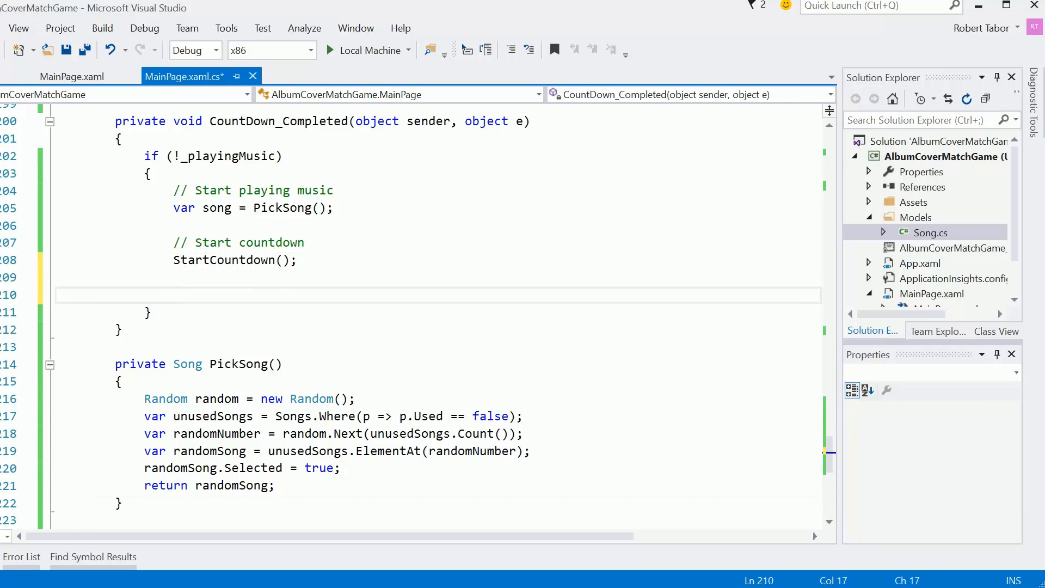
# - Start MyMediaElement.SetSource with the song.SongFile argument
pyautogui.write('MyMediaElement.')
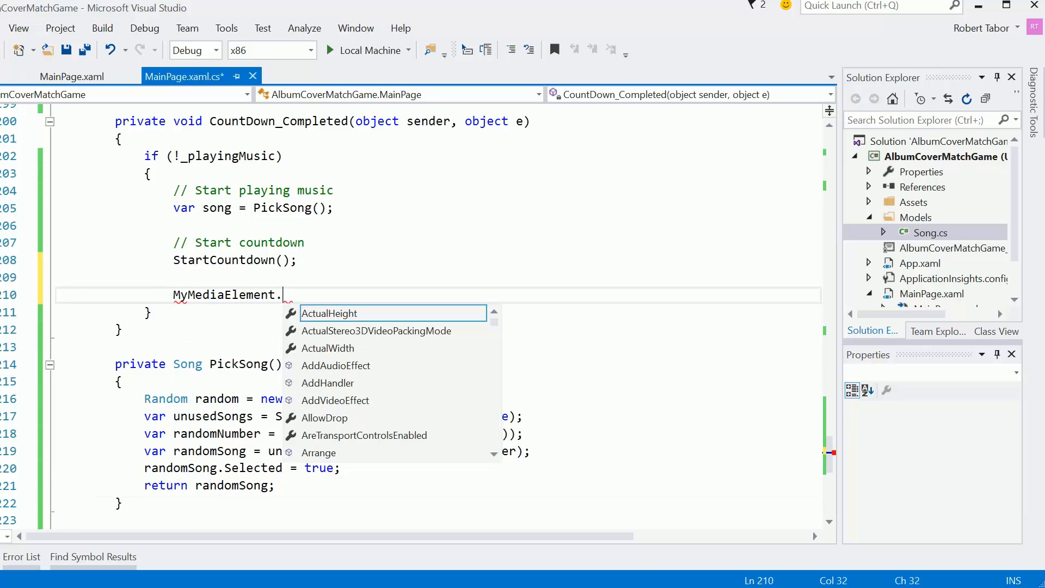
pyautogui.write('SetSource(')
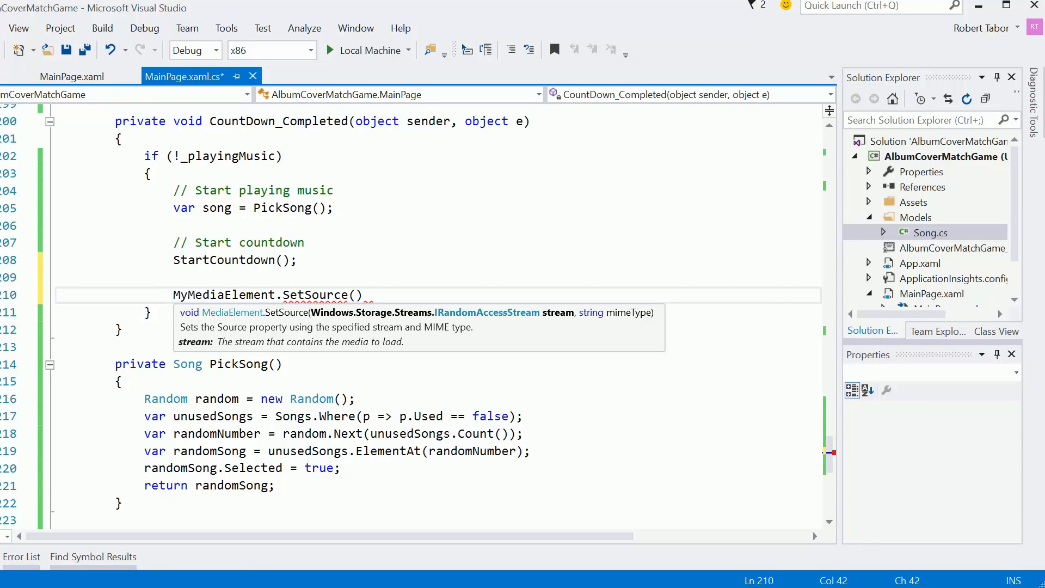
pyautogui.write('song')
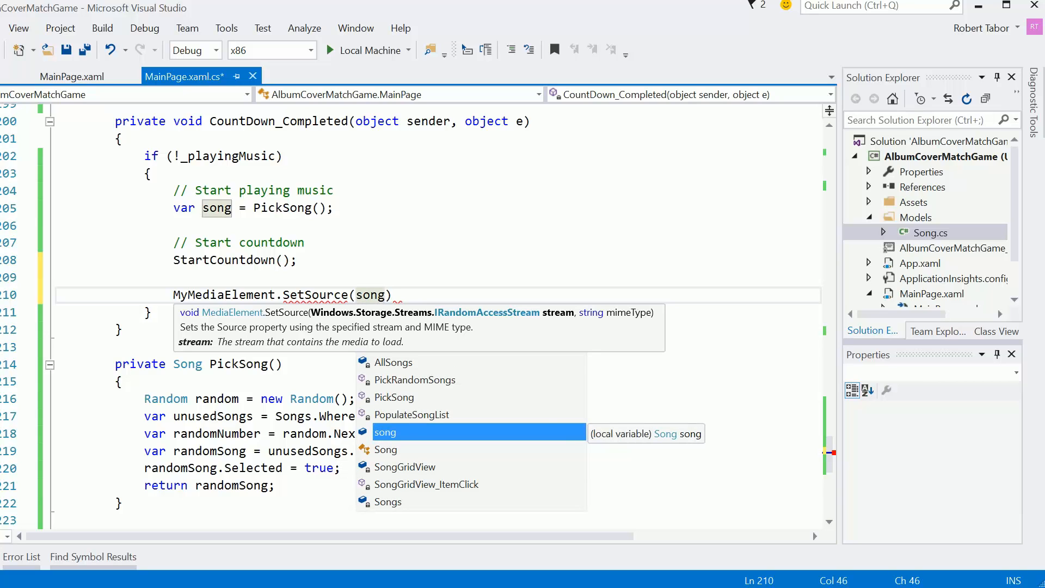
pyautogui.write('.')
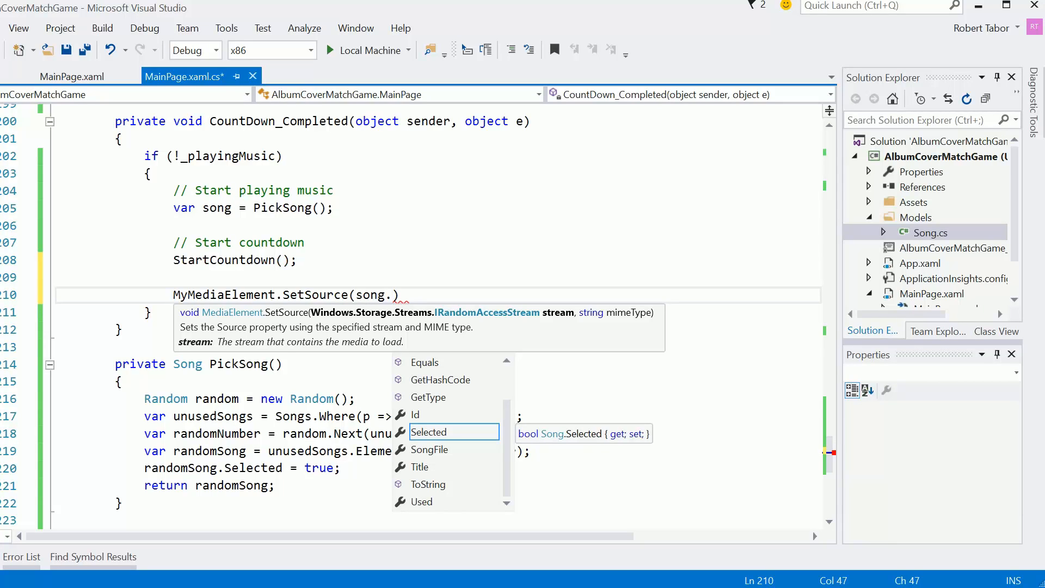
pyautogui.write('Song')
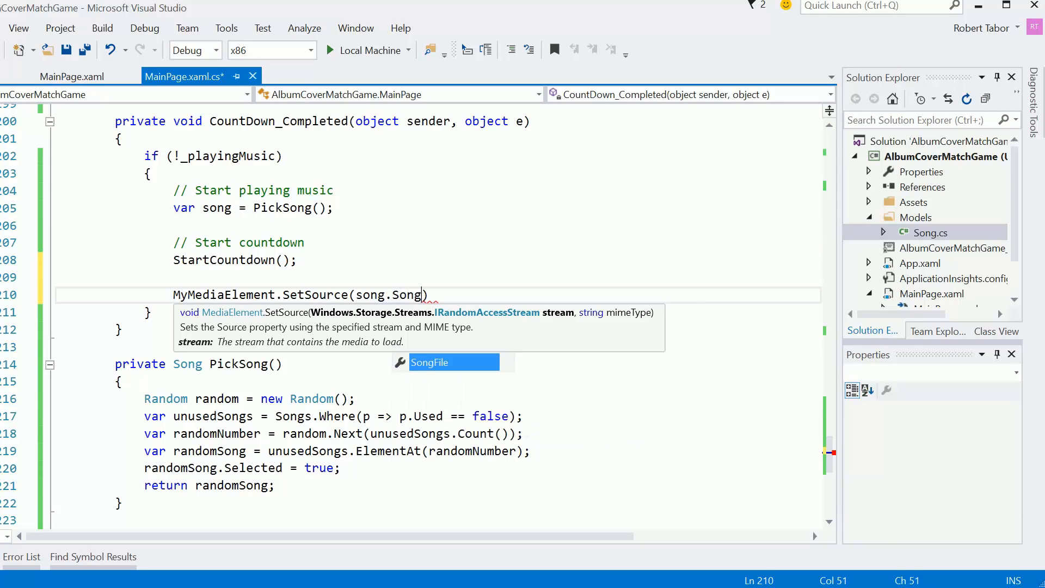
pyautogui.write('File')
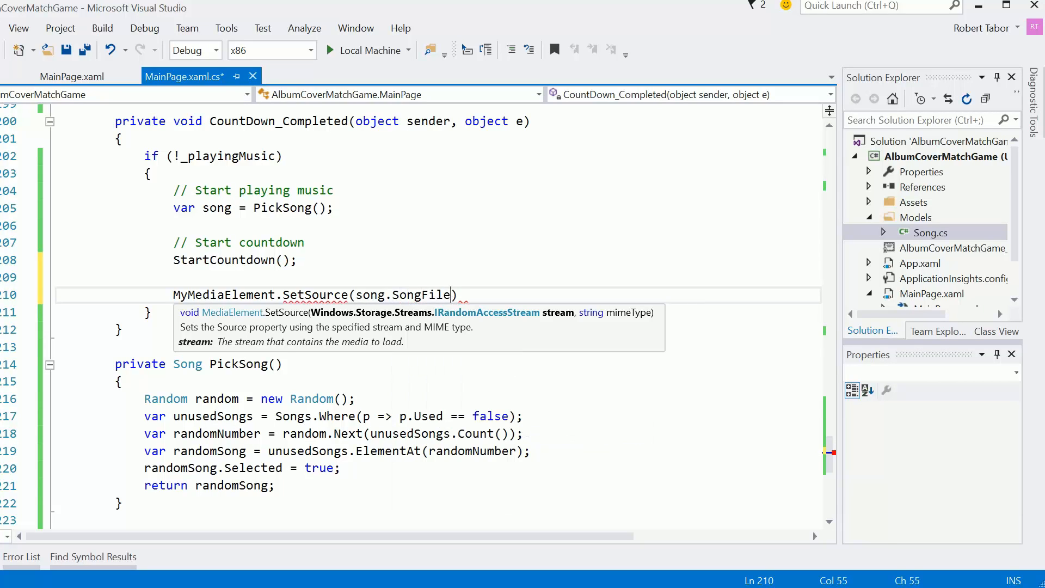
pyautogui.doubleClick(418, 295)
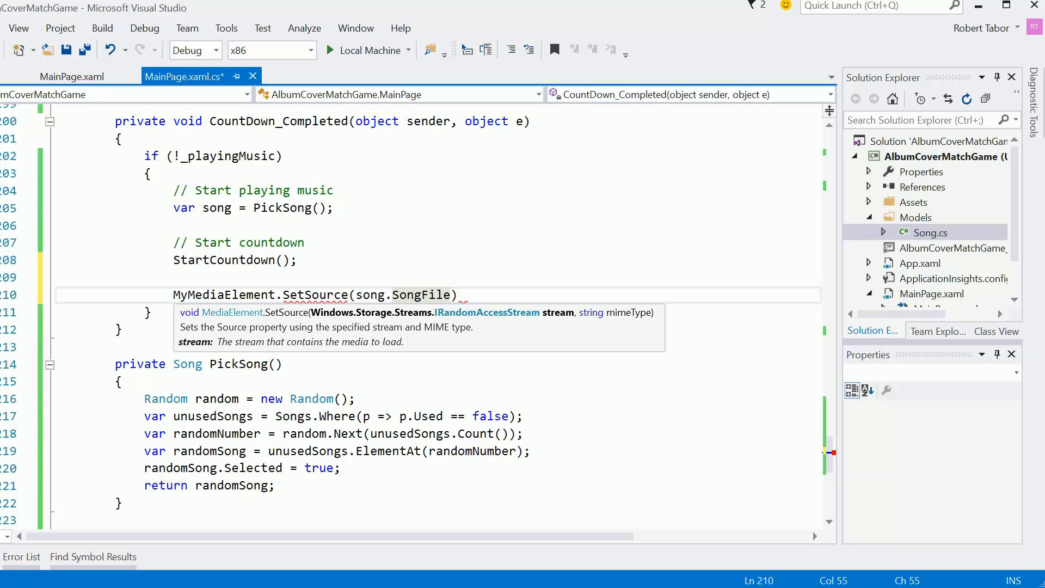
pyautogui.doubleClick(418, 295)
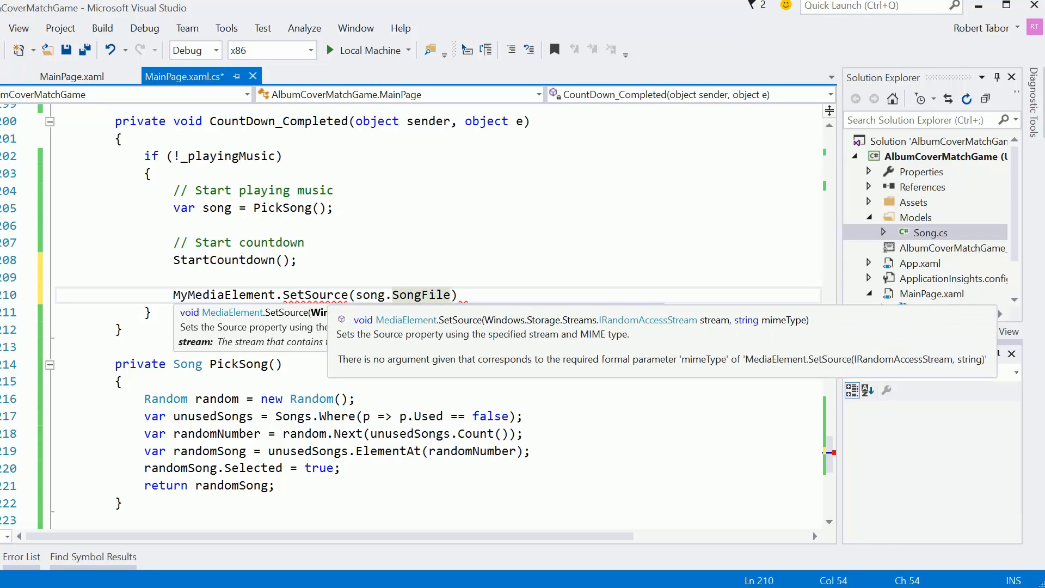
pyautogui.click(441, 295)
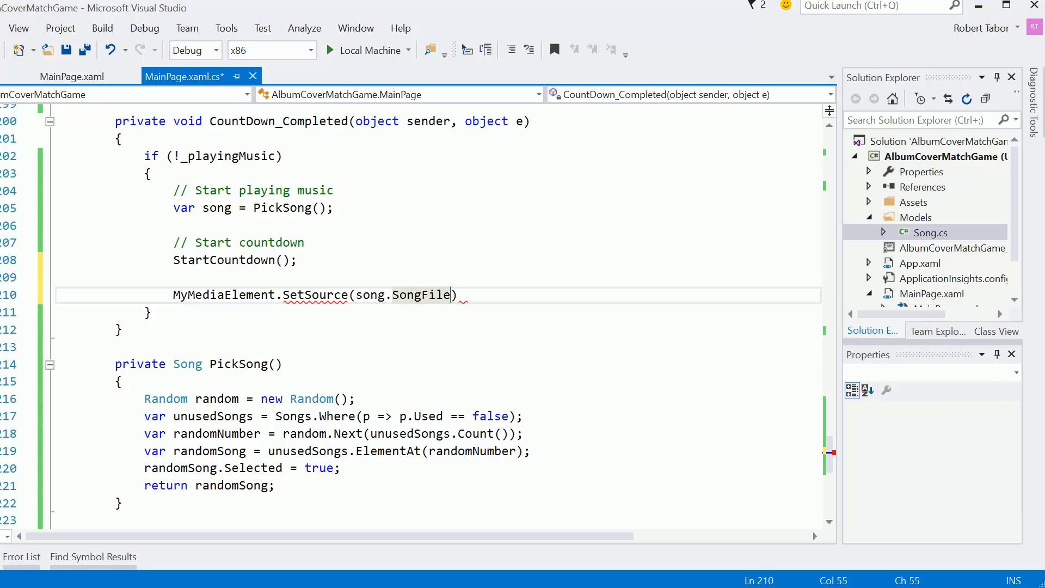
# - Complete SetSource with await song.SongFile.OpenAsync(FileAccessMode.Read) and song.SongFile.ContentType
pyautogui.write('.')
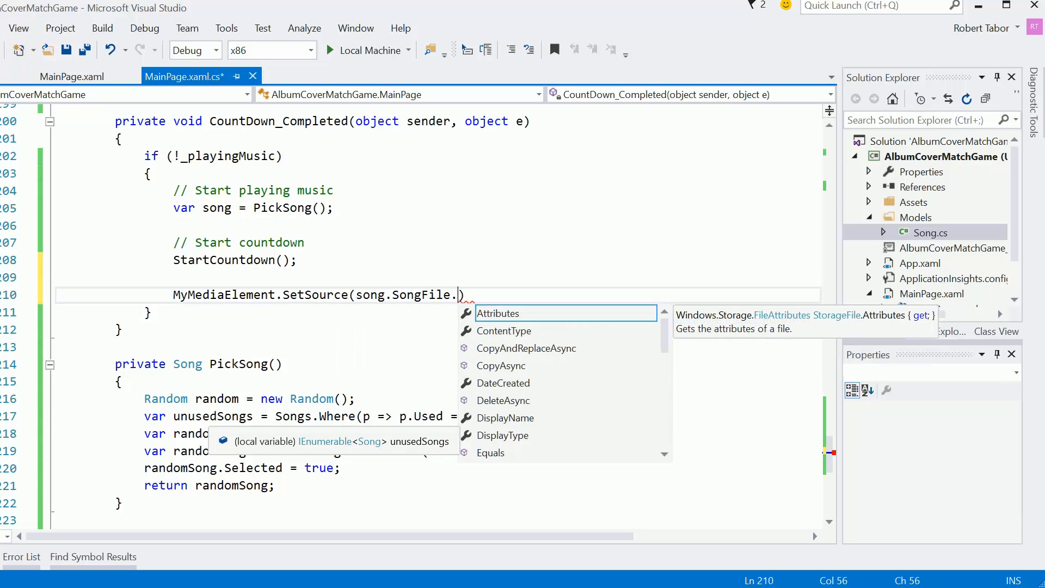
pyautogui.write('ContentType')
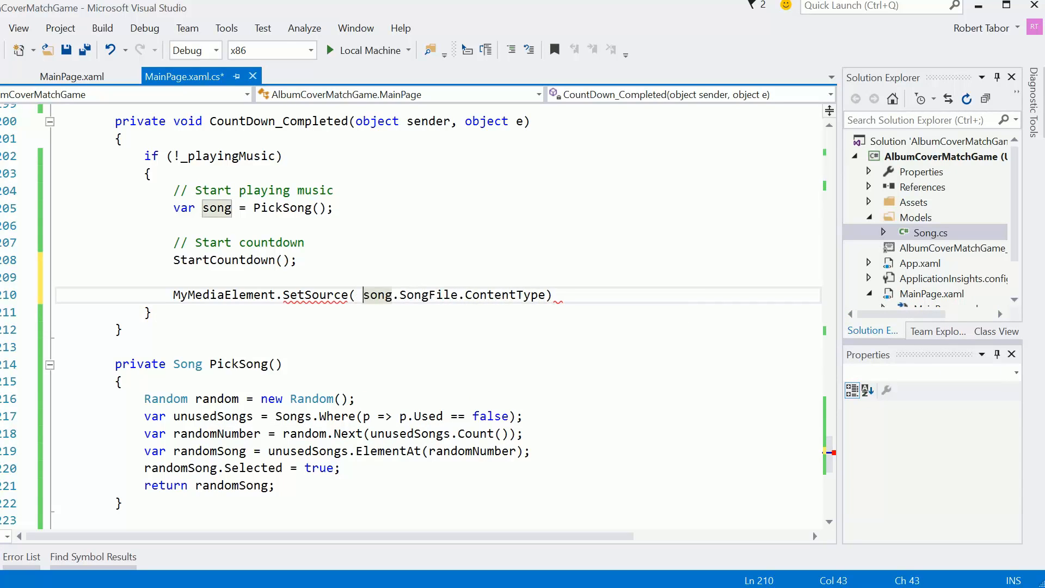
pyautogui.click(378, 295)
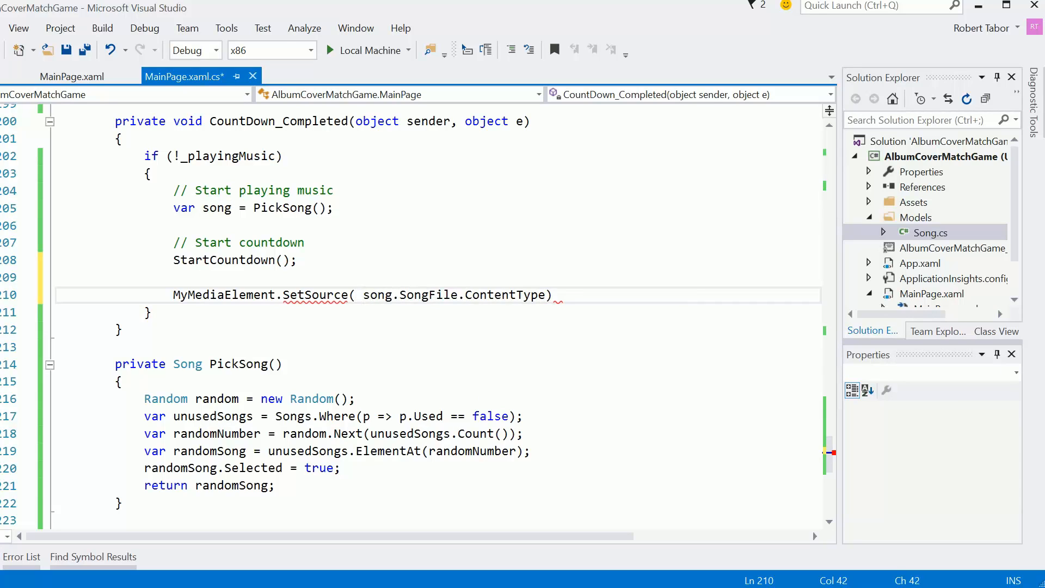
pyautogui.write('song.SongFile.OpenAsync(FileAccessMode.Read')
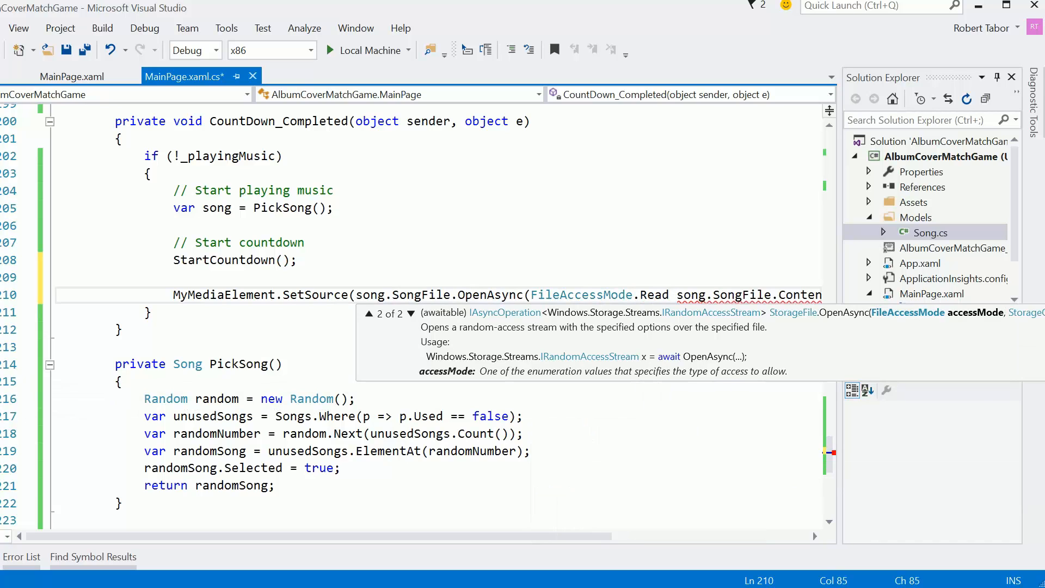
pyautogui.write('),')
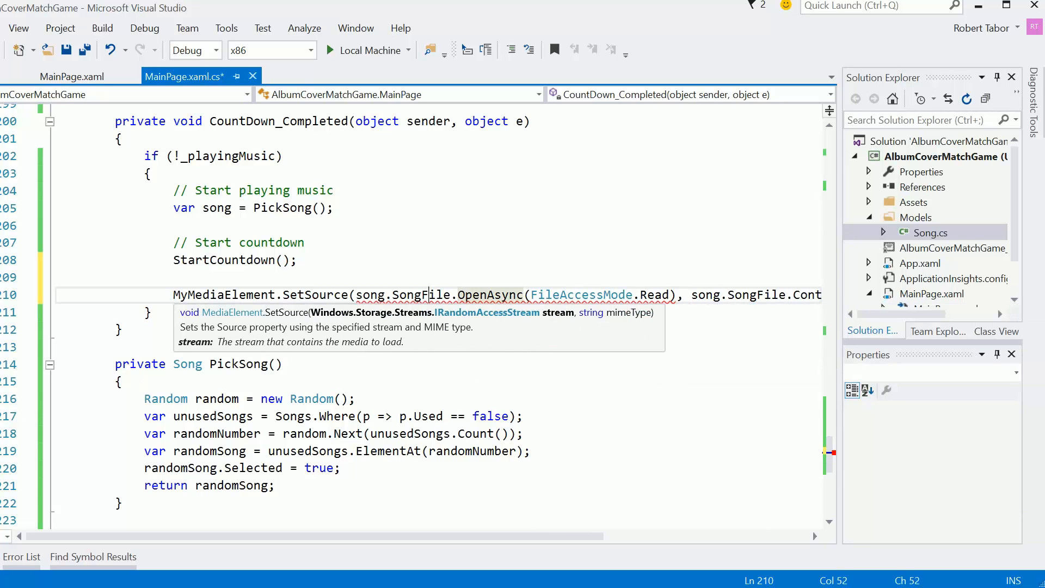
pyautogui.write('await')
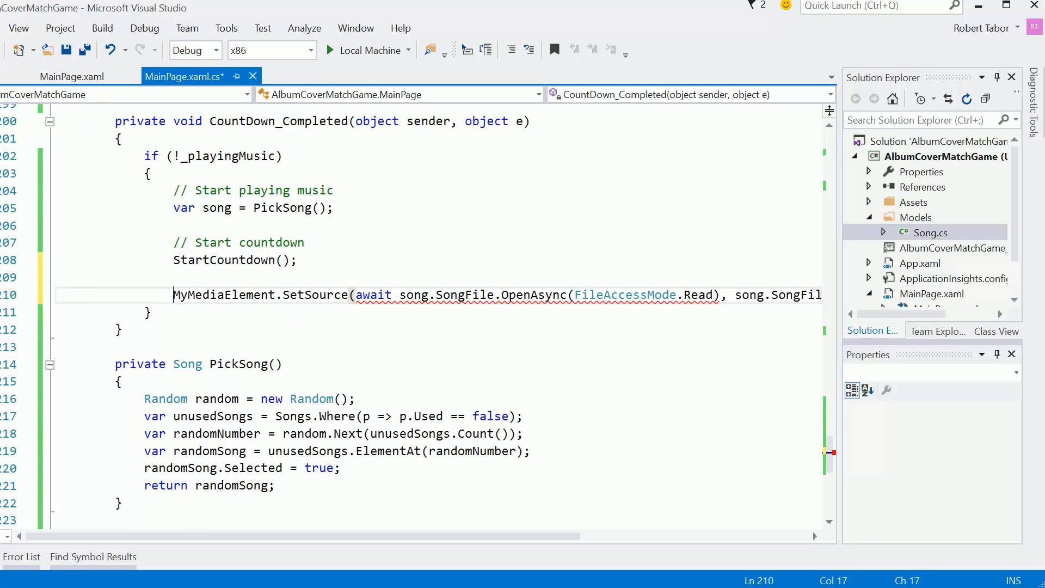
# - Split the SetSource call across lines and make CountDown_Completed async
pyautogui.press('Enter')
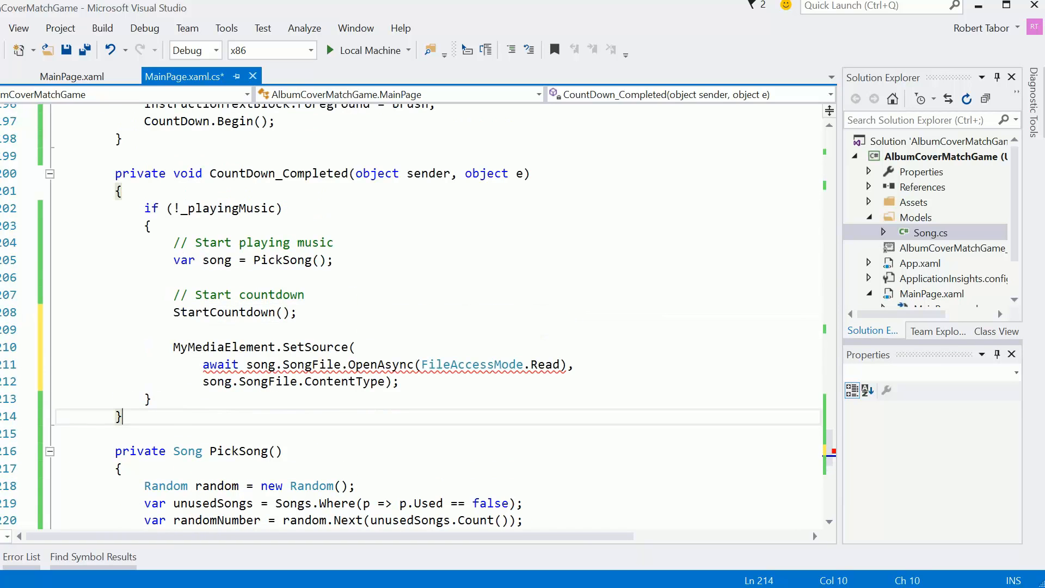
pyautogui.write('async')
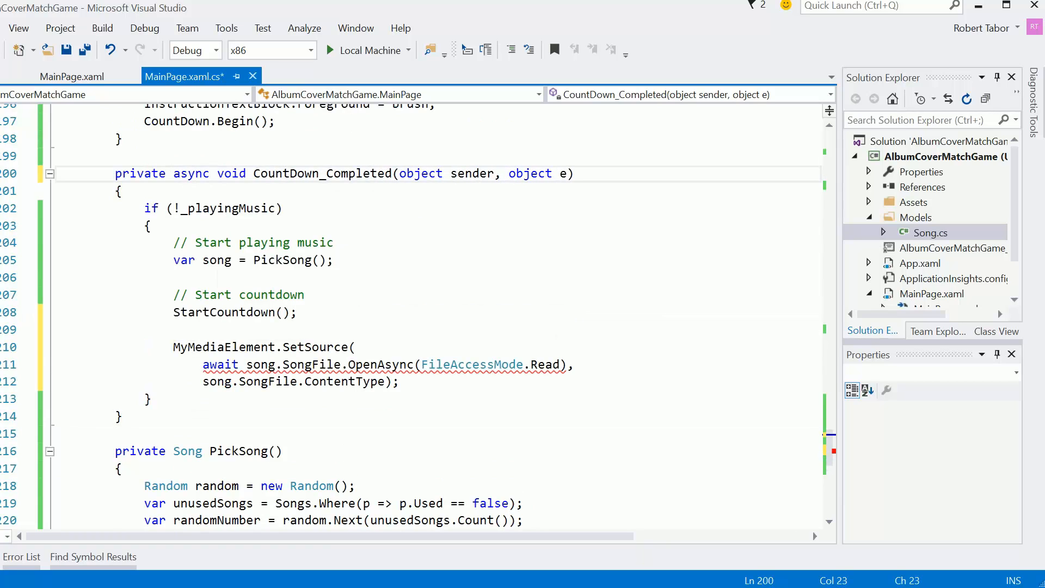
pyautogui.doubleClick(231, 174)
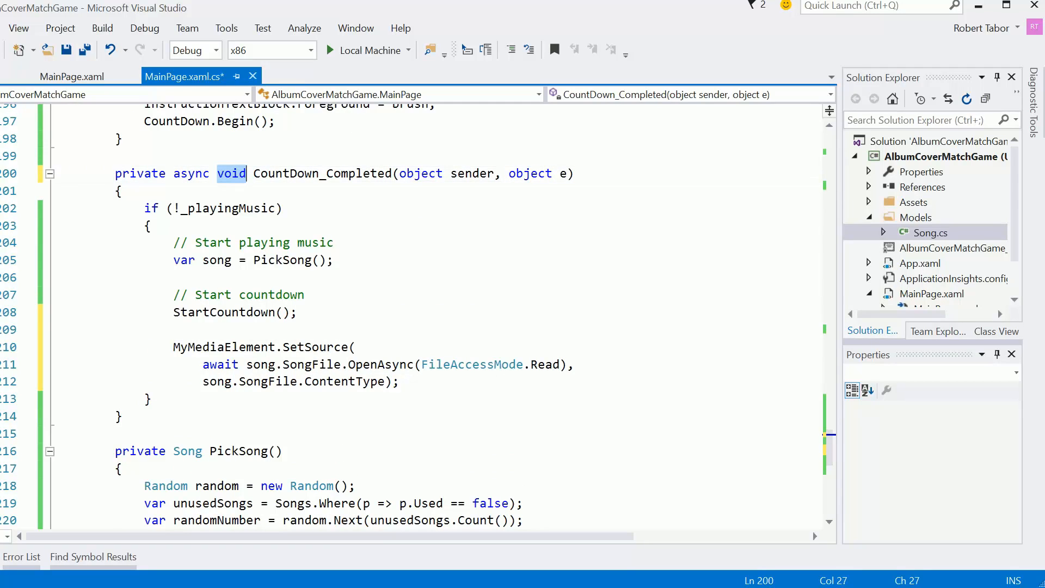
pyautogui.click(149, 225)
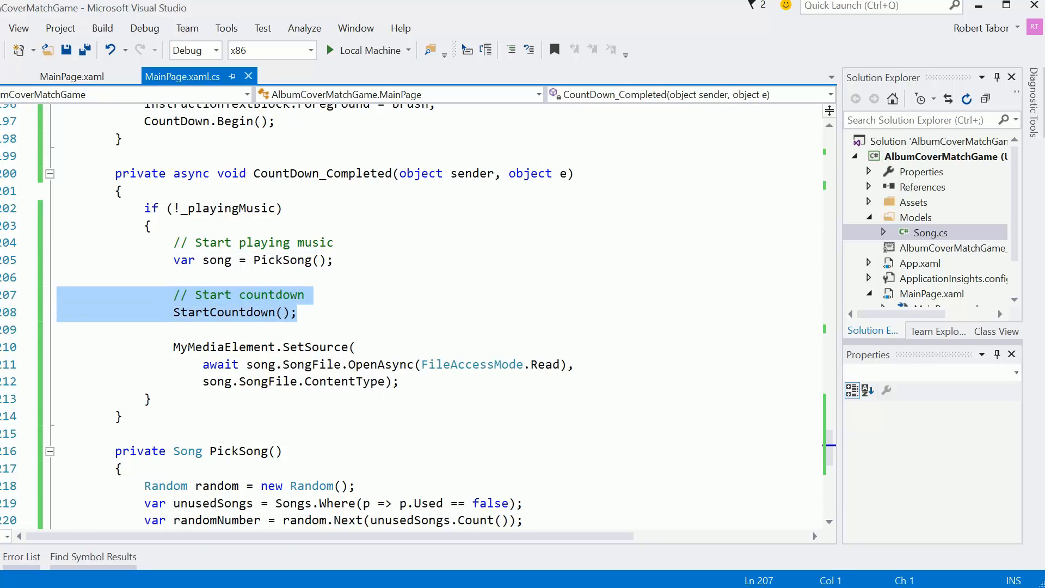
# - Move the Start countdown lines below SetSource, save, and run the app to test
pyautogui.press('Delete')
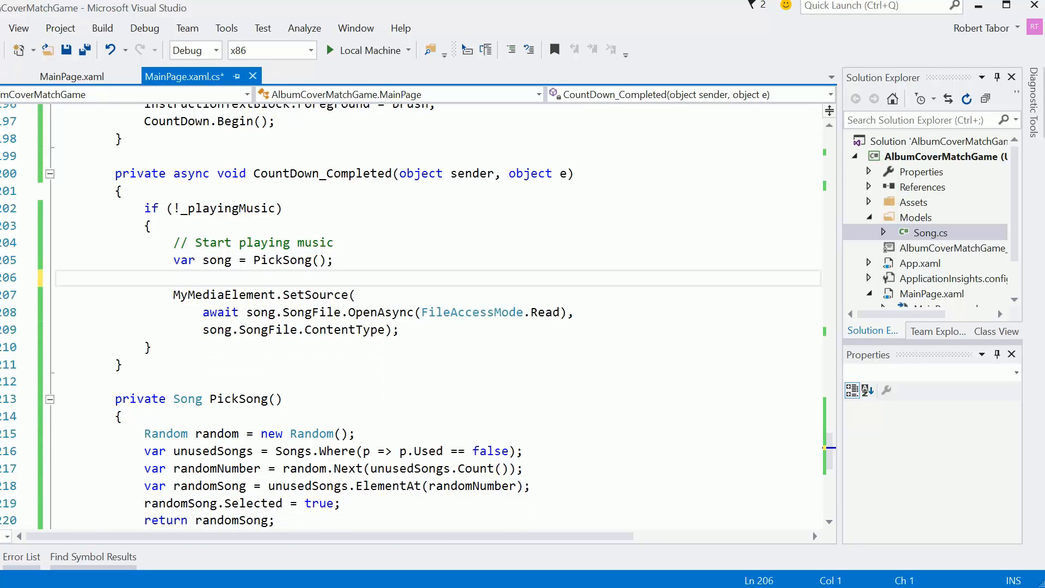
pyautogui.write('// Start countdown')
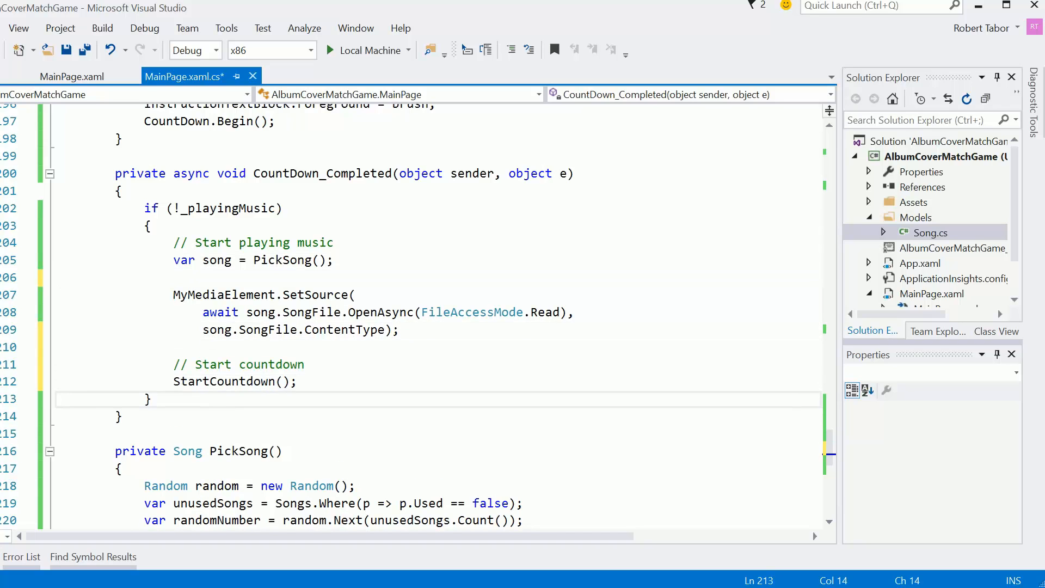
pyautogui.click(66, 49)
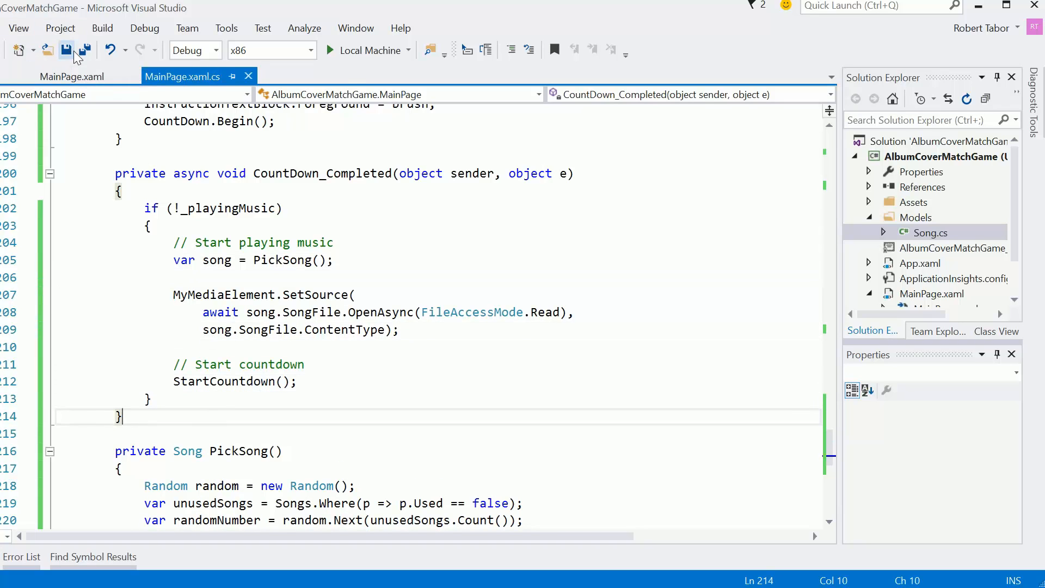
pyautogui.click(65, 51)
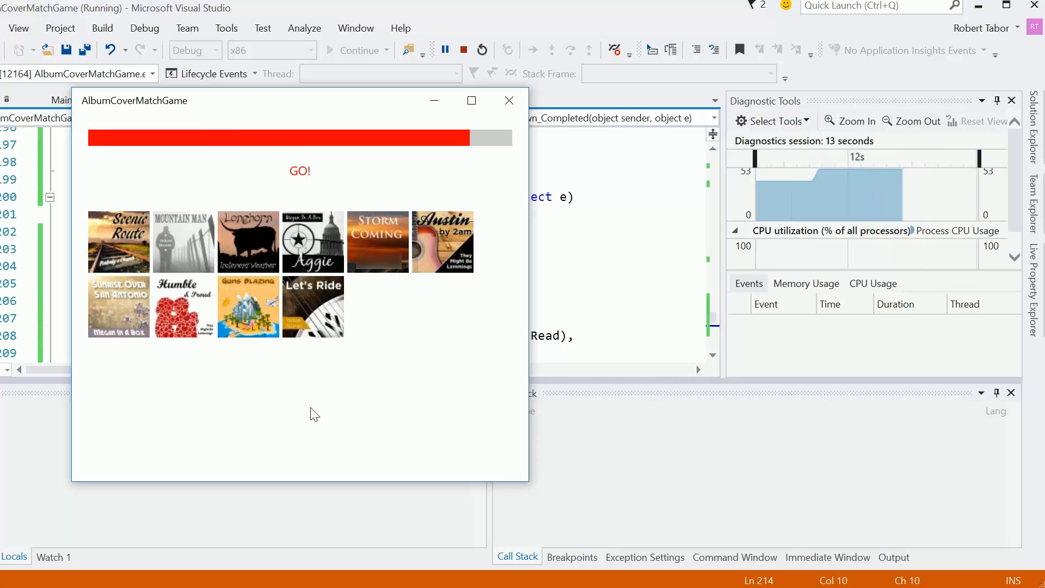
pyautogui.moveTo(295, 391)
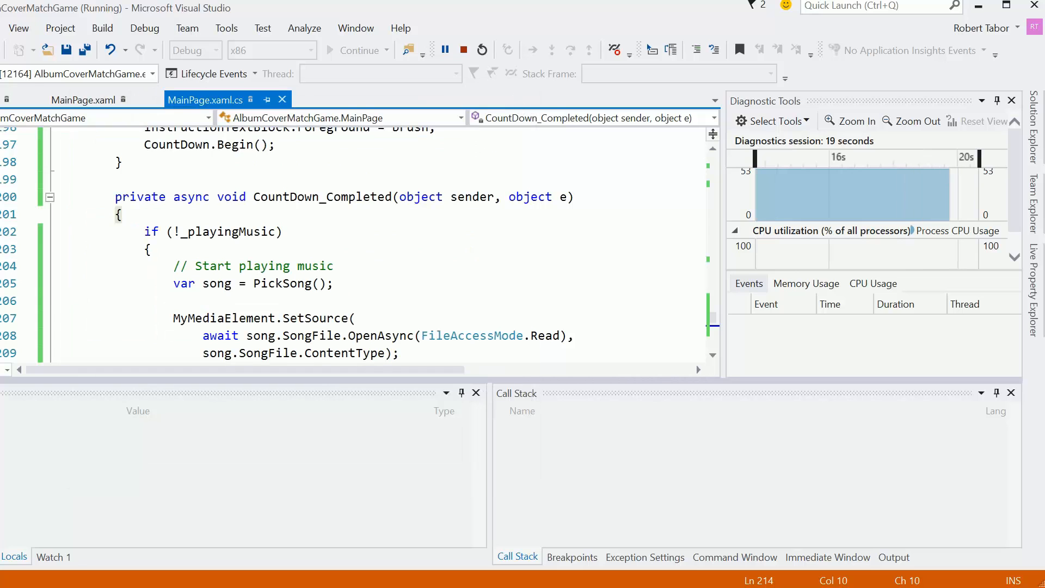
# - Stop debugging to return to the editor layout
pyautogui.click(482, 50)
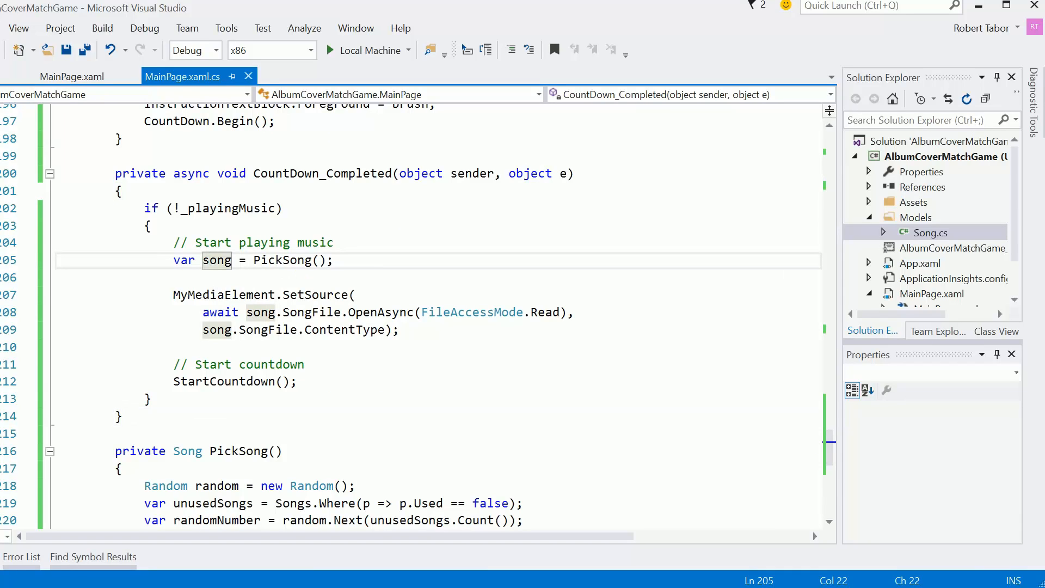
pyautogui.moveTo(91, 95)
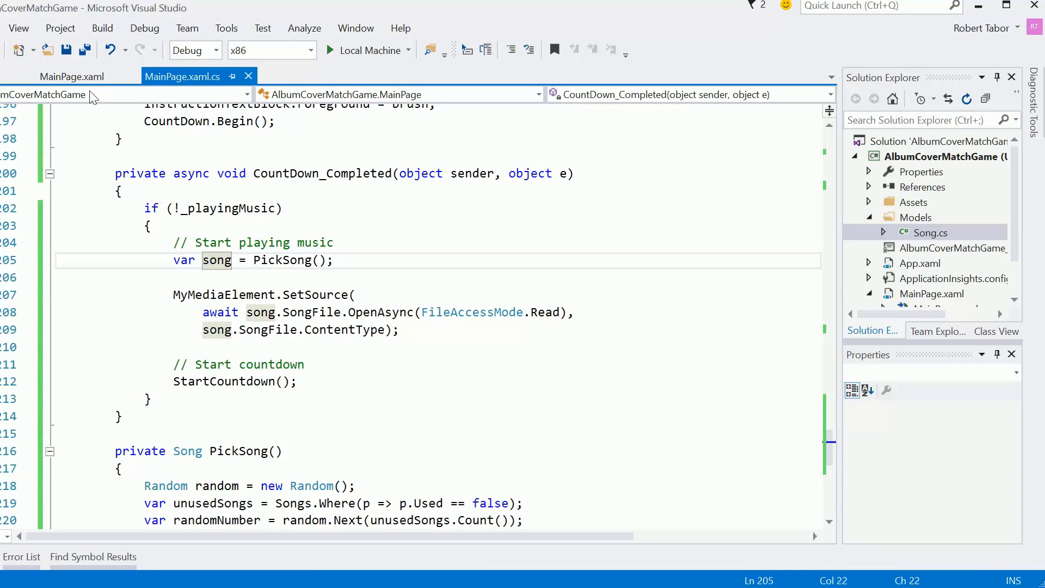